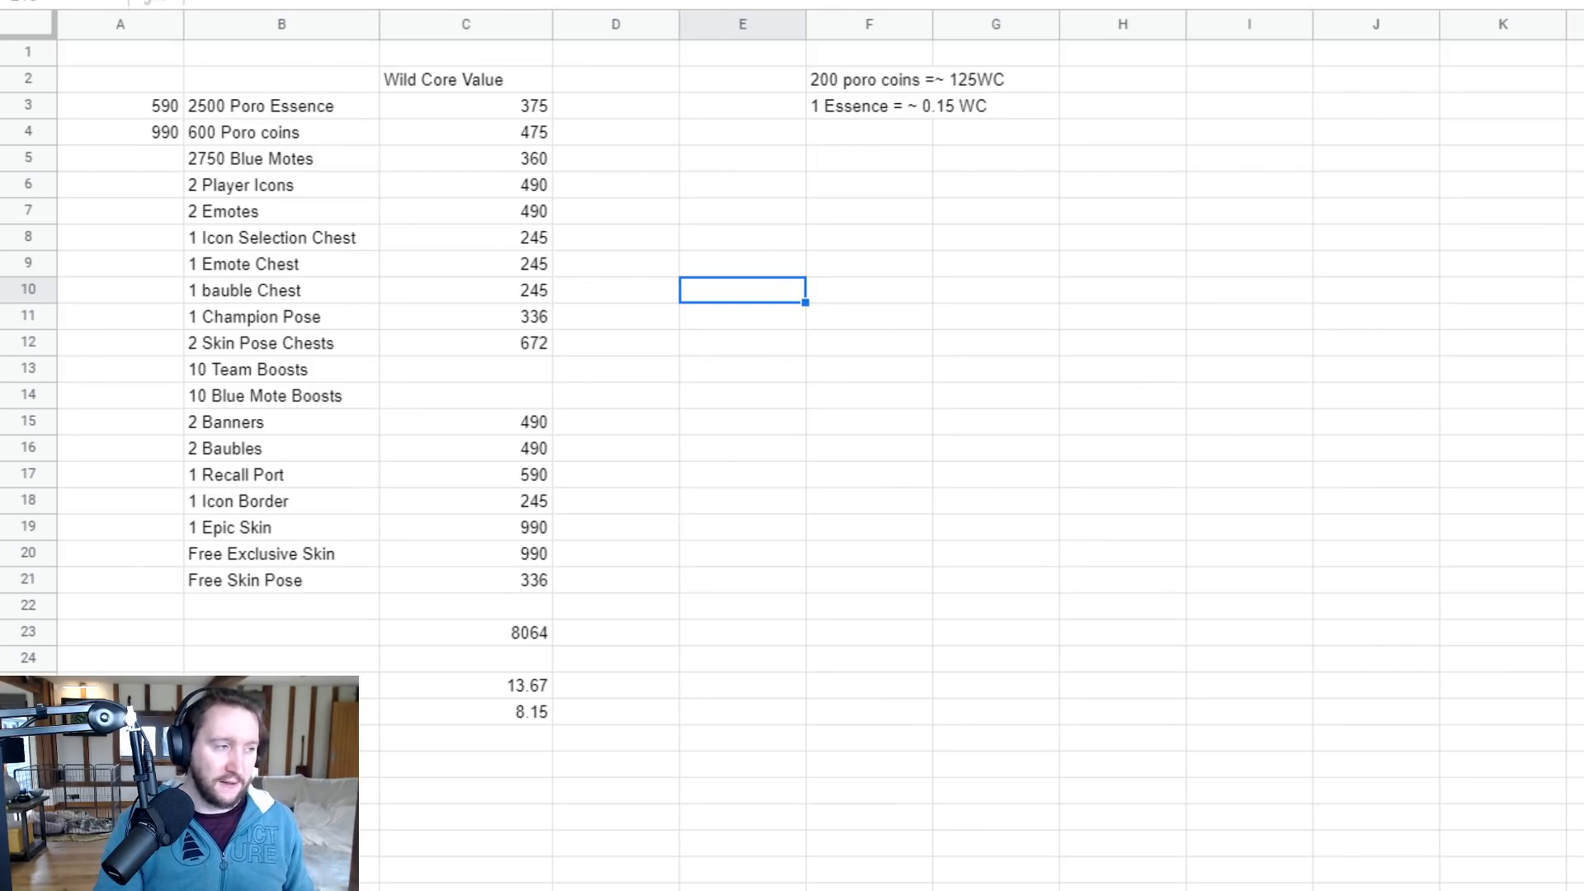
Select the 2500 Poro Essence item and its Wild Core value cell in row 3.
click(281, 105)
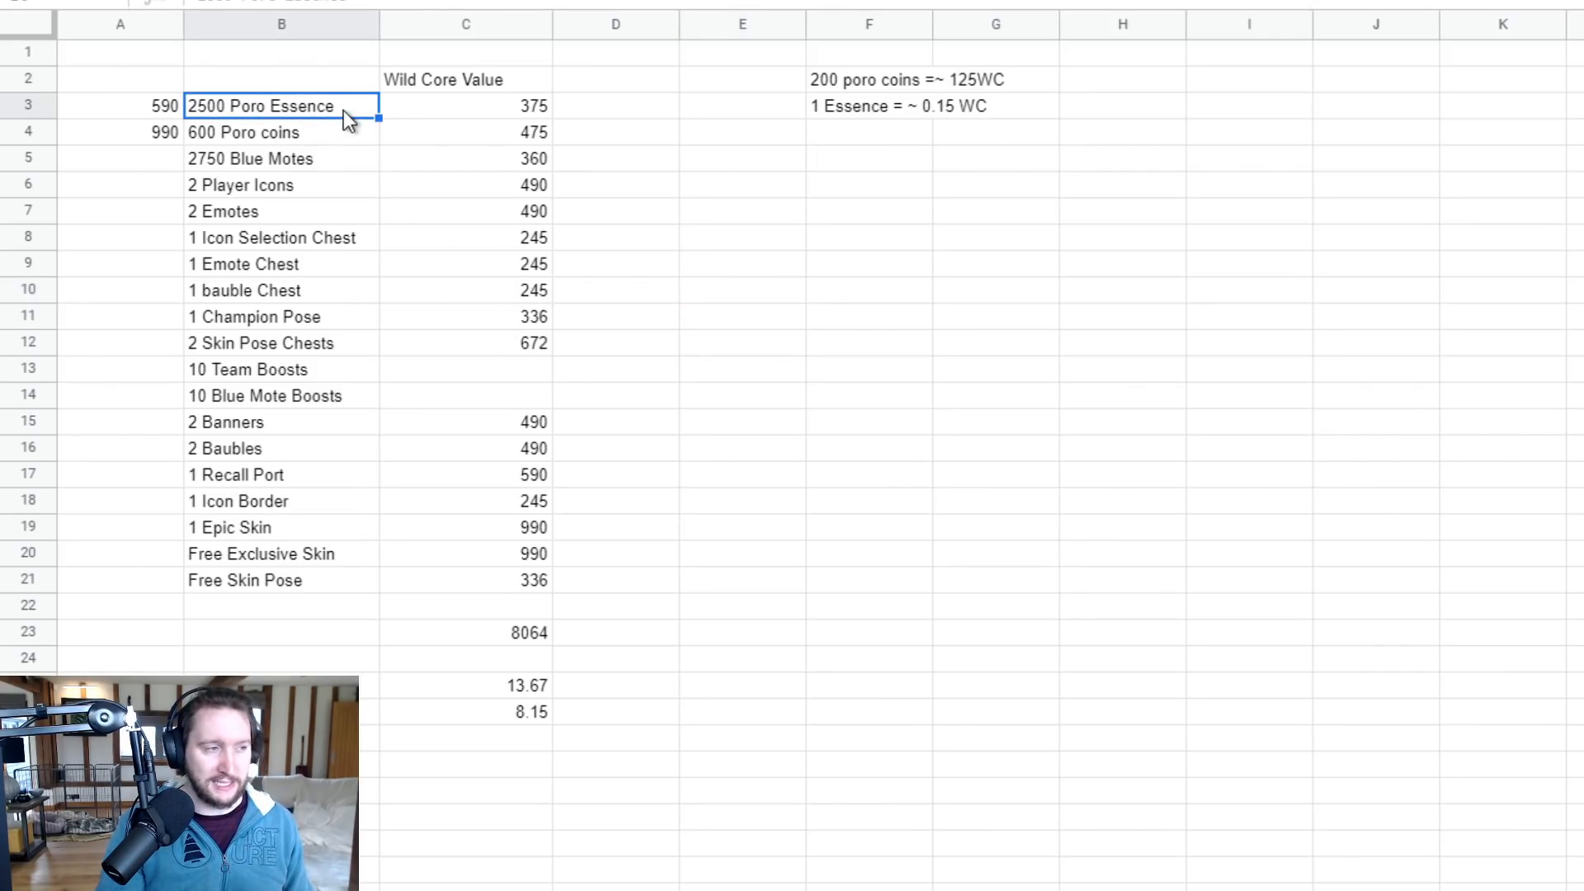
click(465, 107)
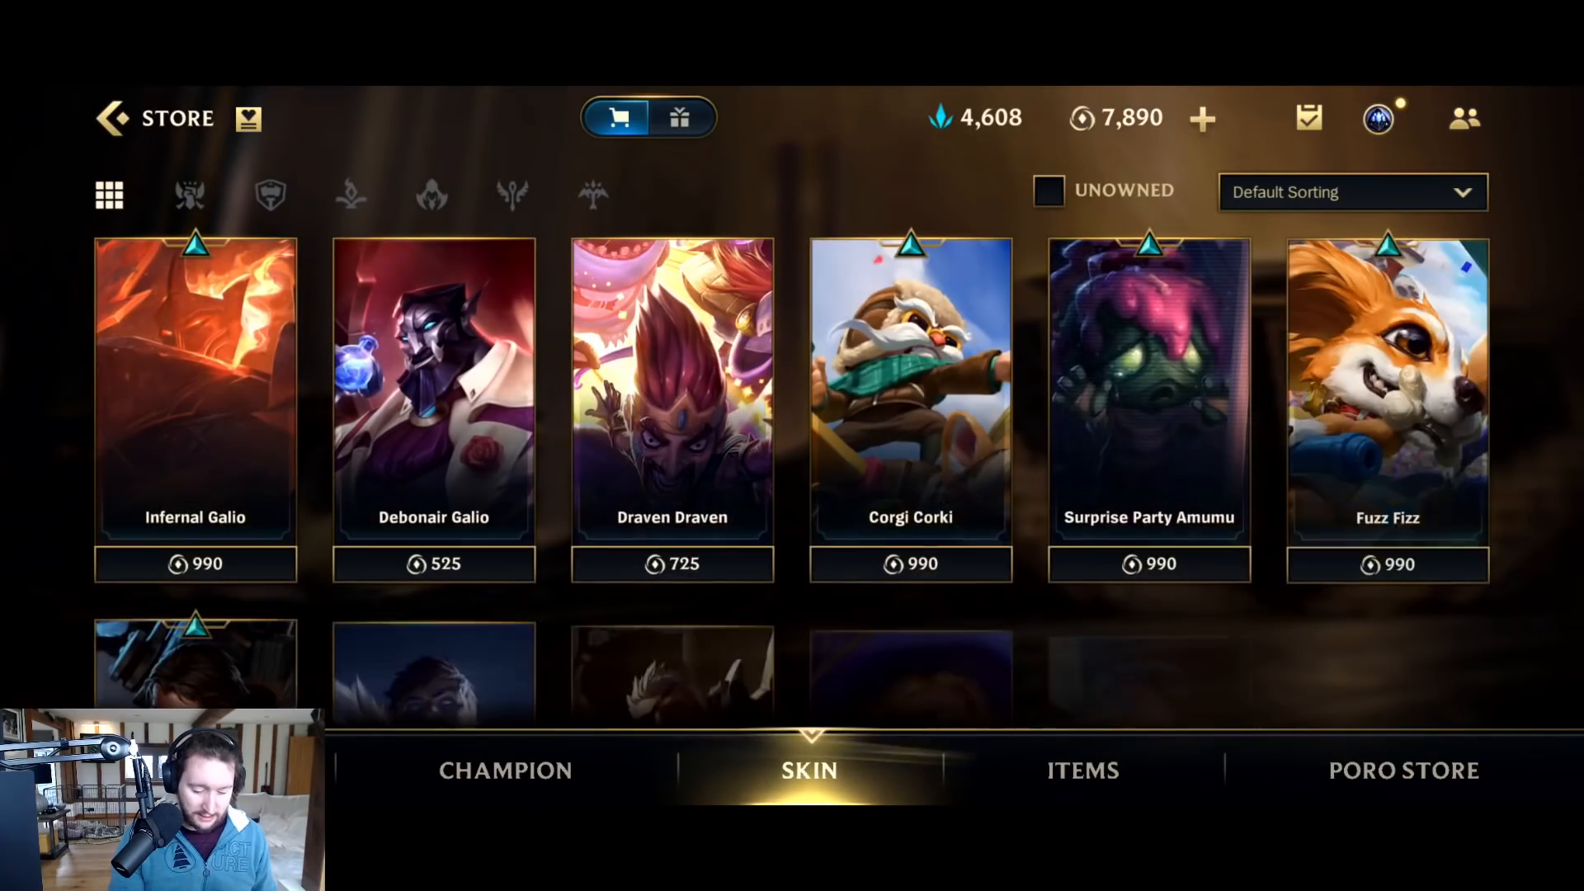
Browse store skin prices from 525 to 1,325 Wild Cores, then return to the spreadsheet.
scroll(down, 3)
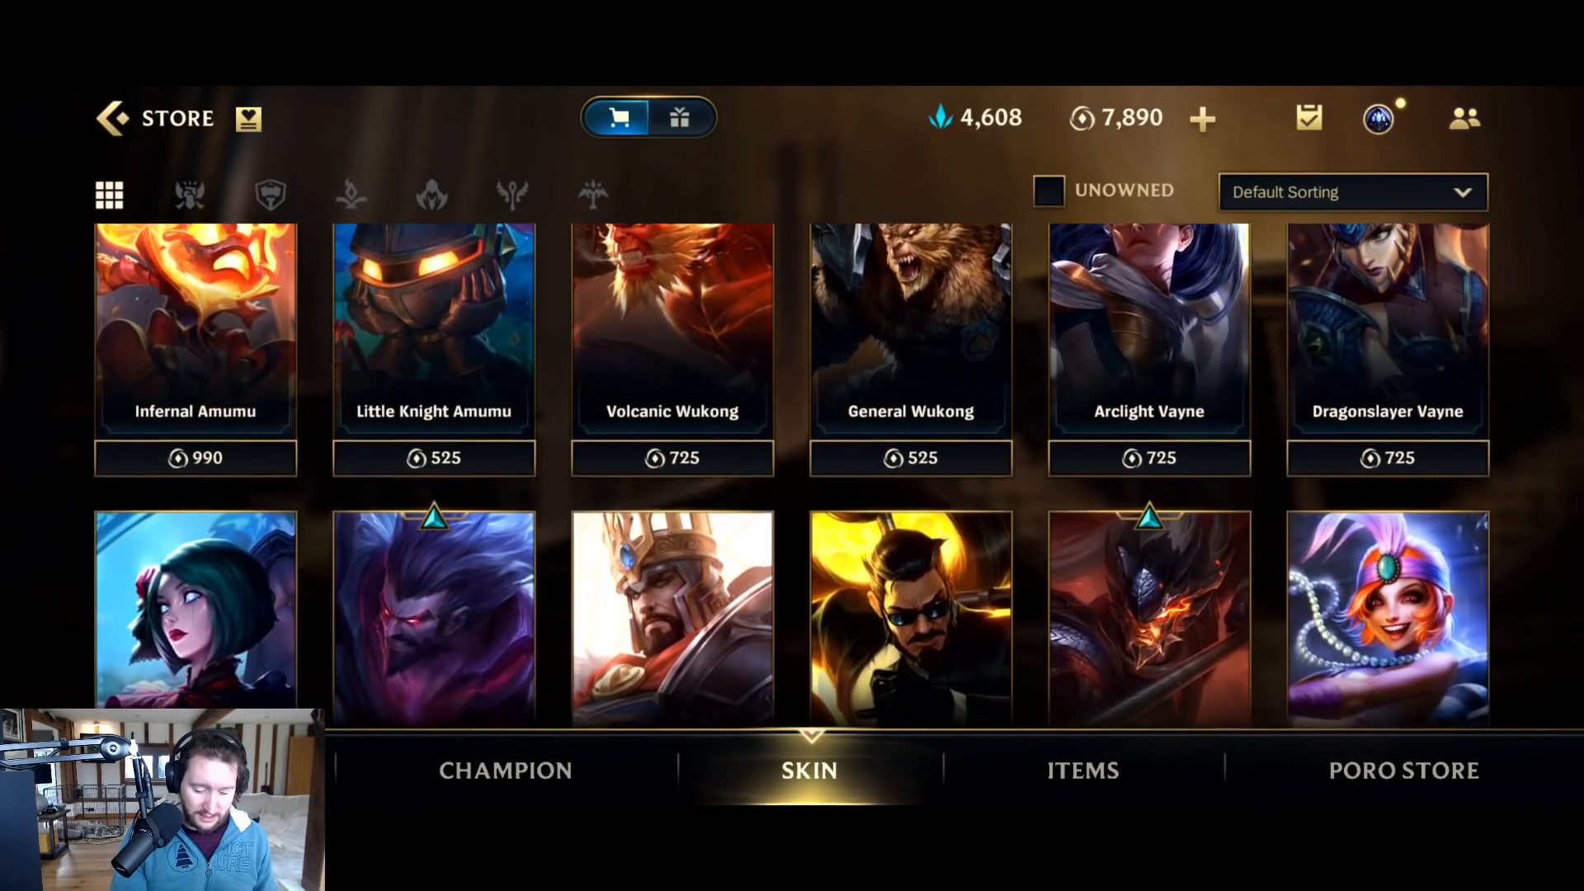
scroll(down, 3)
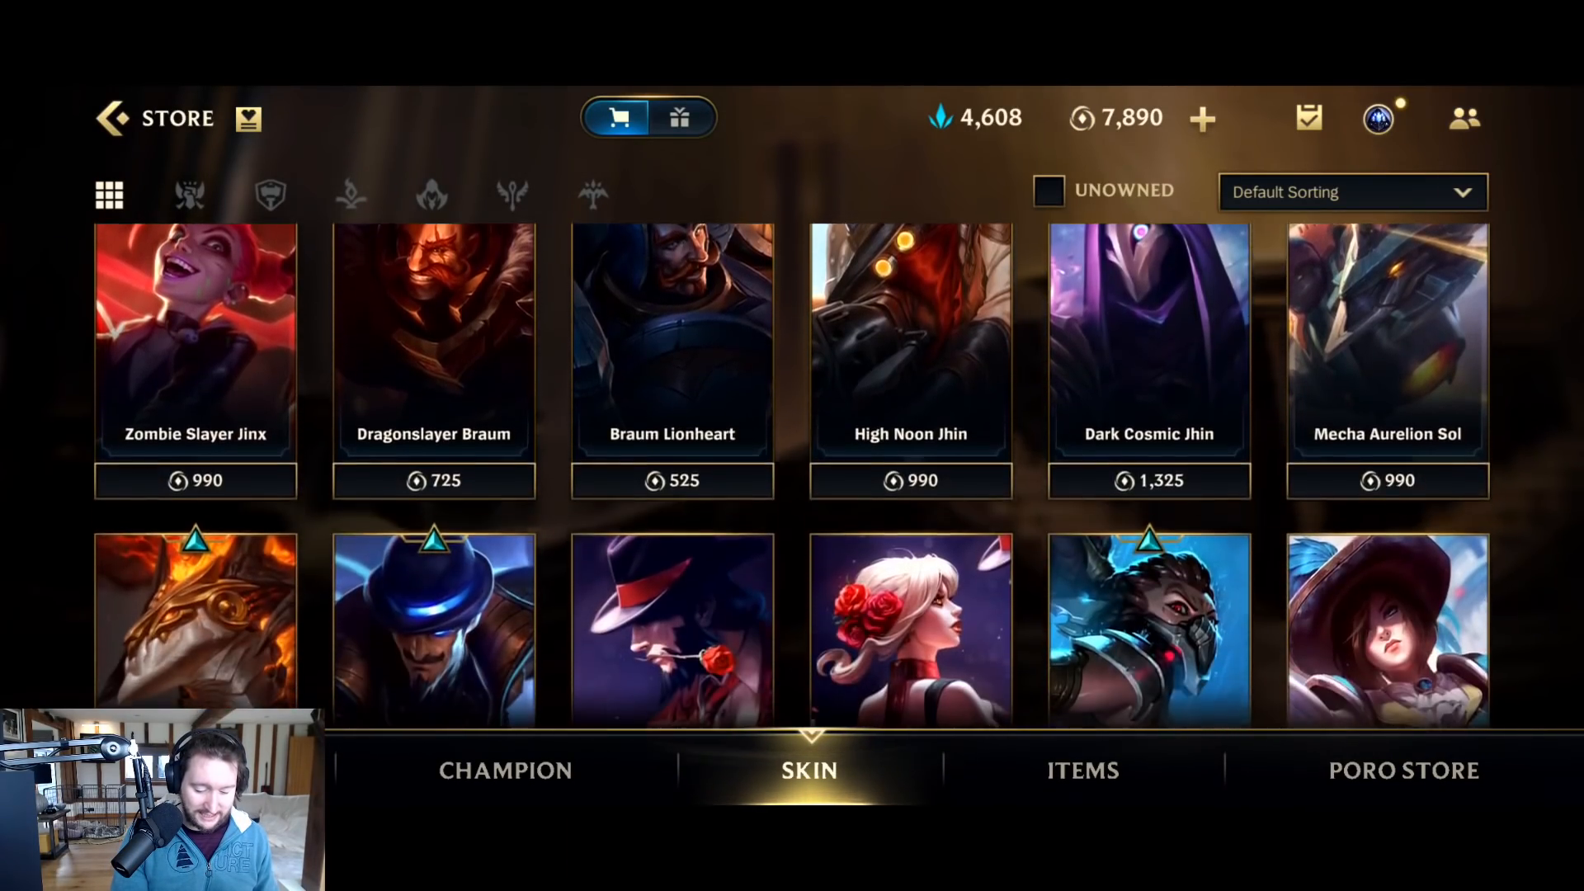
scroll(down, 3)
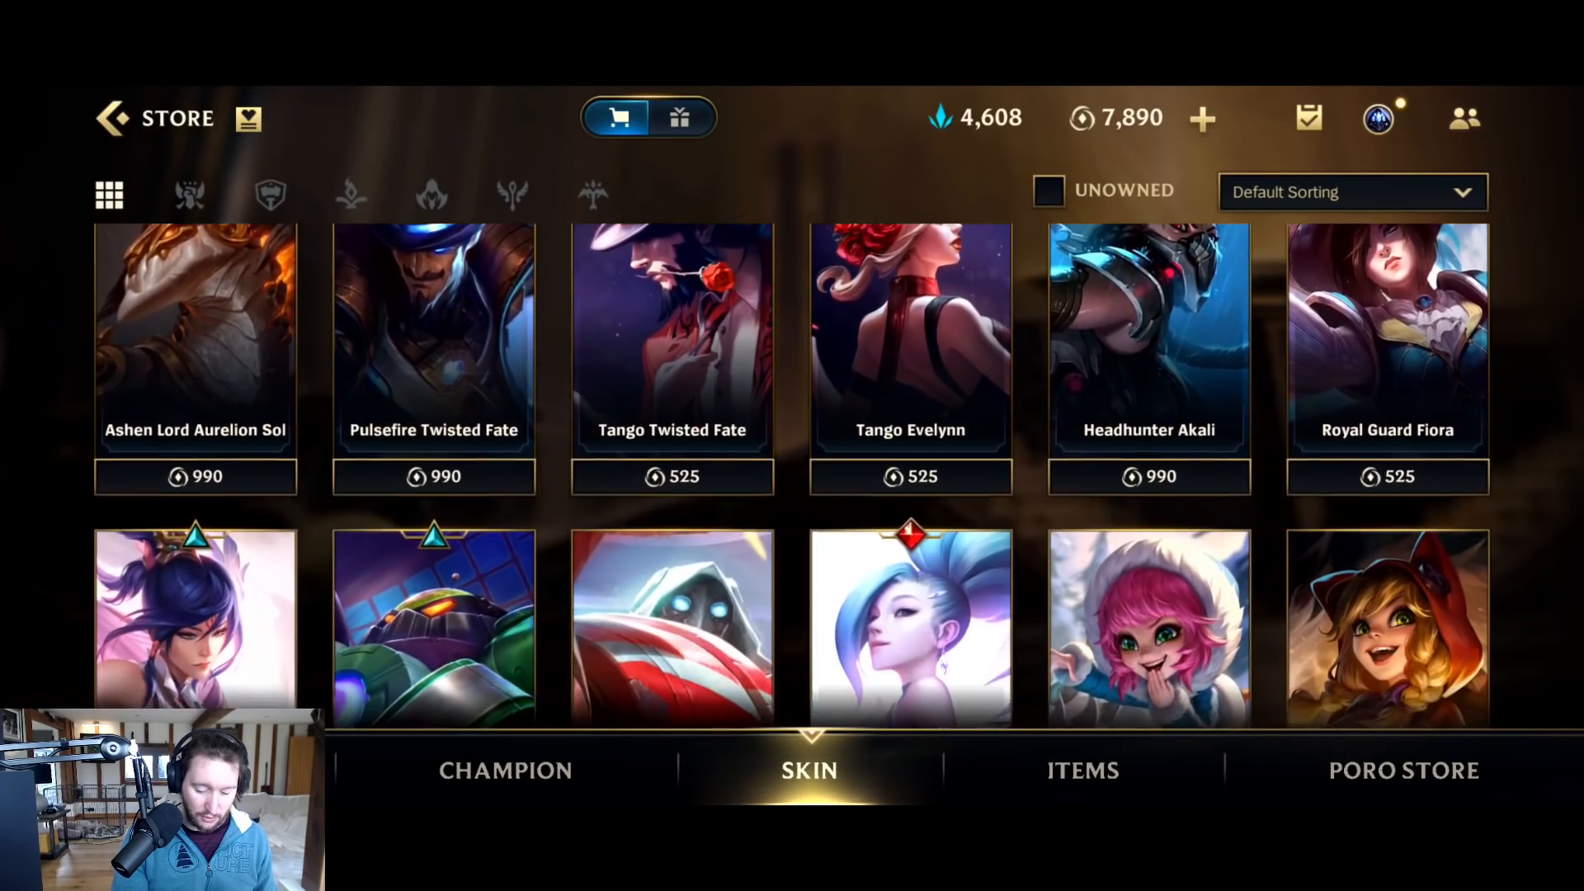
scroll(down, 3)
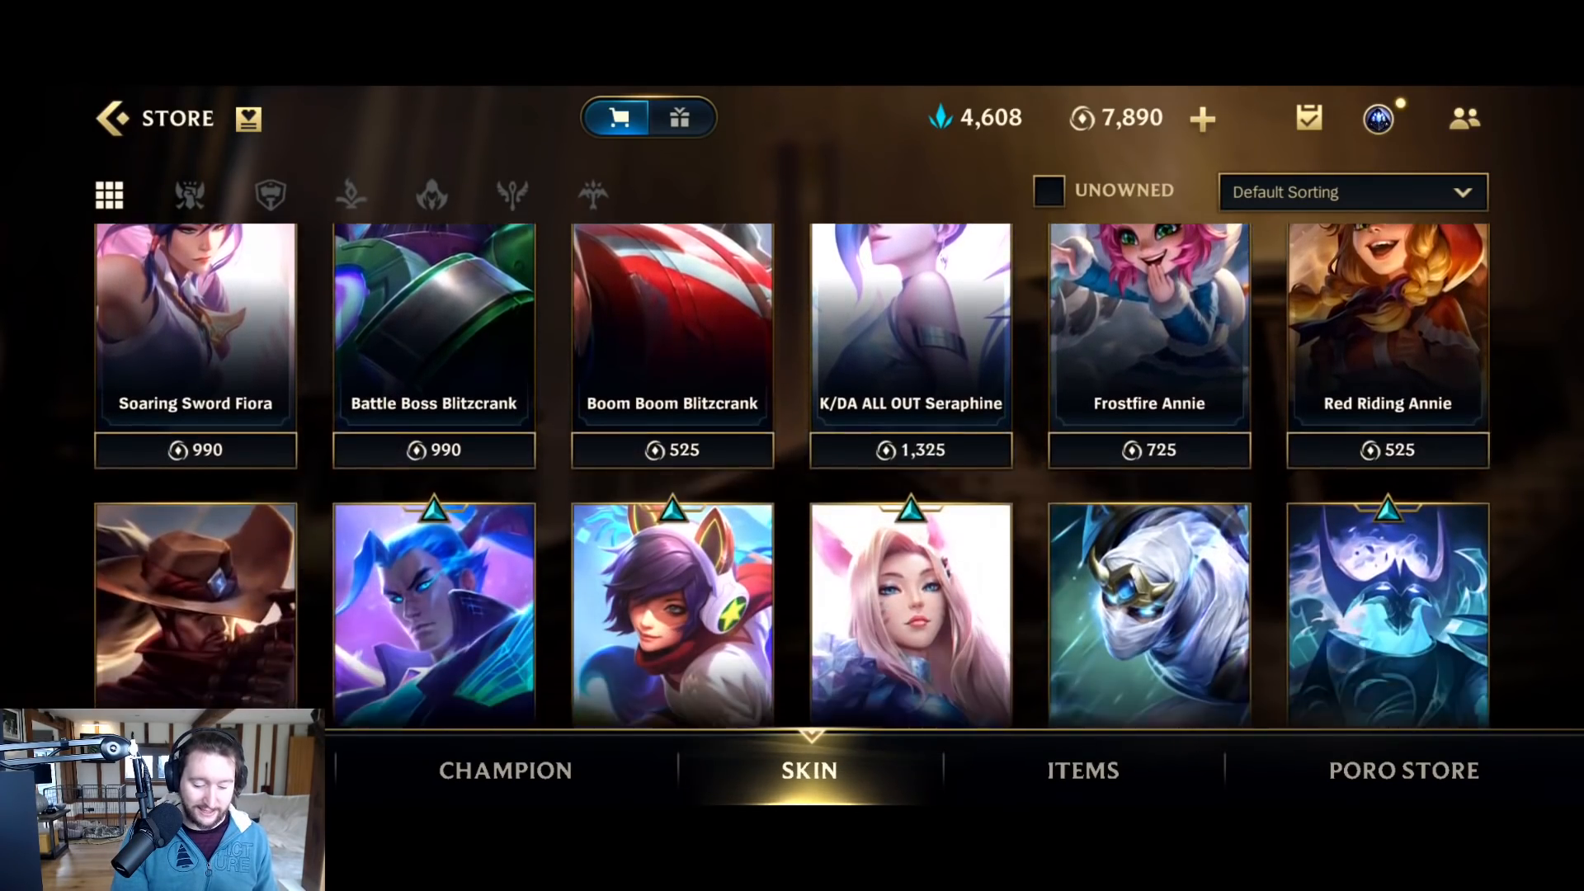
scroll(down, 3)
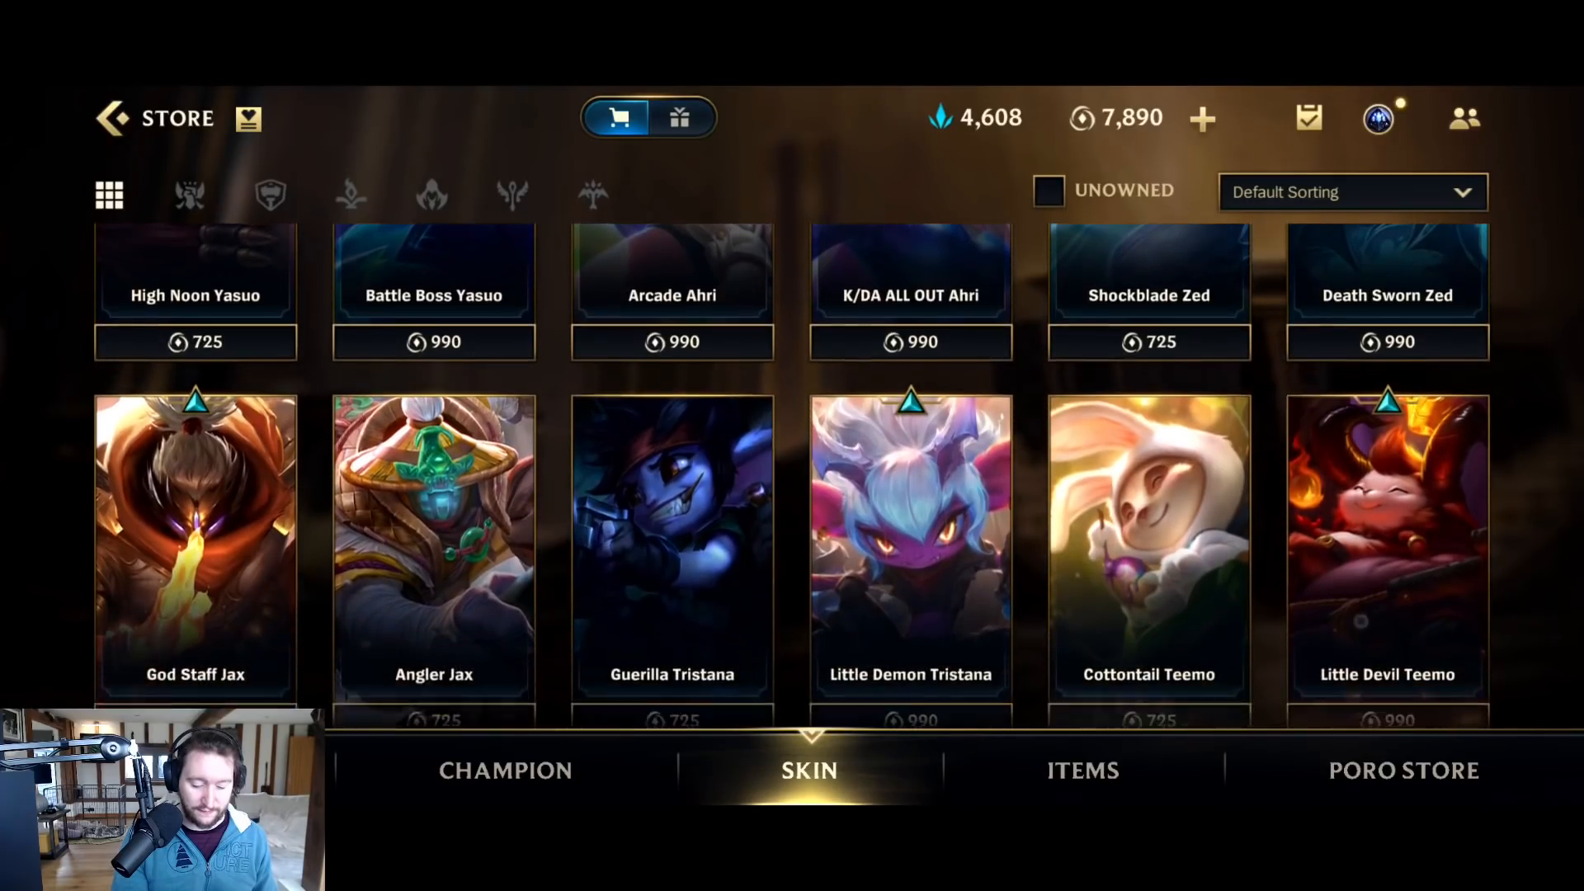
scroll(down, 3)
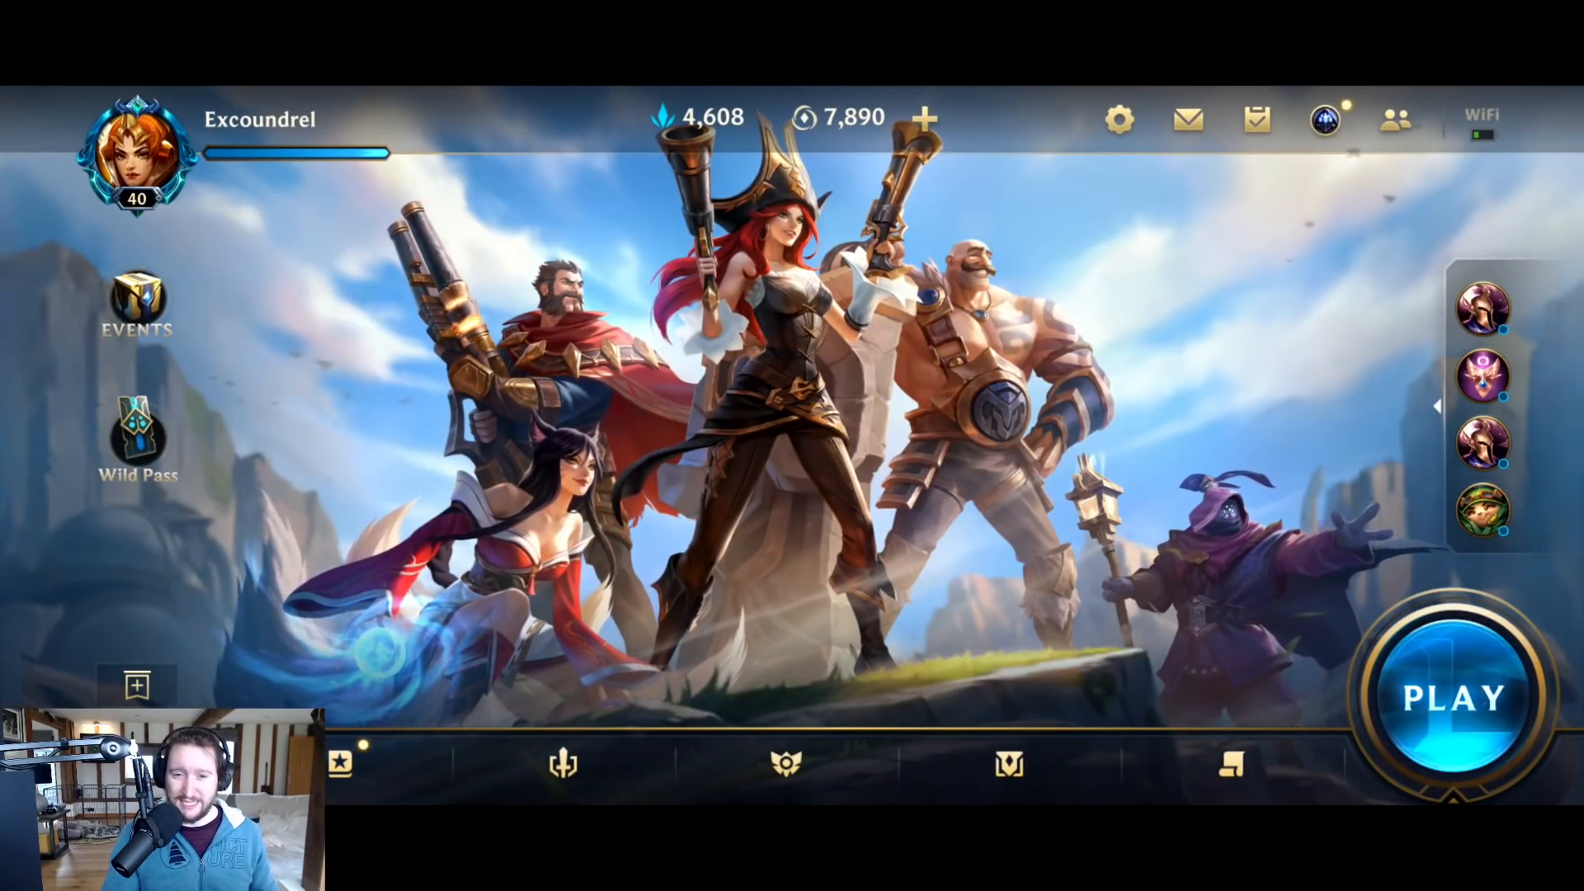
key(alt+tab)
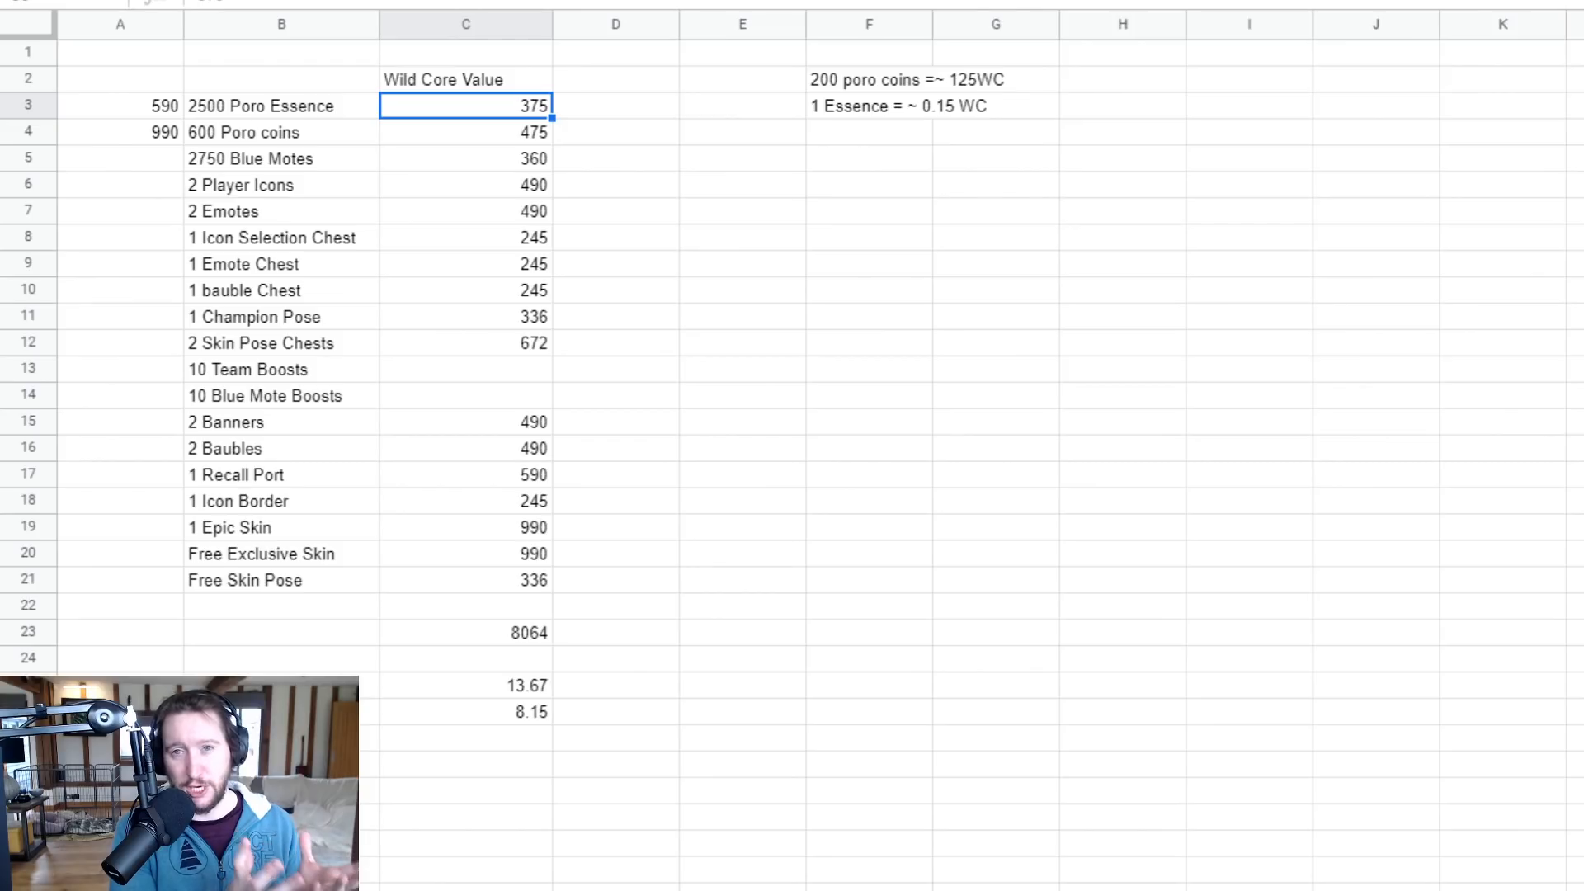
mouse_move(456, 137)
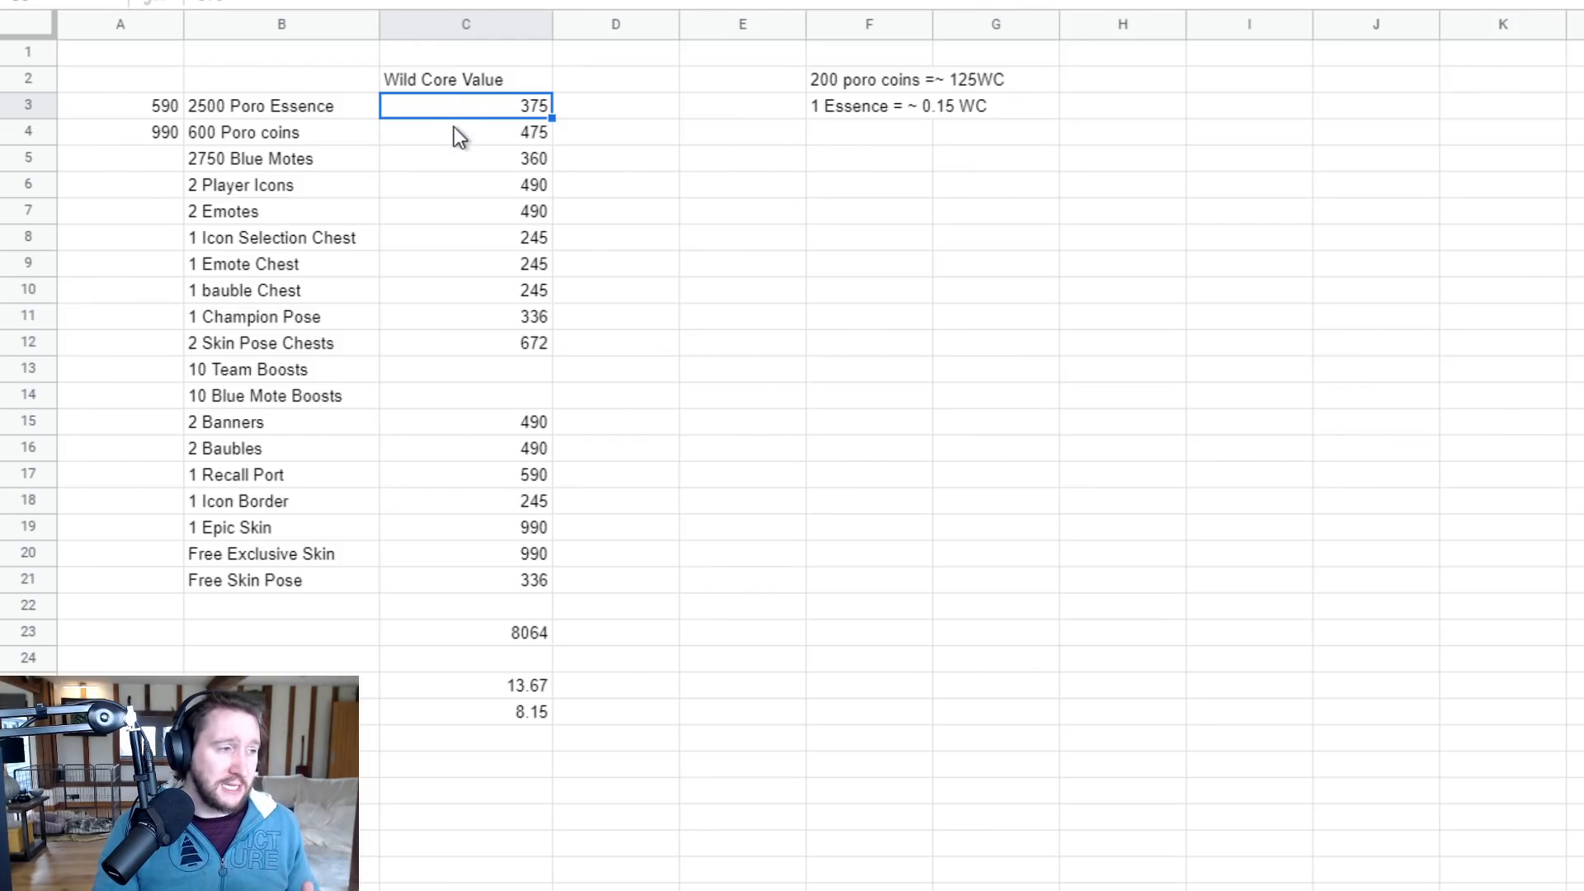
Select the Poro Essence Wild Core value of 375.
click(464, 131)
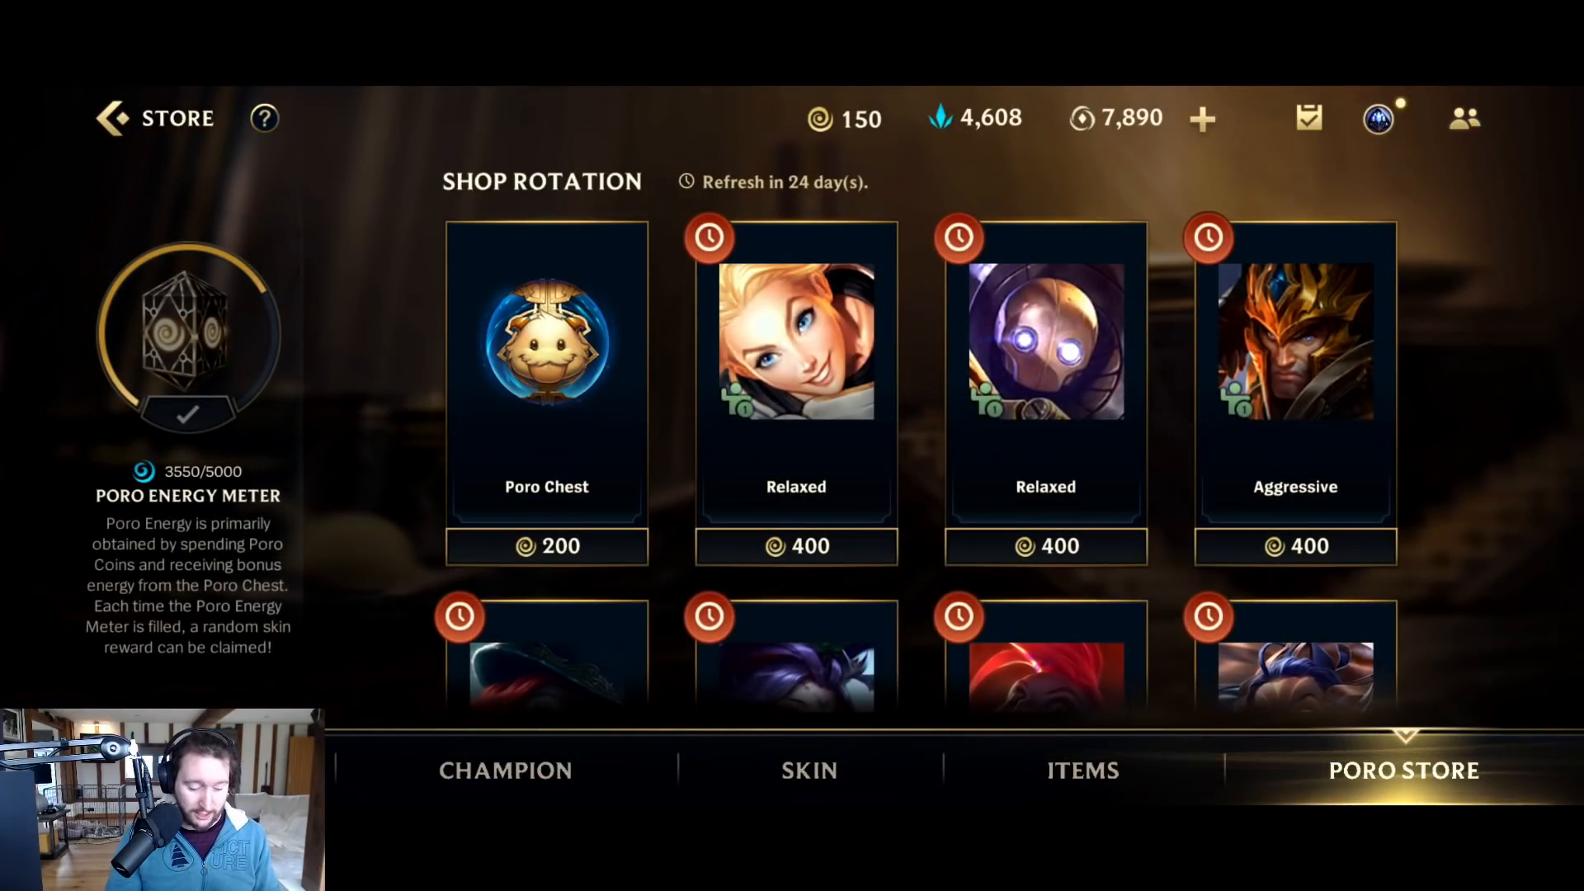
Open the Poro Chest details, scroll through its drop rates, and close the dialog.
click(546, 354)
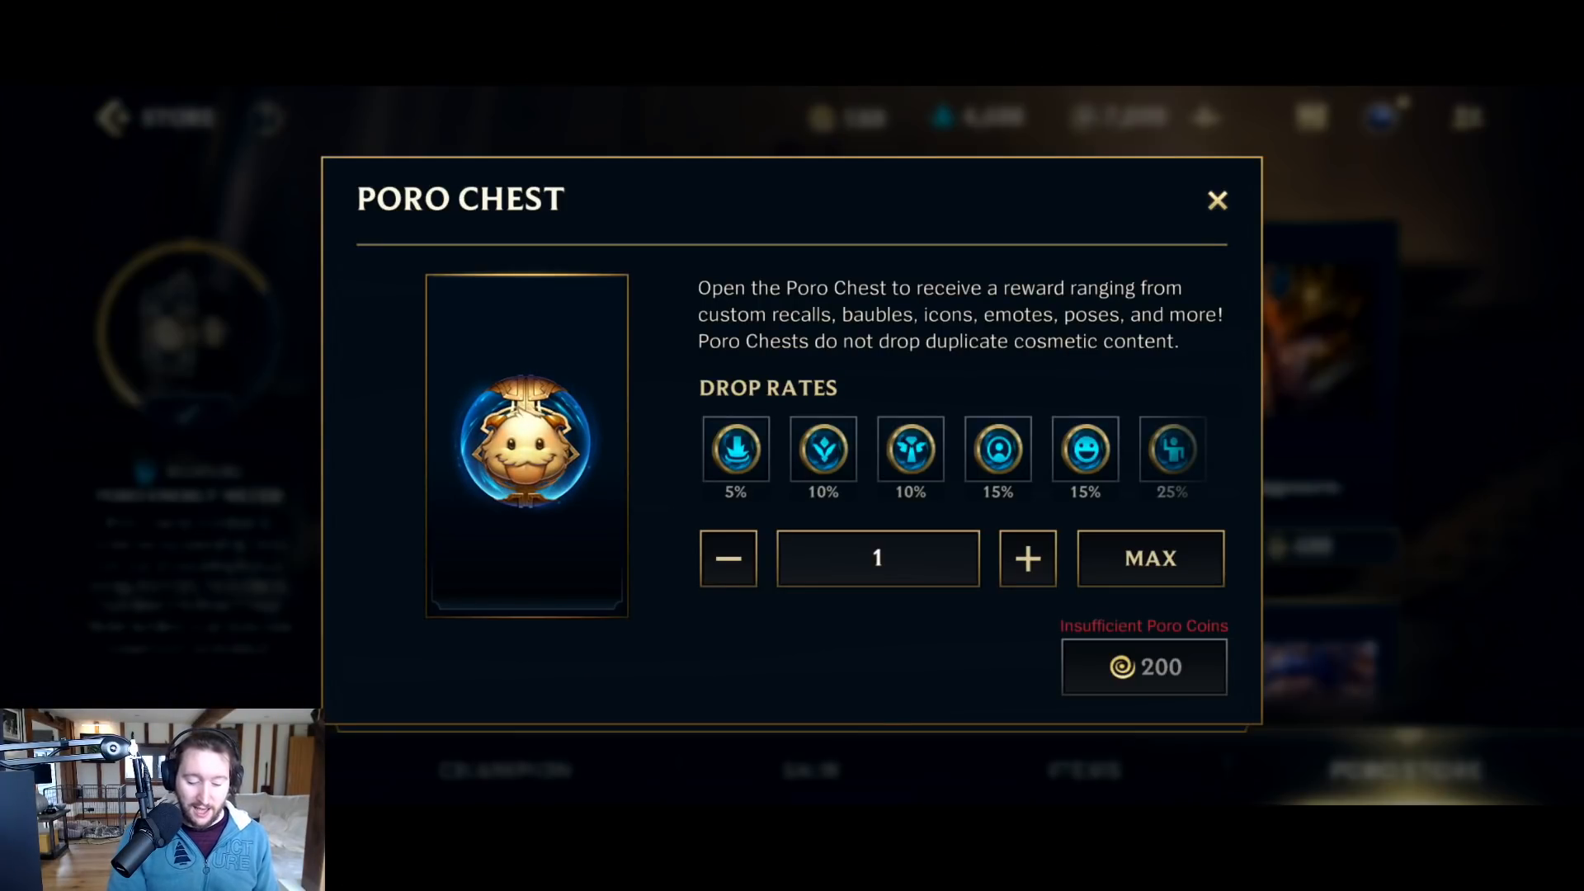
scroll(right, 3)
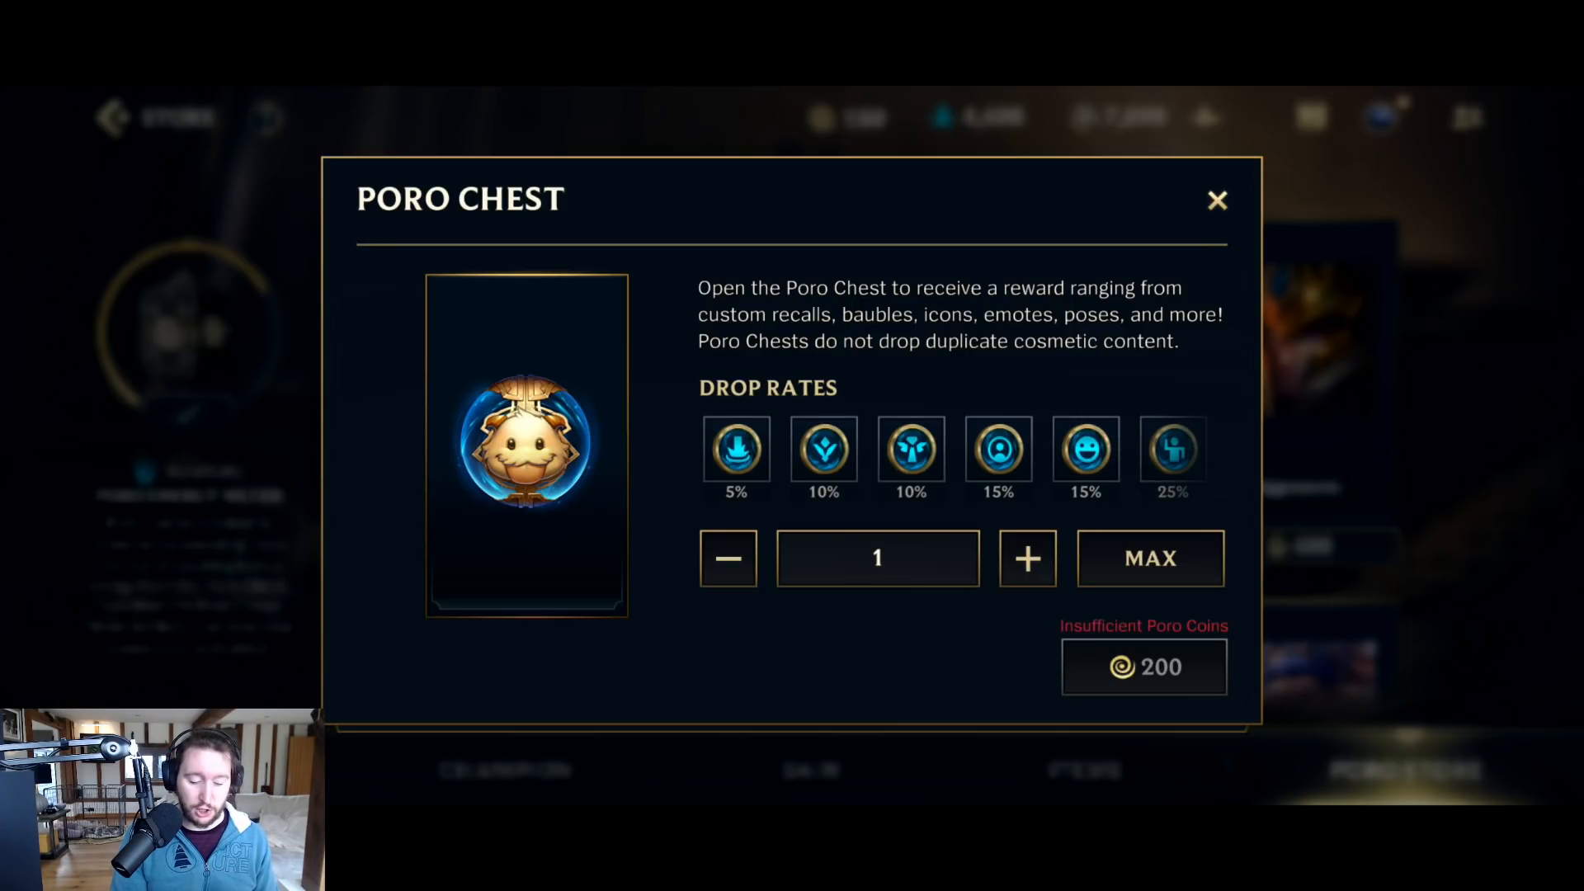
mouse_move(1085, 448)
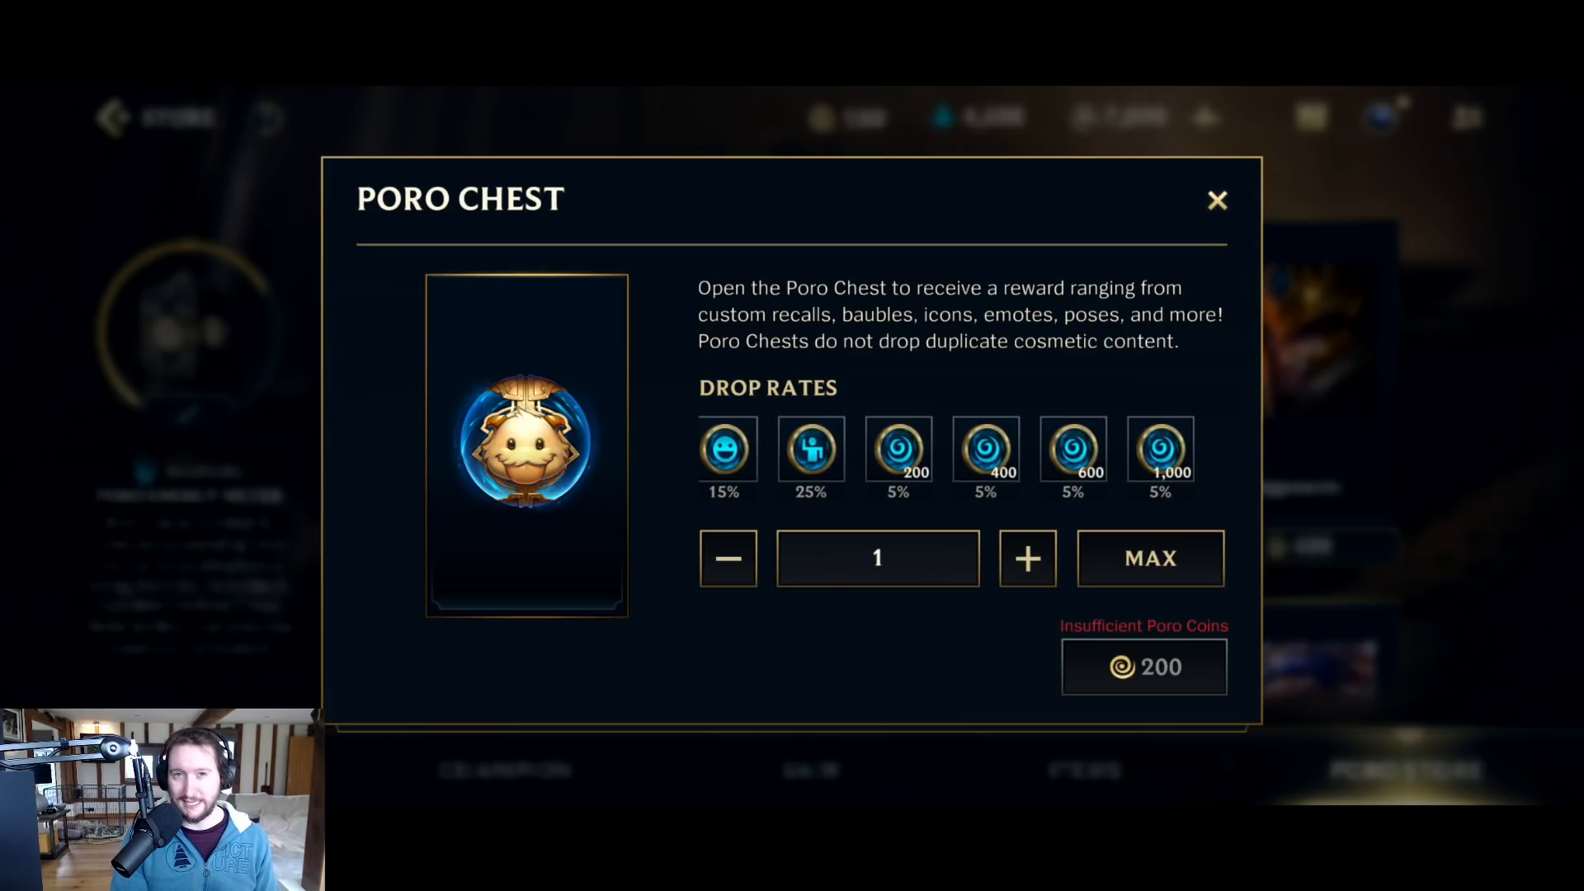
click(1218, 200)
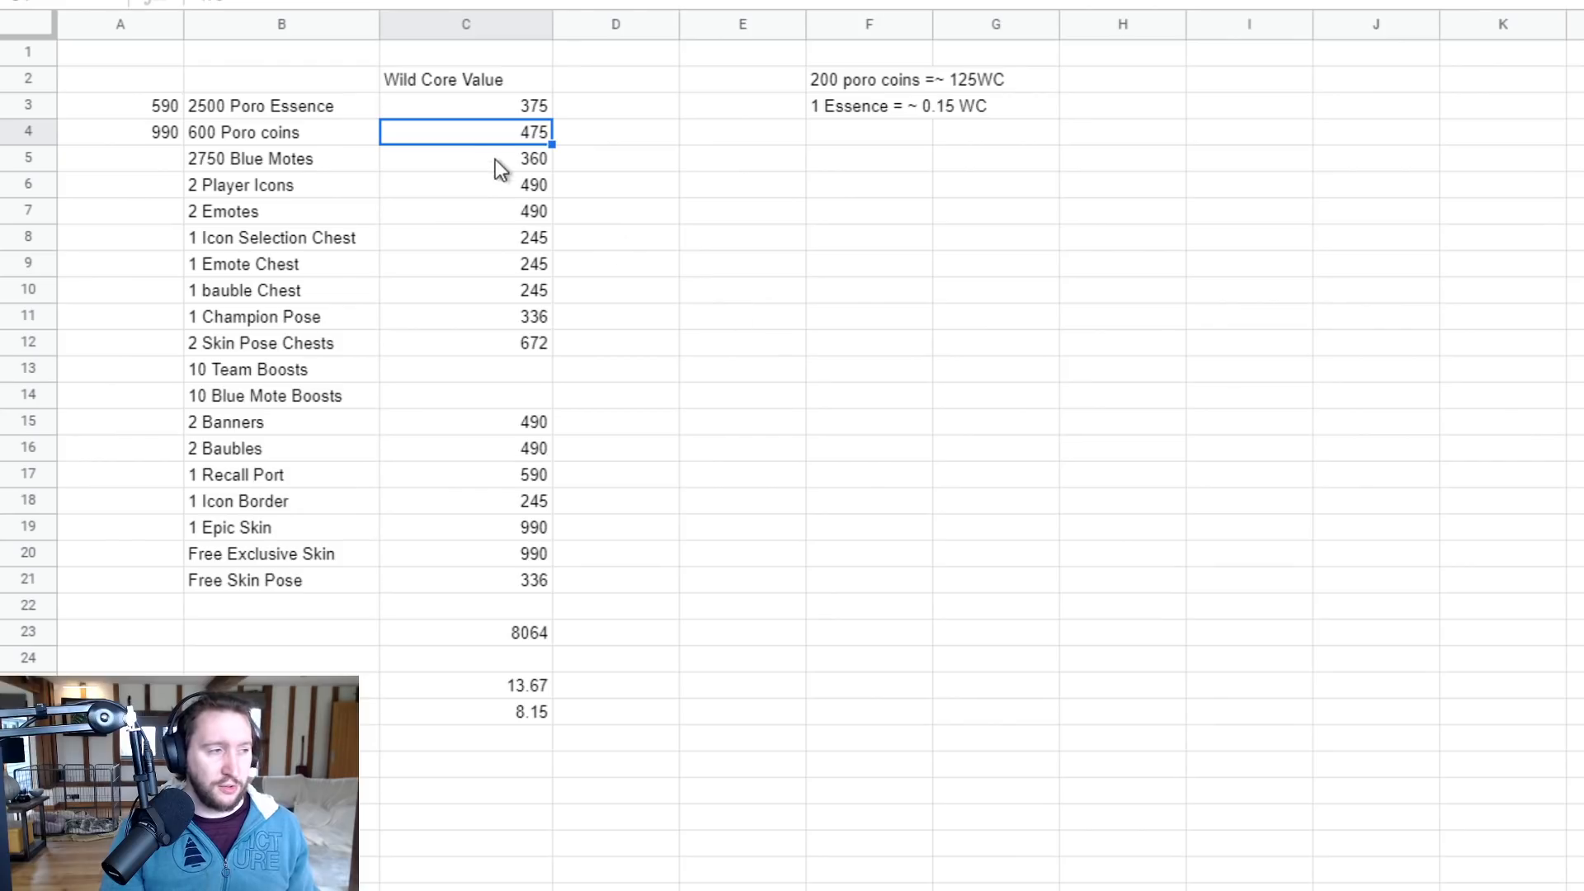
Review the Wild Core values down to the 2 Player Icons row at 490.
click(465, 159)
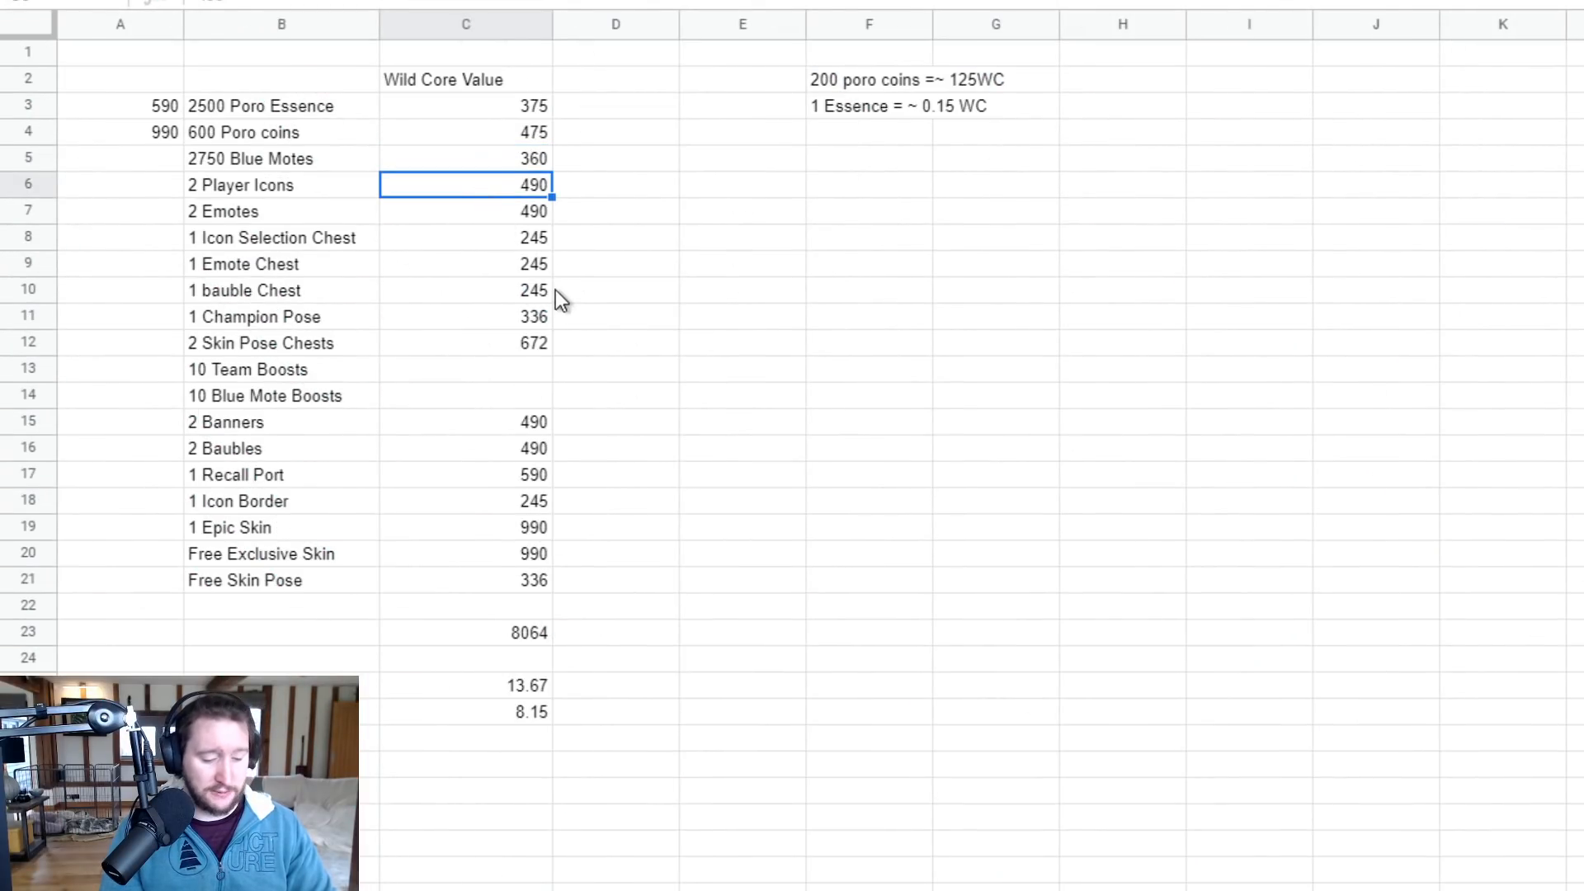
mouse_move(630, 325)
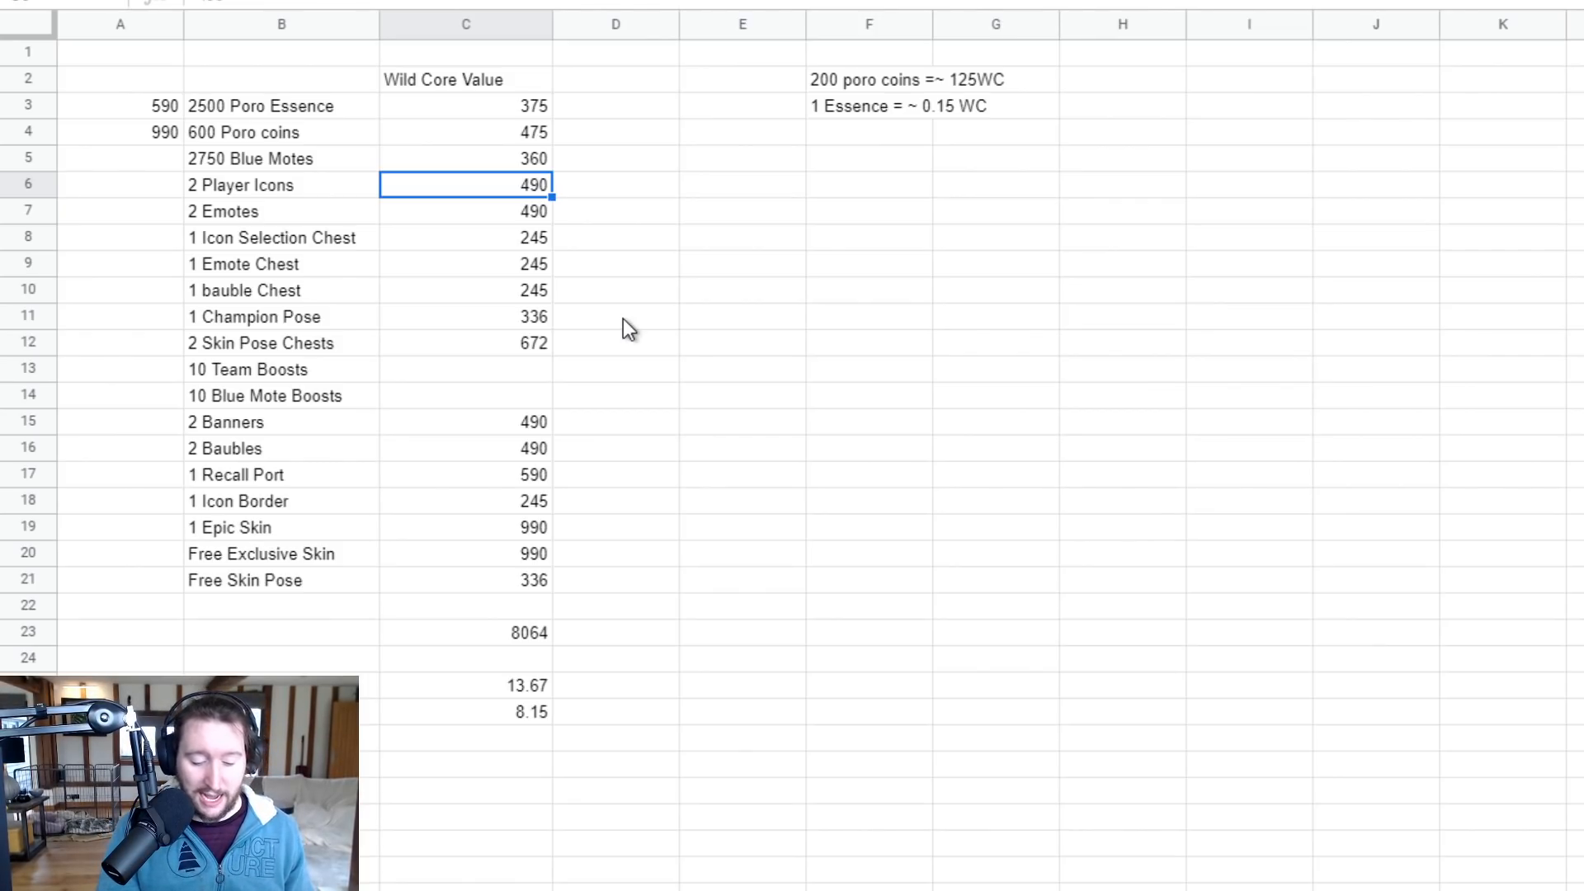
mouse_move(523, 233)
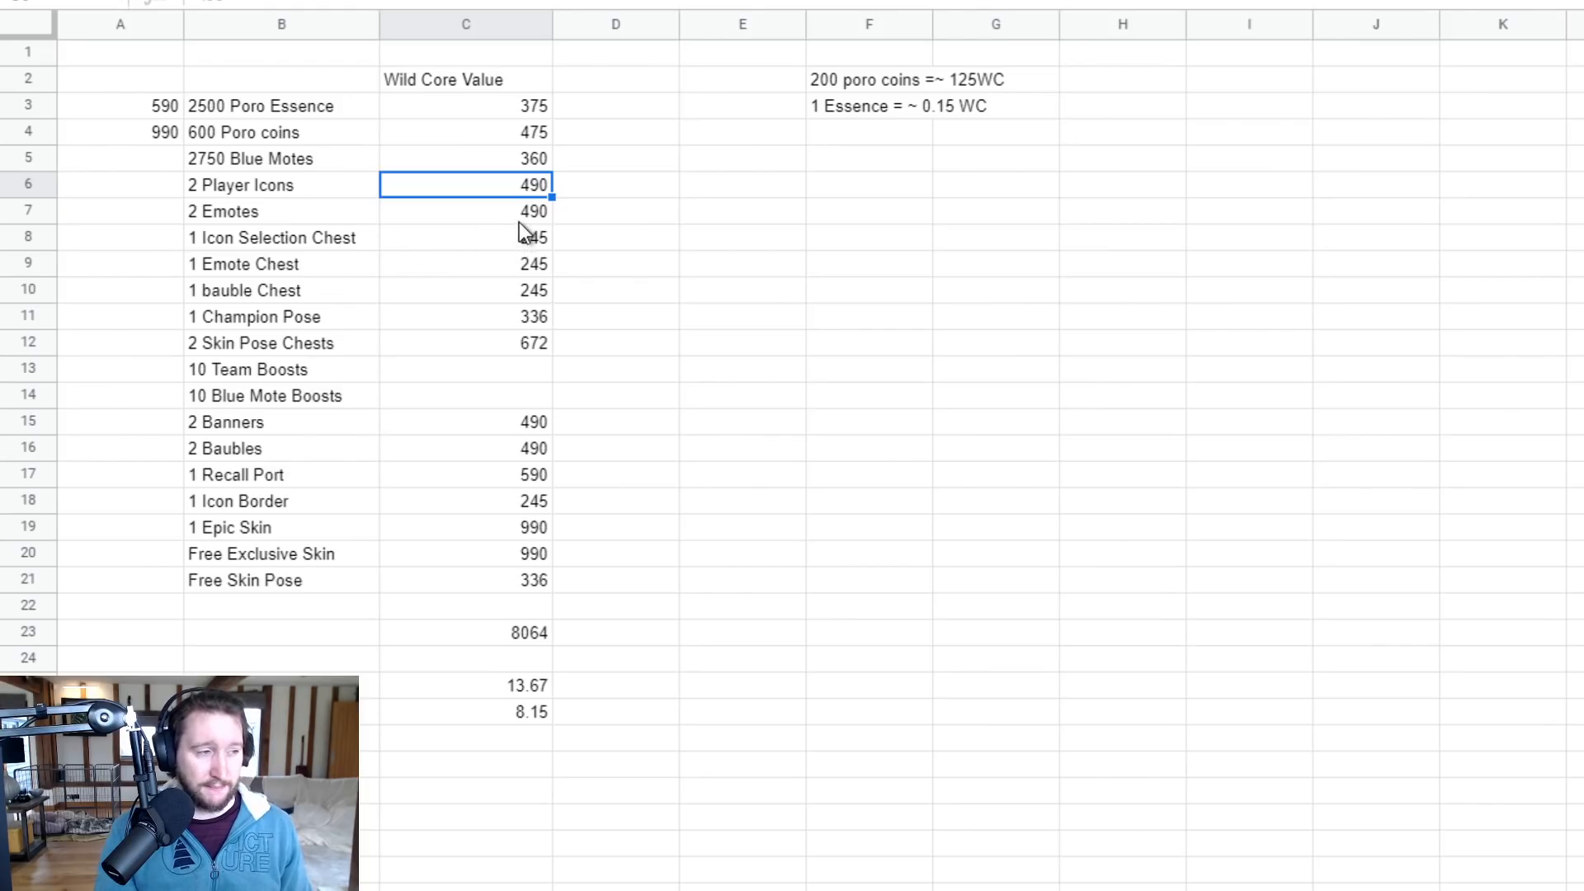
click(464, 211)
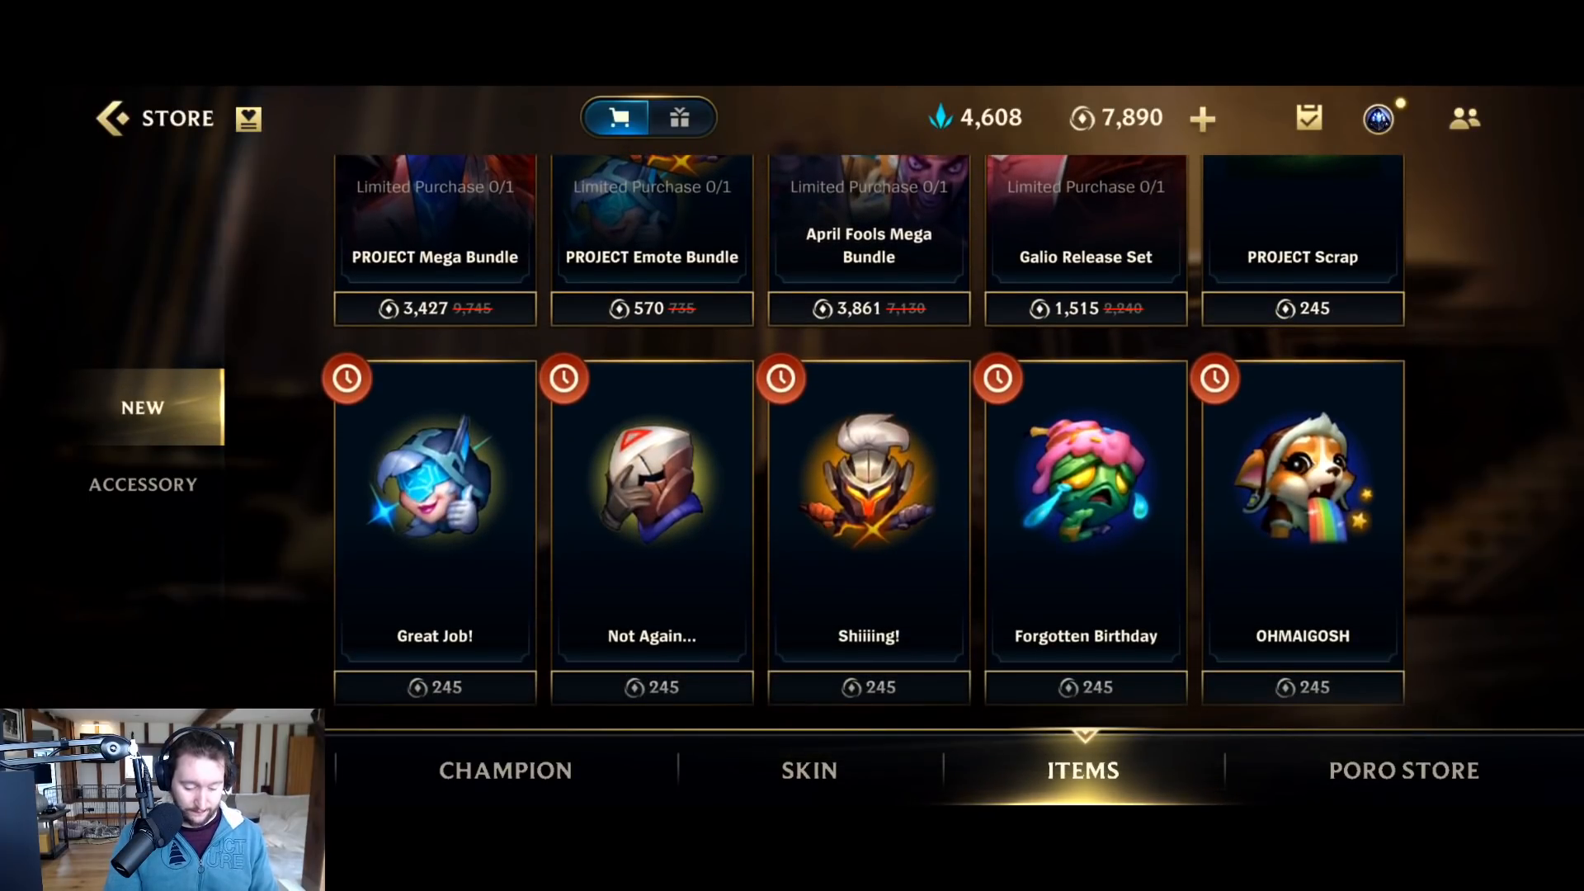
Scroll the Items tab's New section to confirm emotes cost 245.
scroll(up, 3)
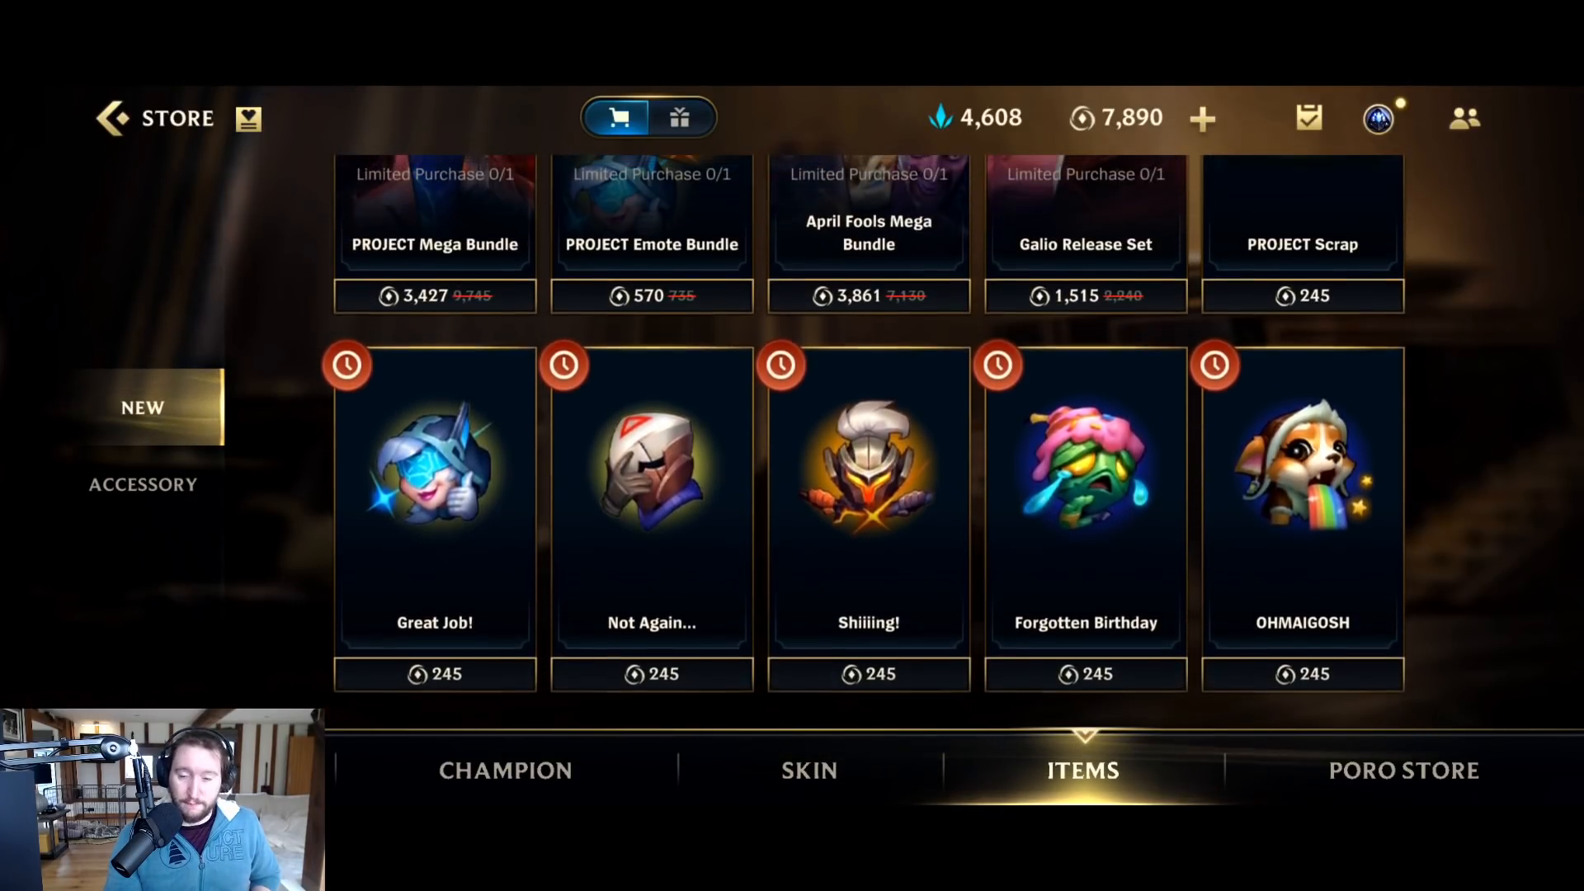
scroll(down, 3)
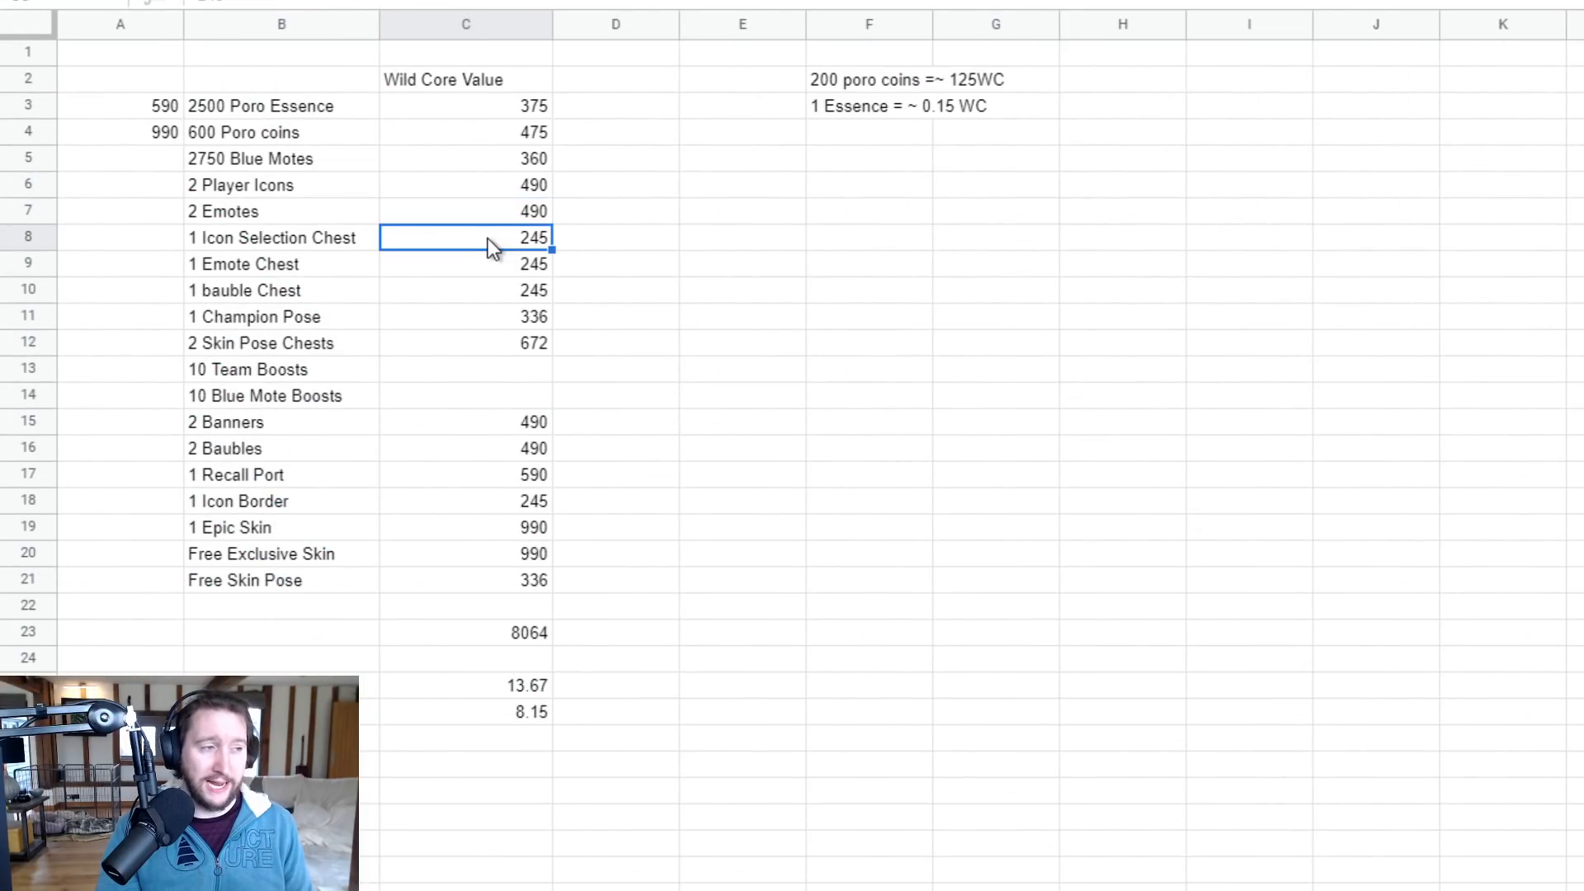
Check the Emote and bauble Chest values, then set Champion Pose 250 and Skin Pose Chests 500.
click(465, 264)
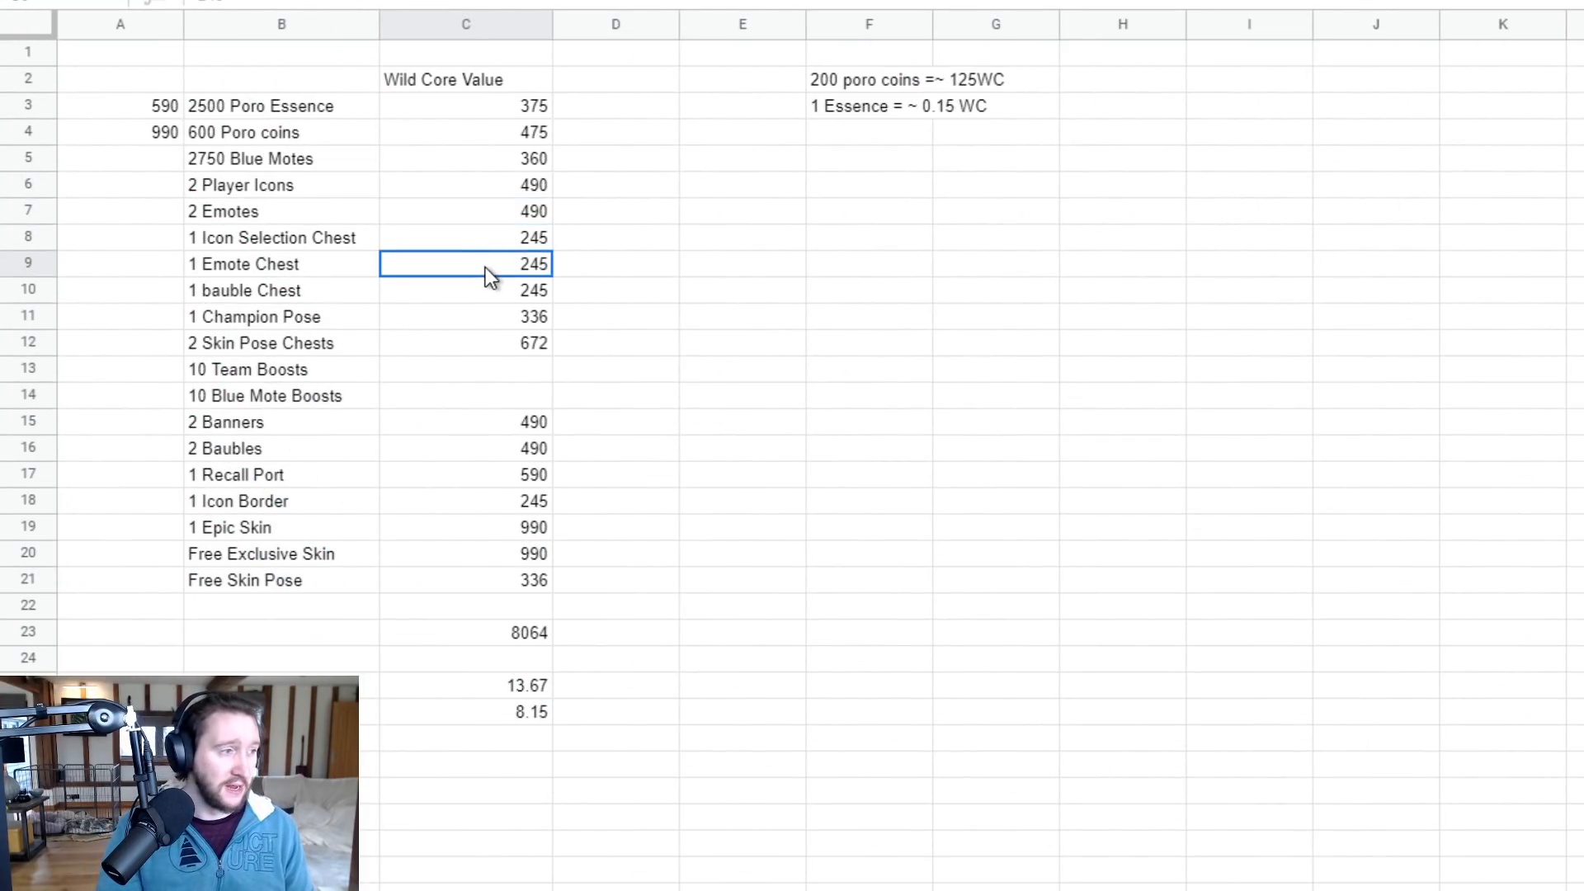
click(465, 289)
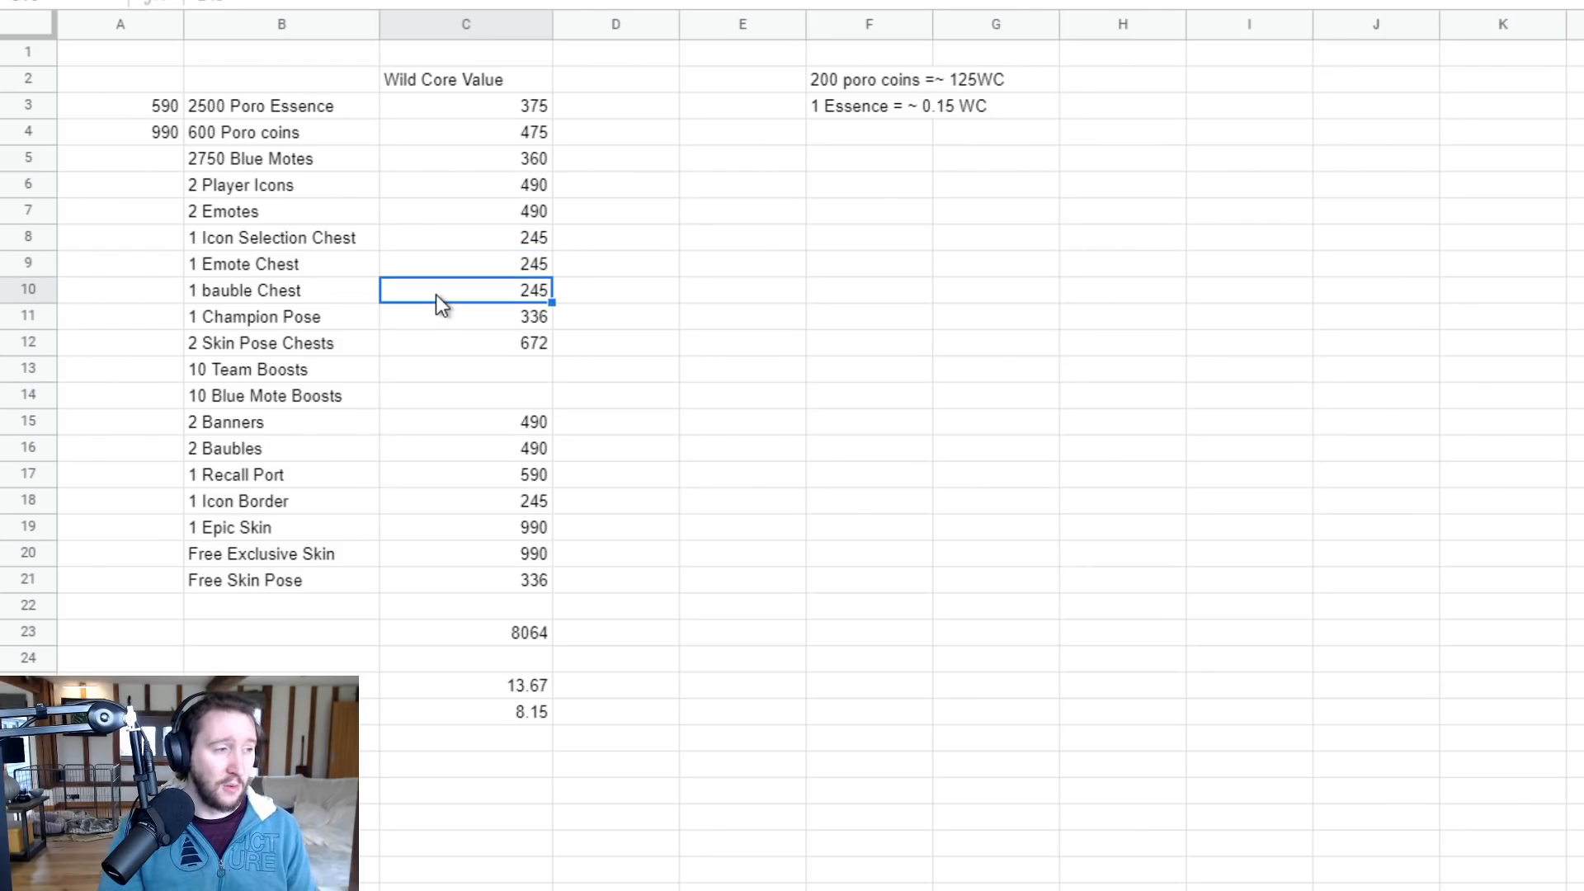
click(464, 316)
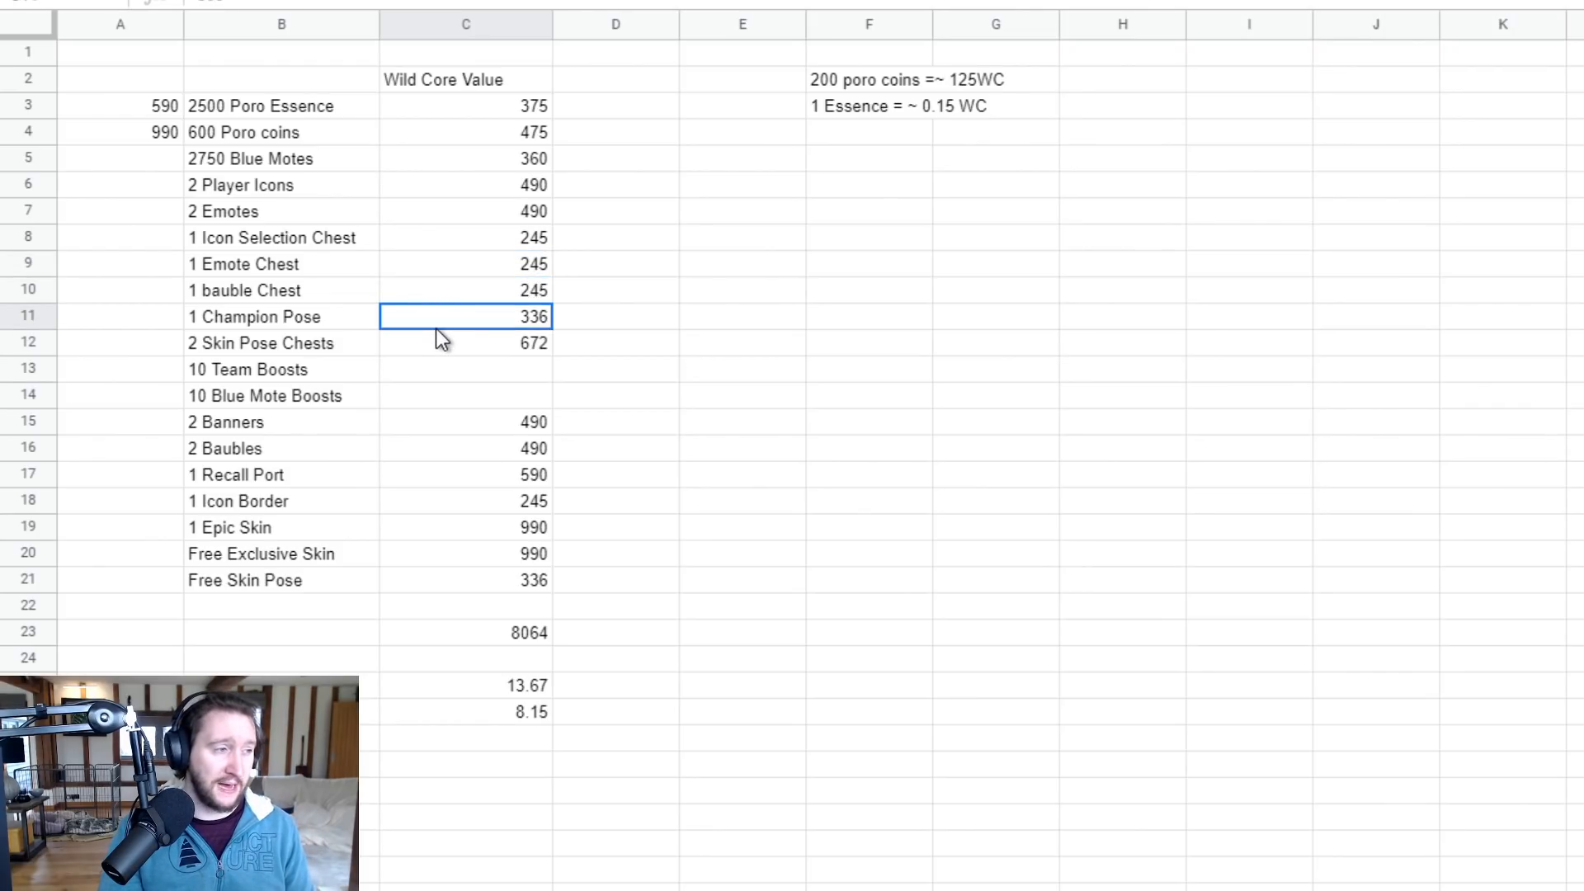
mouse_move(427, 326)
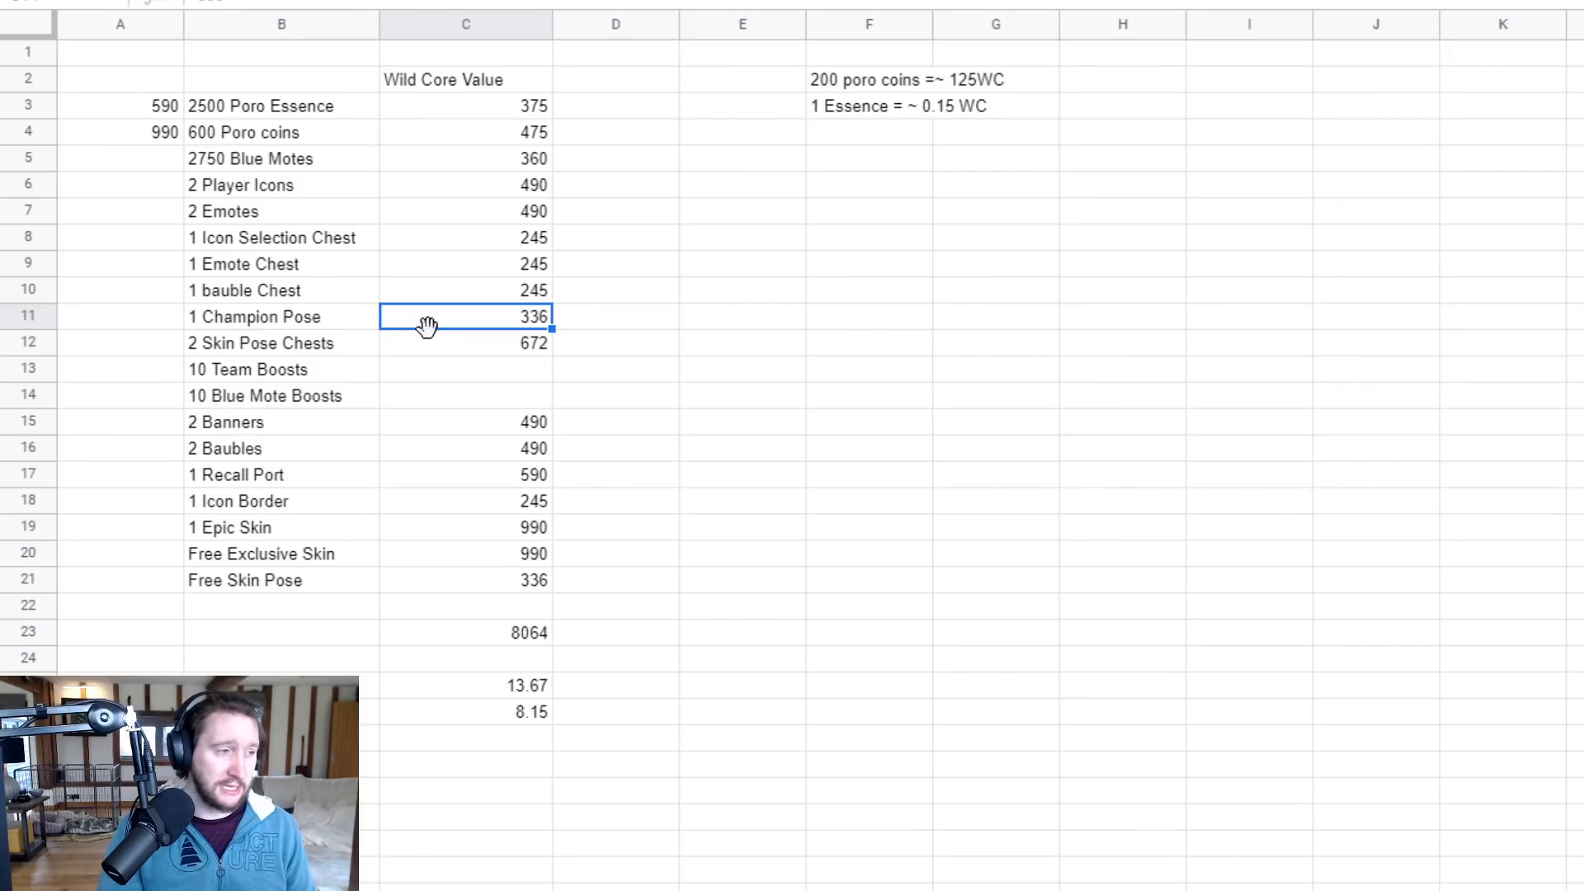
mouse_move(712, 314)
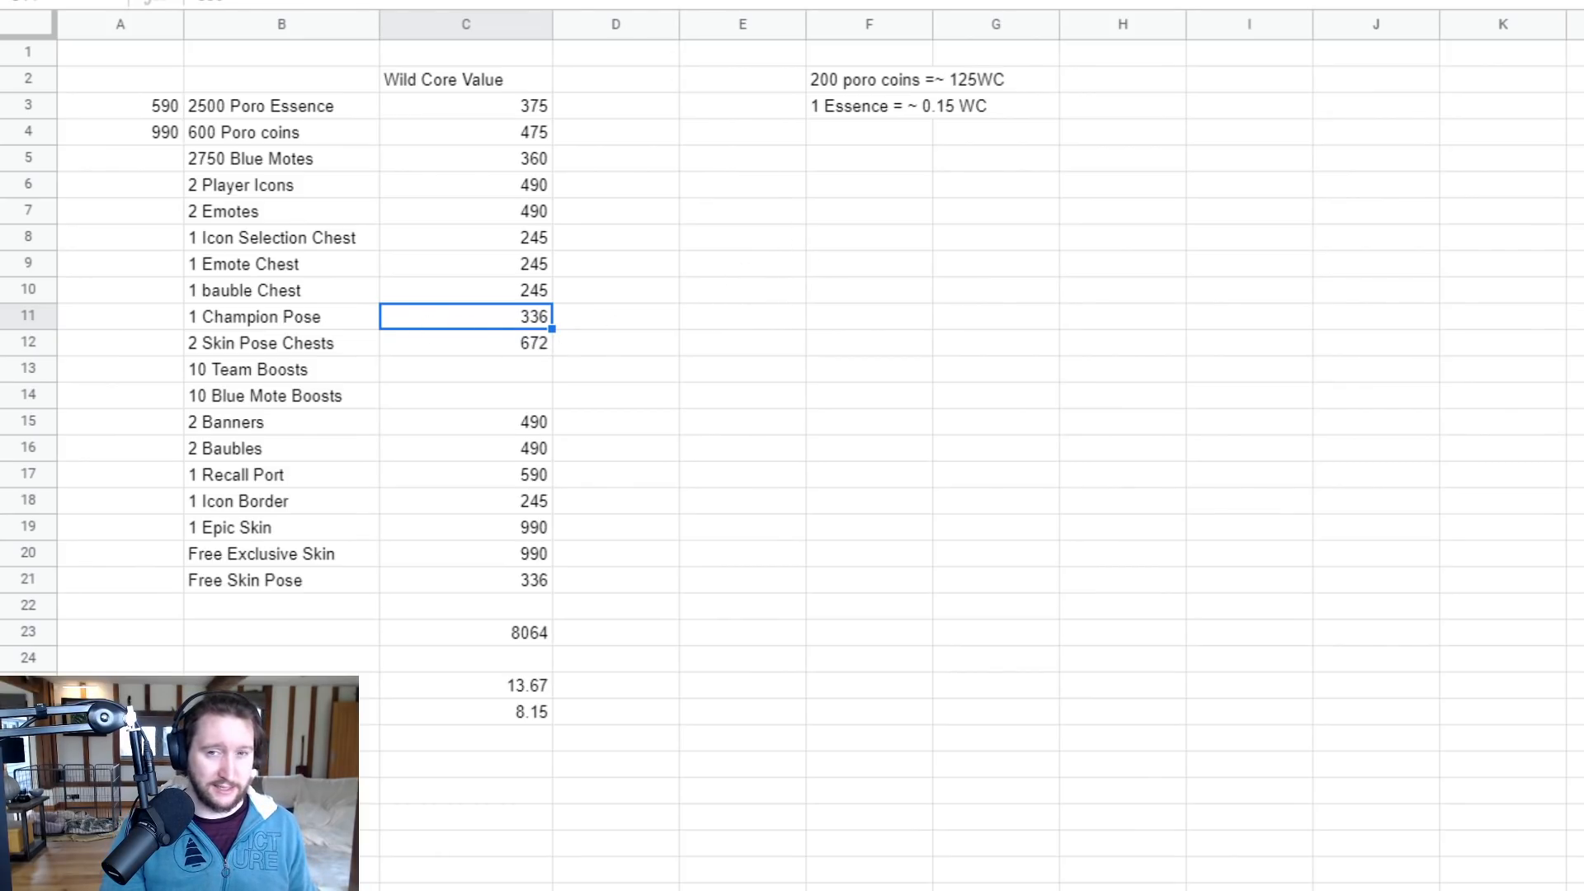
text(250)
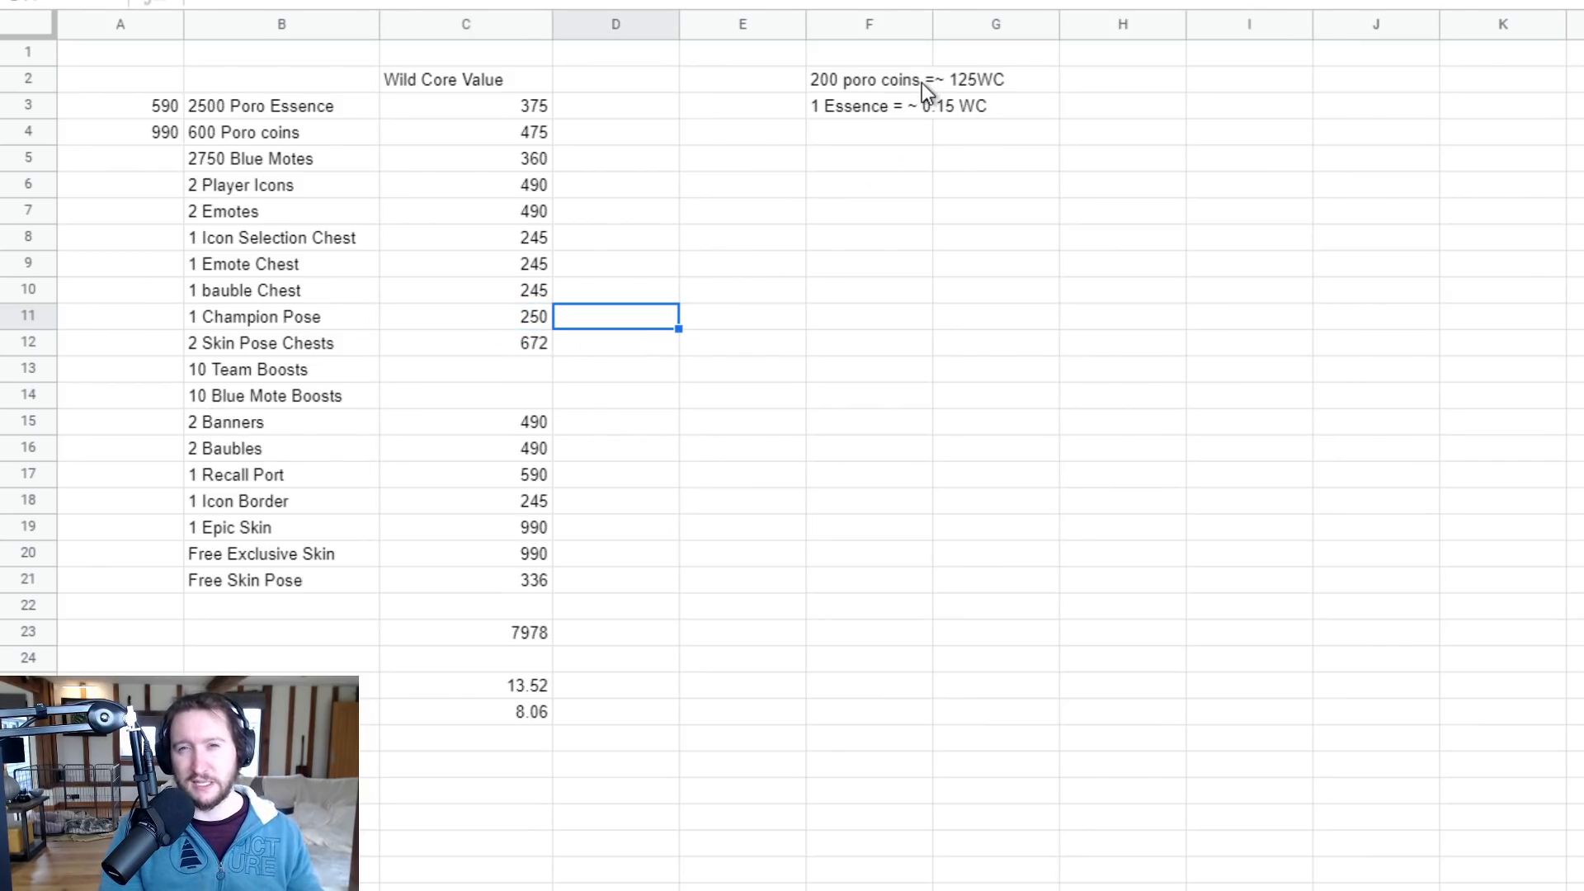
mouse_move(488, 339)
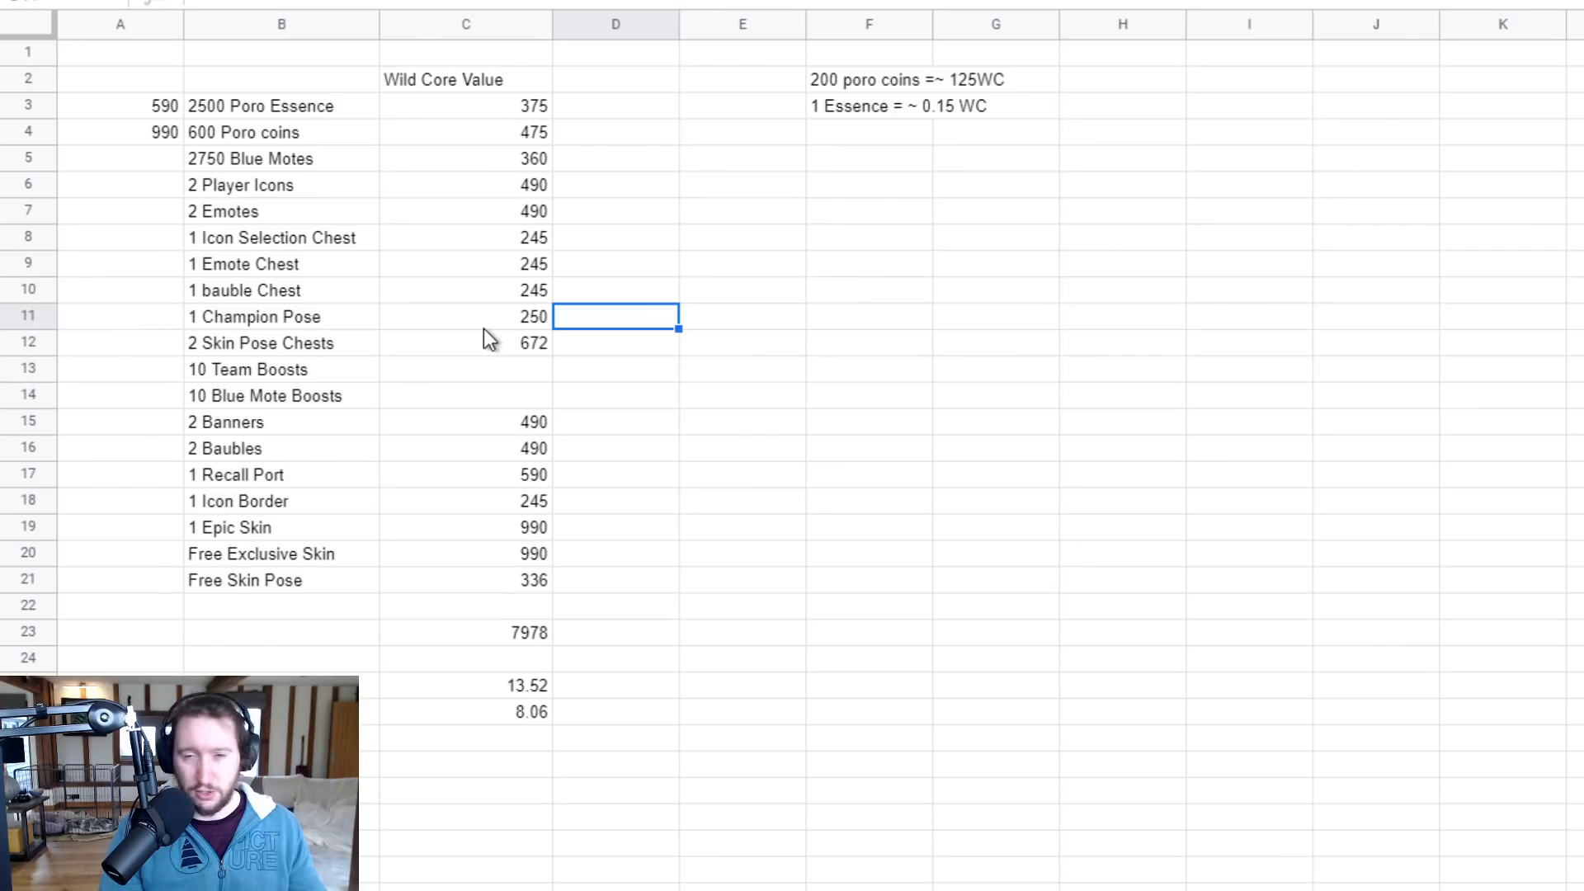
click(464, 342)
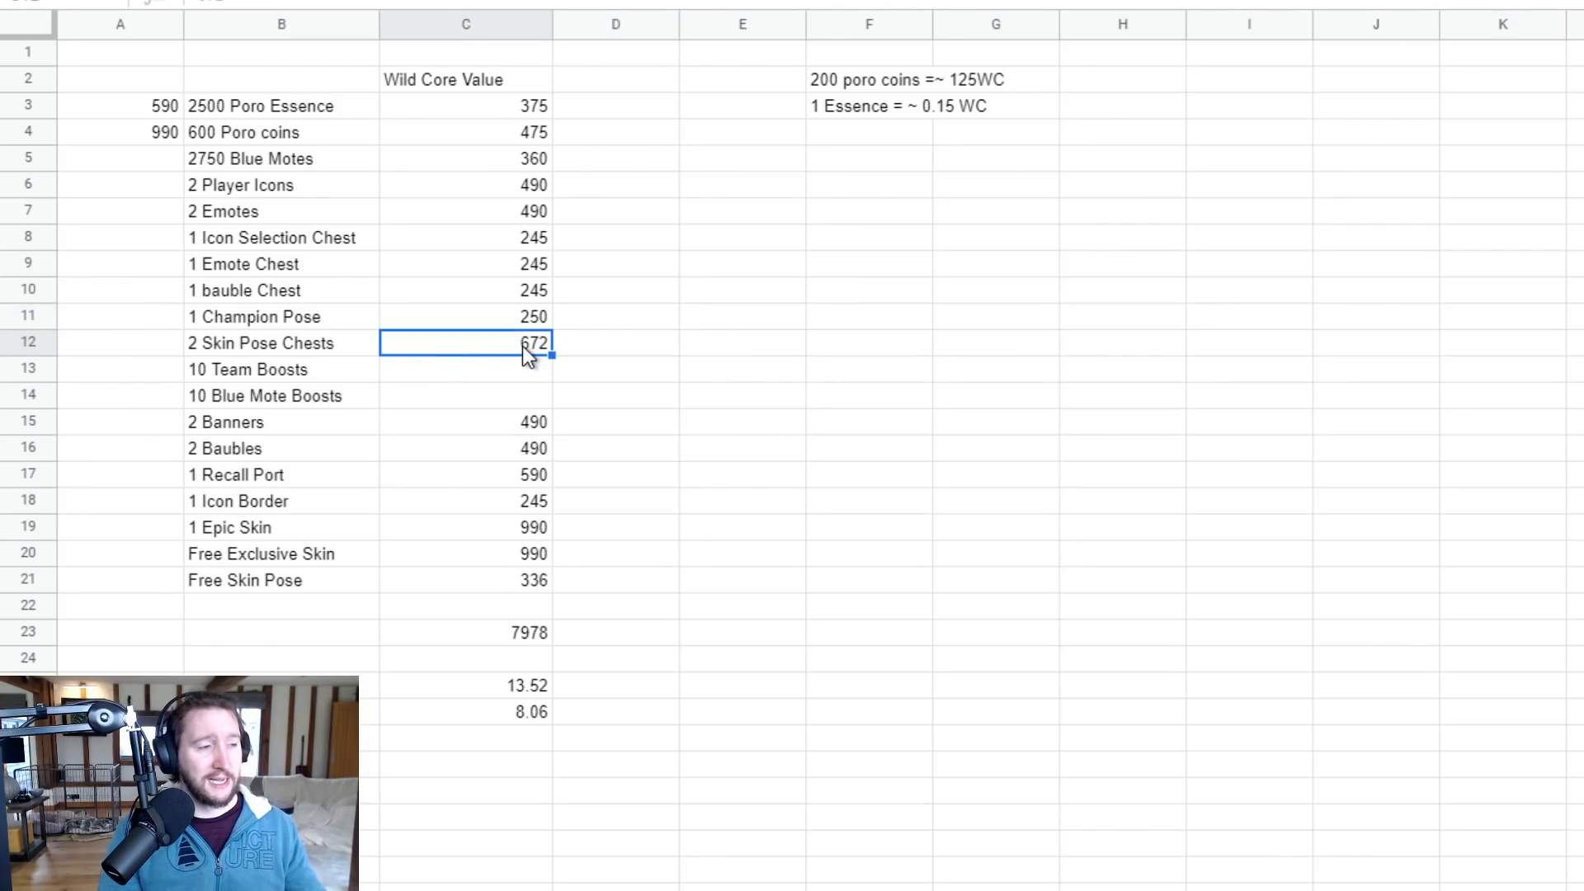
text(500)
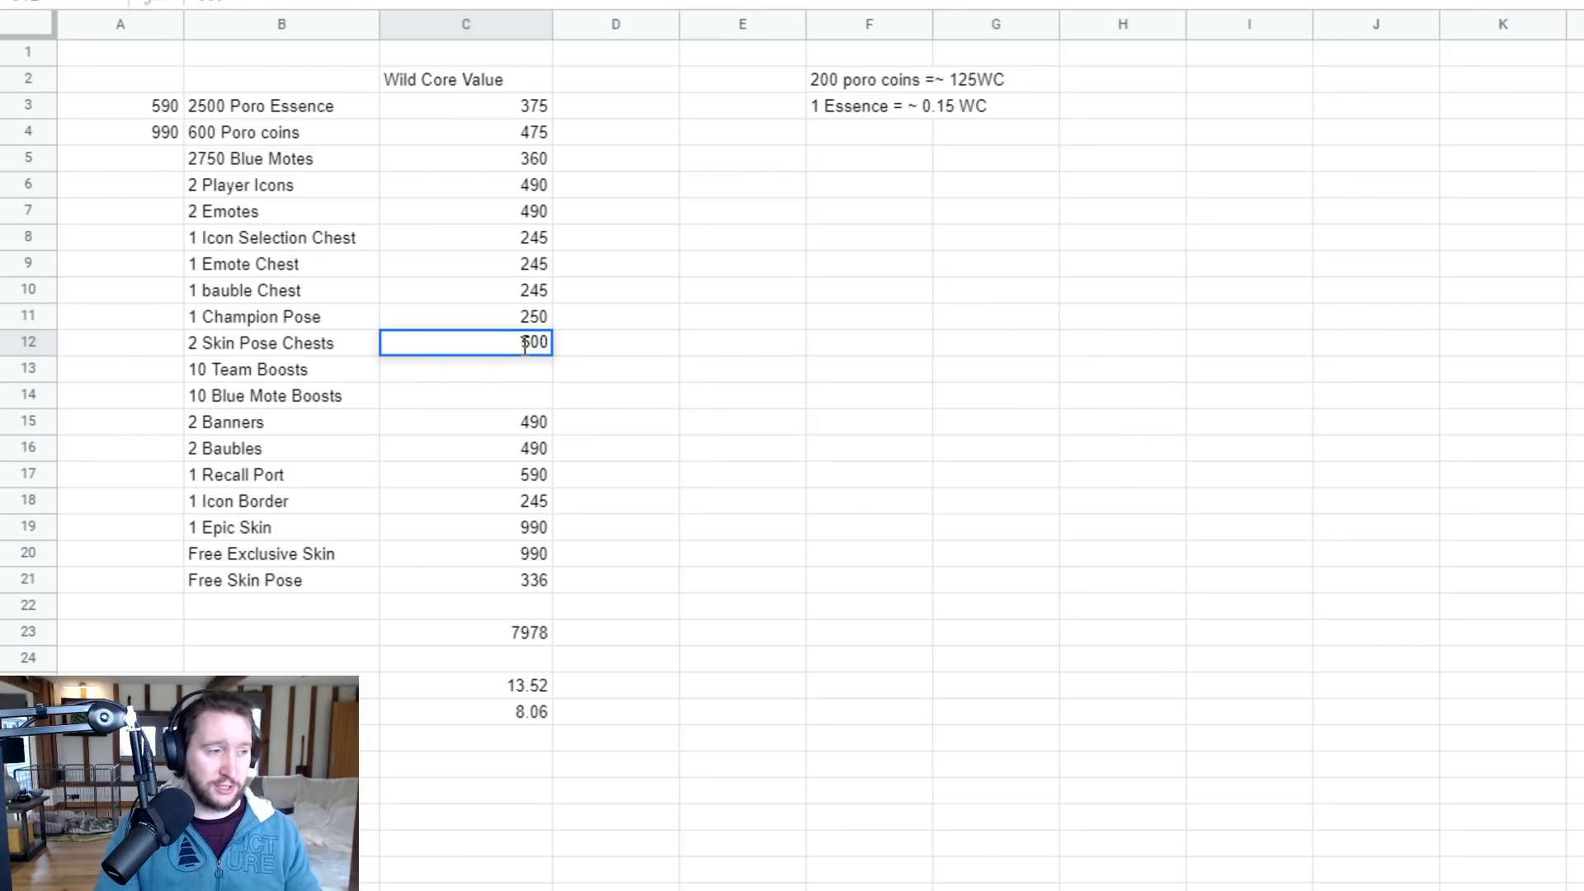
click(466, 580)
text(250)
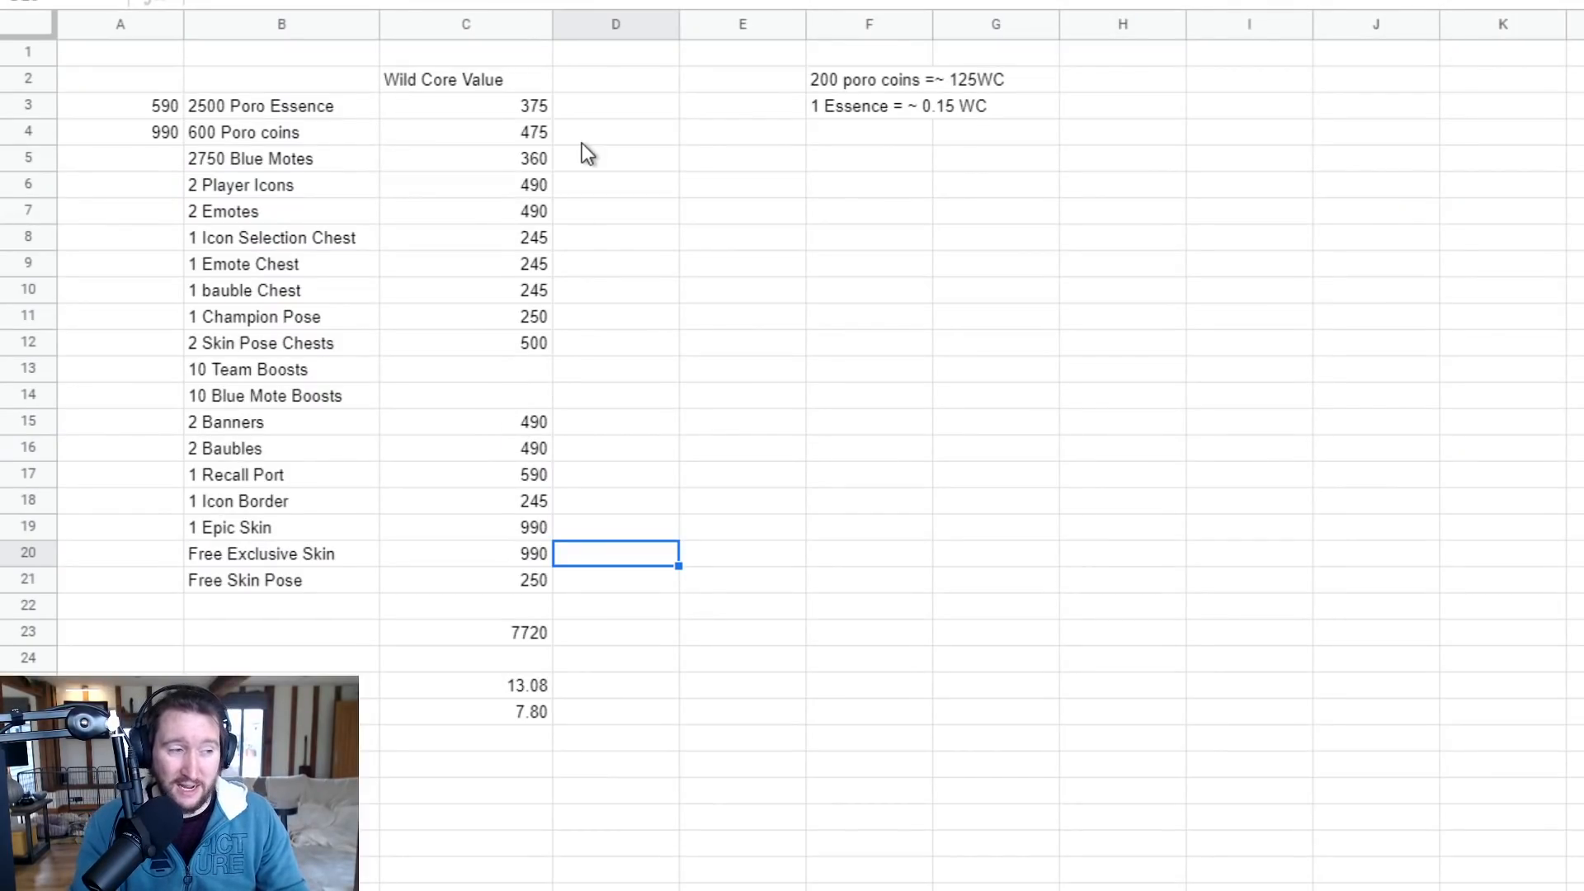
mouse_move(545, 437)
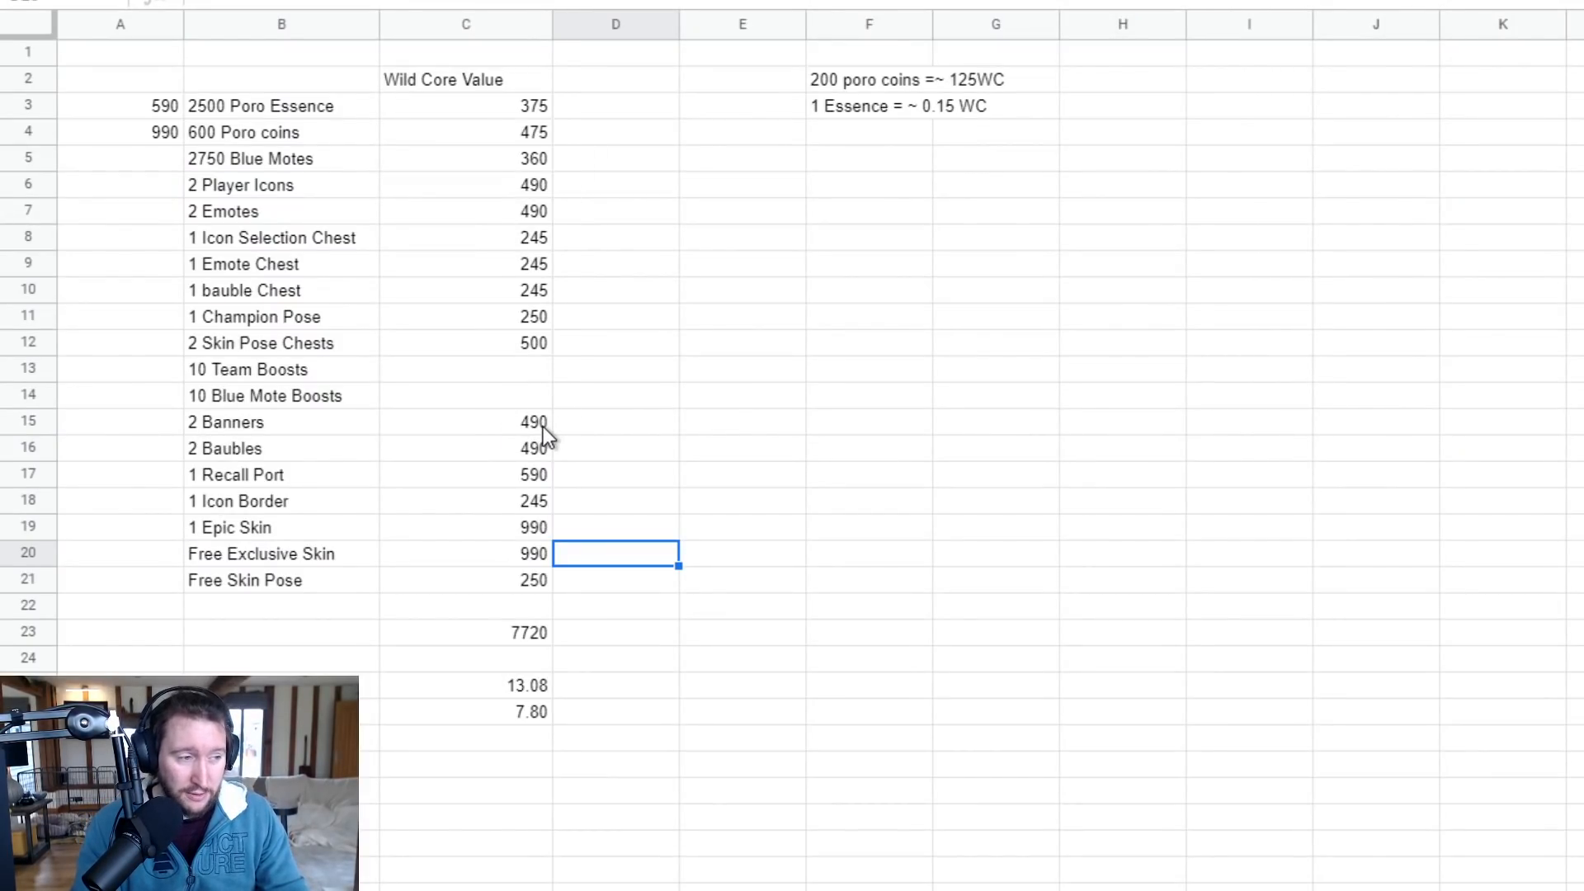
Review Baubles, Recall Port, Icon Border, Free Exclusive Skin, Free Skin Pose and the 7720 total.
click(465, 447)
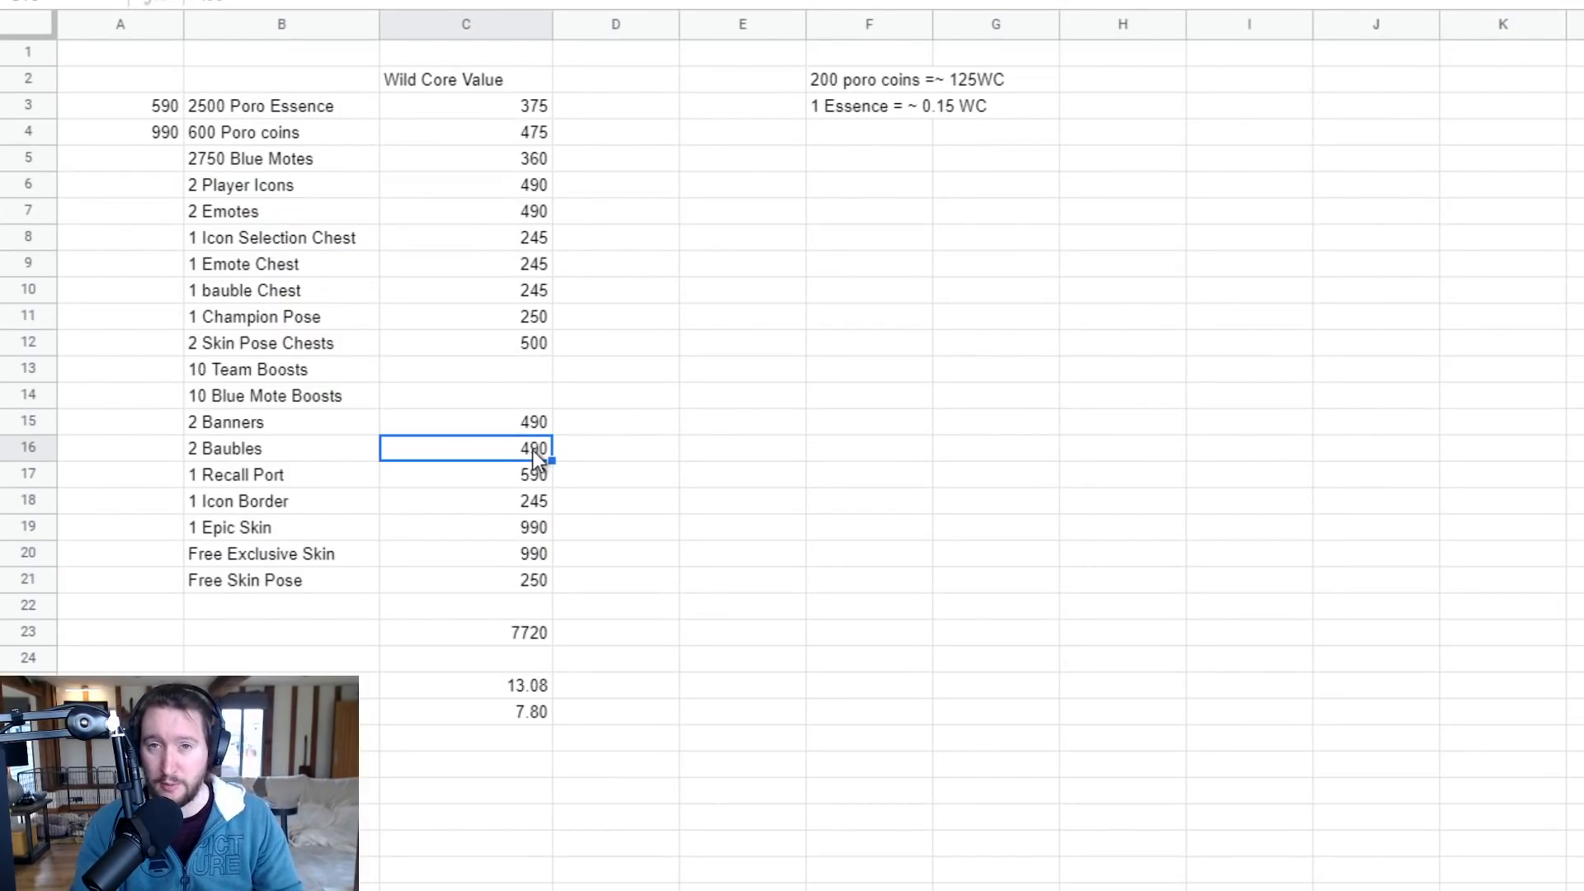
click(465, 474)
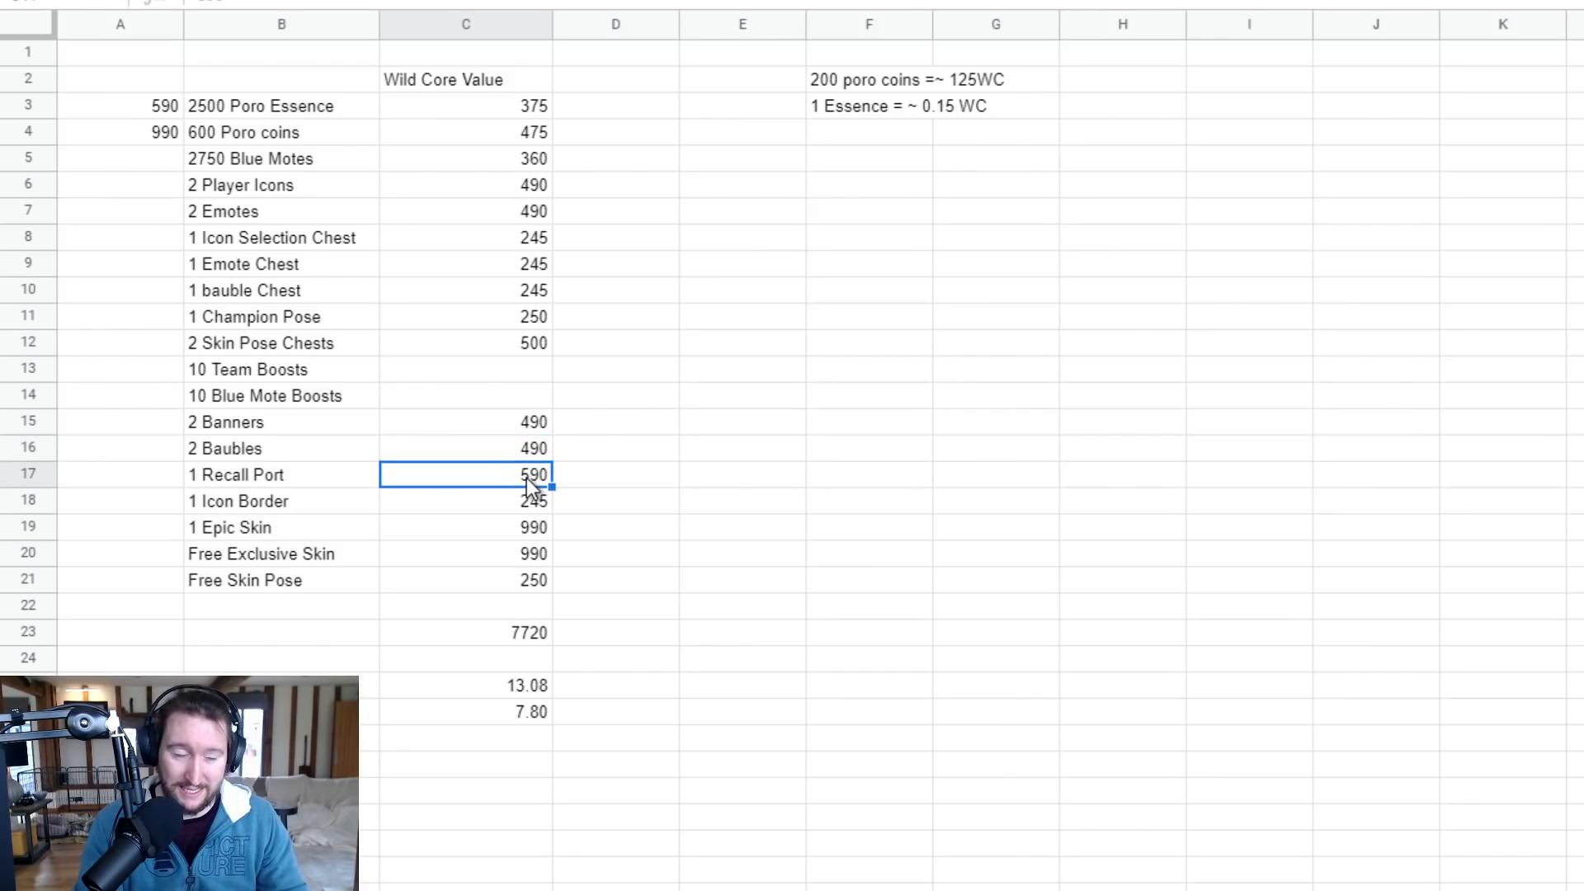
click(465, 501)
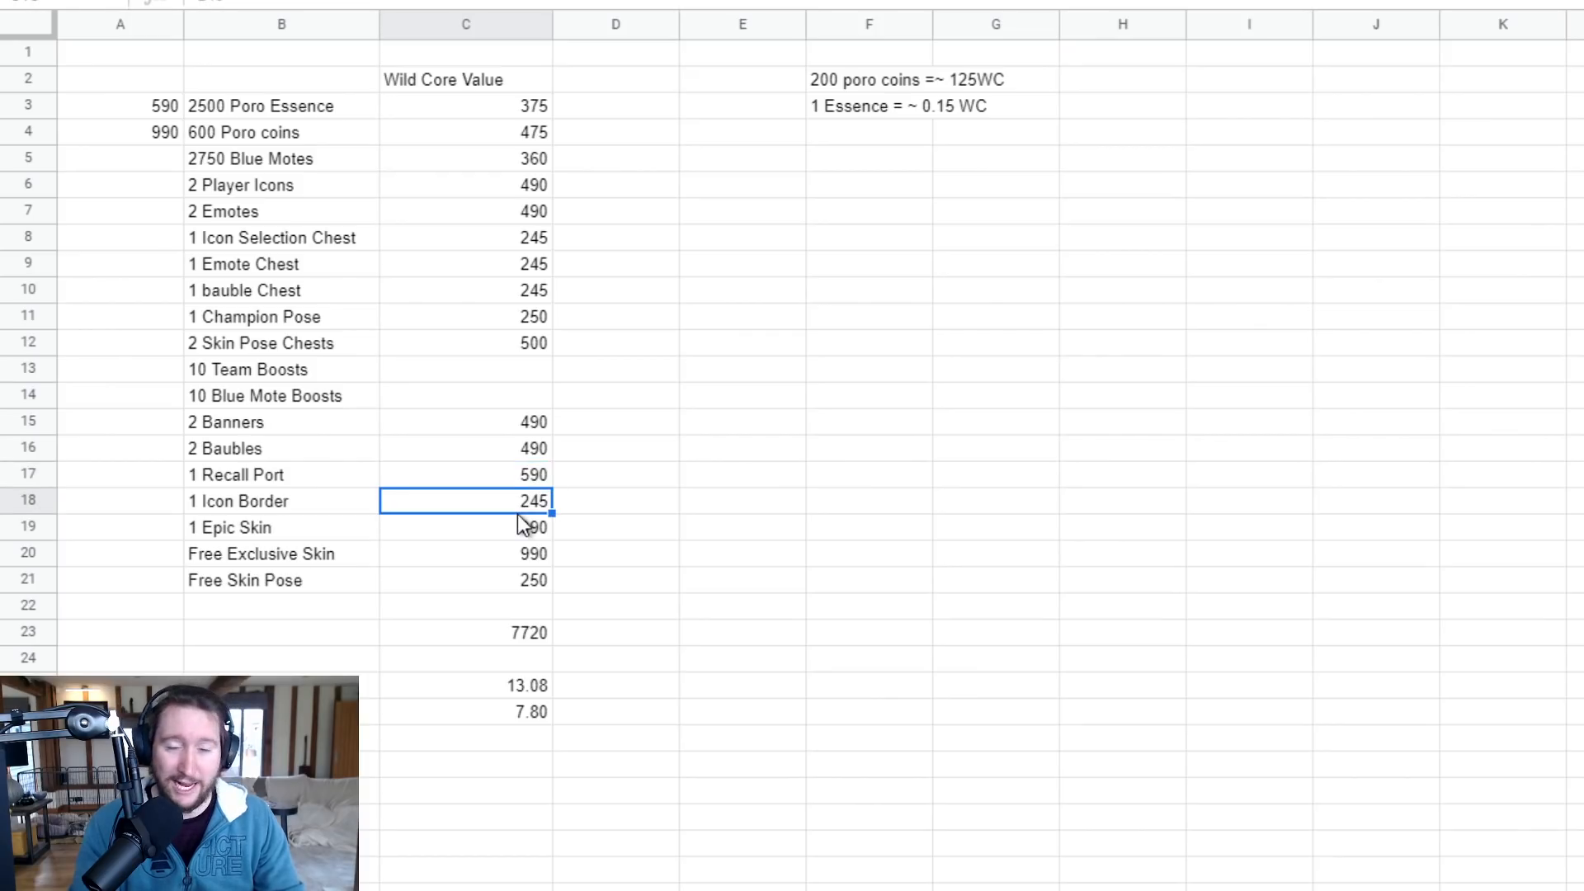
click(464, 527)
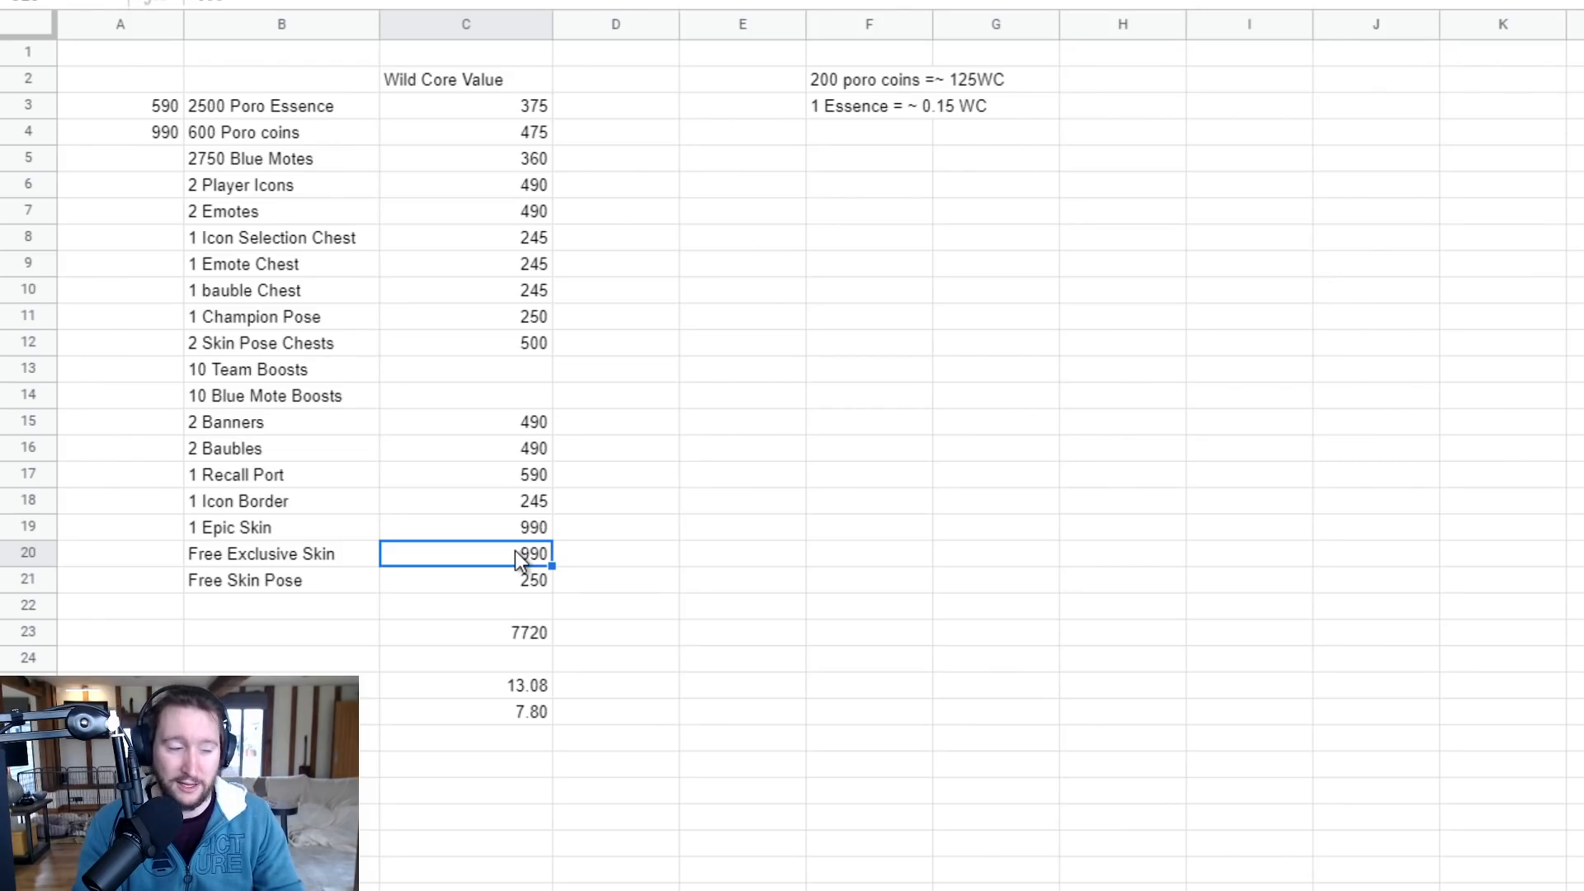
click(465, 579)
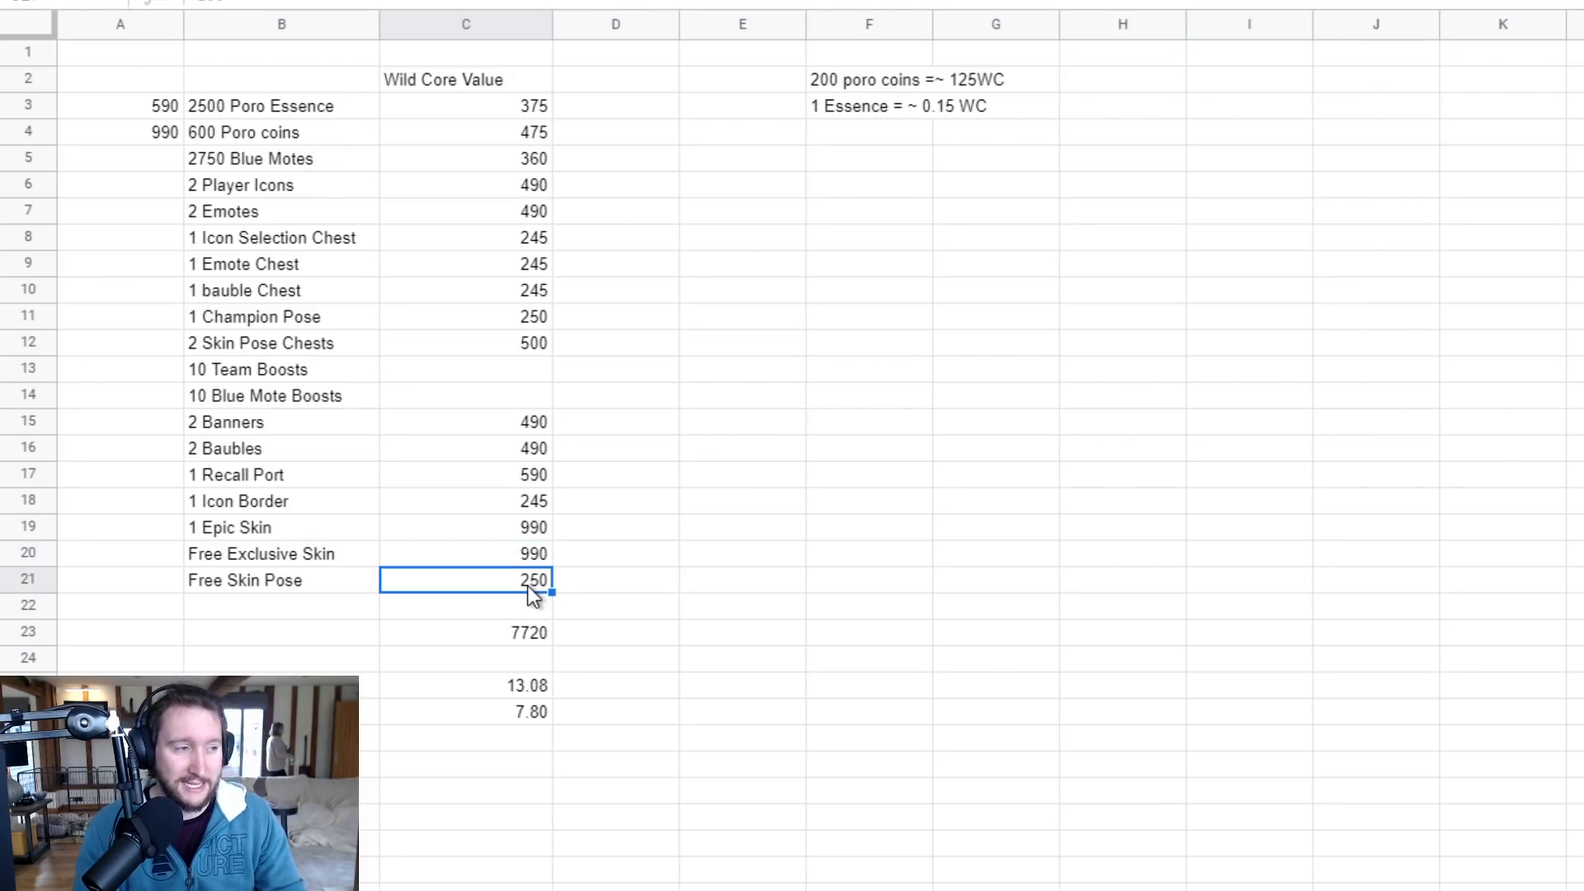
mouse_move(521, 647)
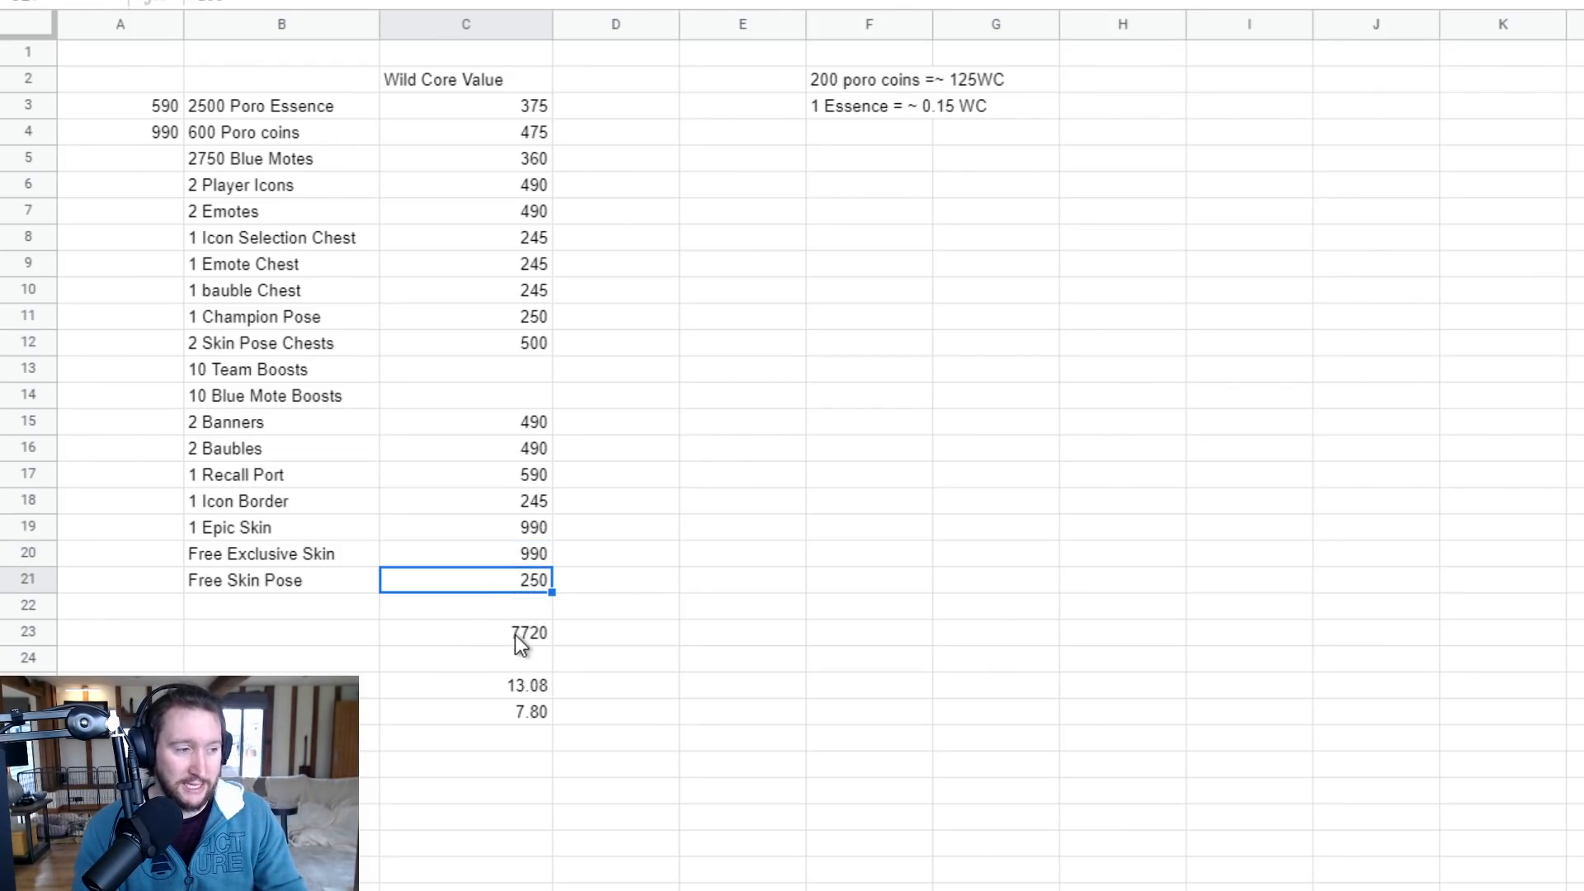
mouse_move(553, 265)
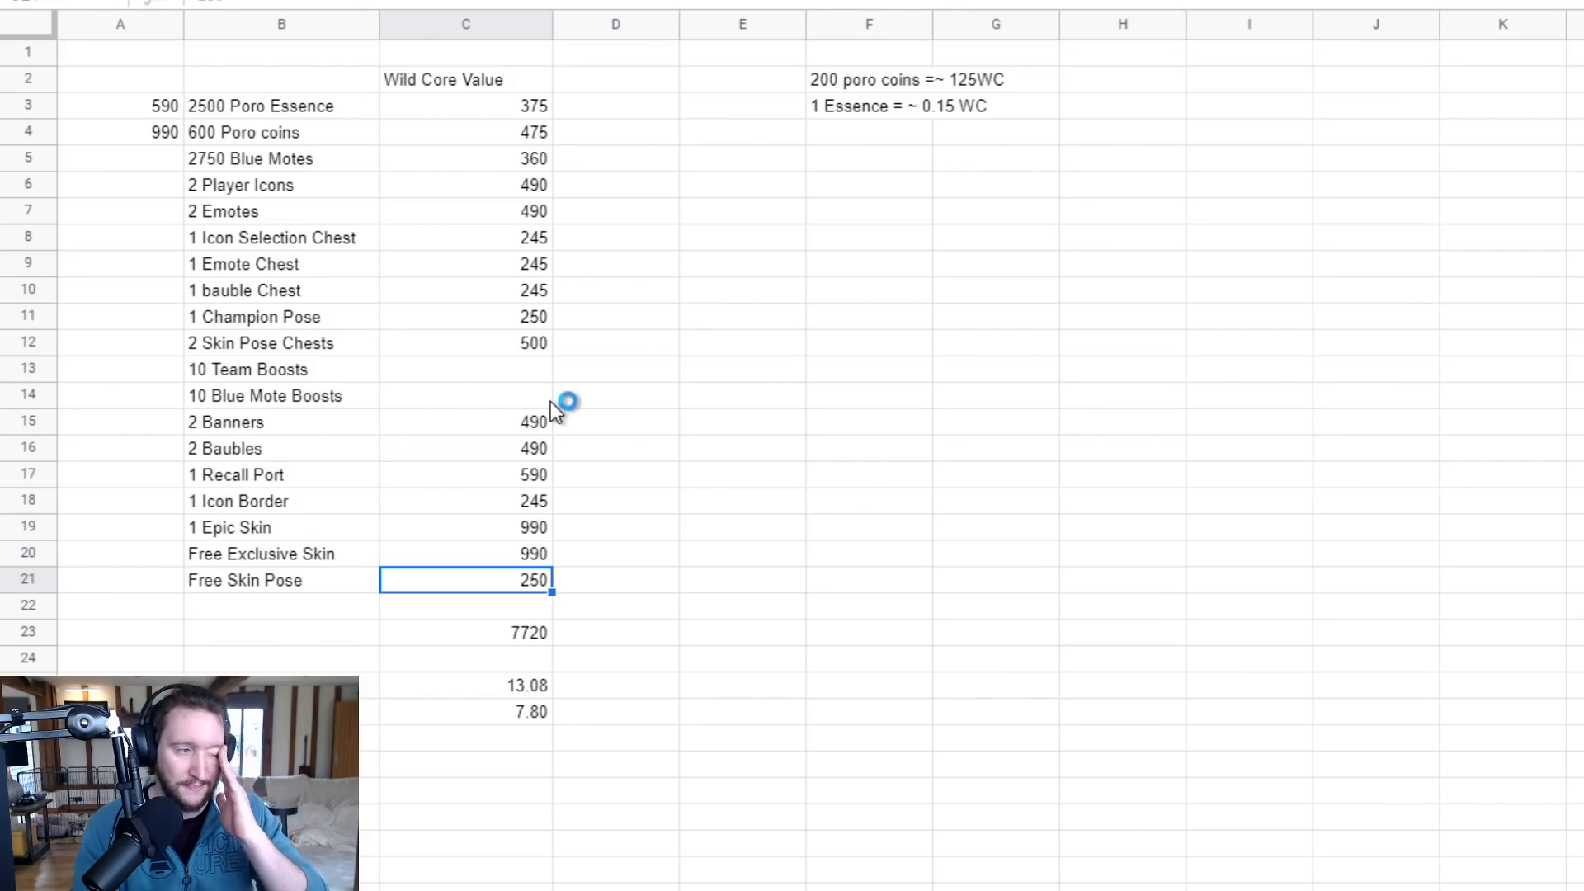
click(465, 633)
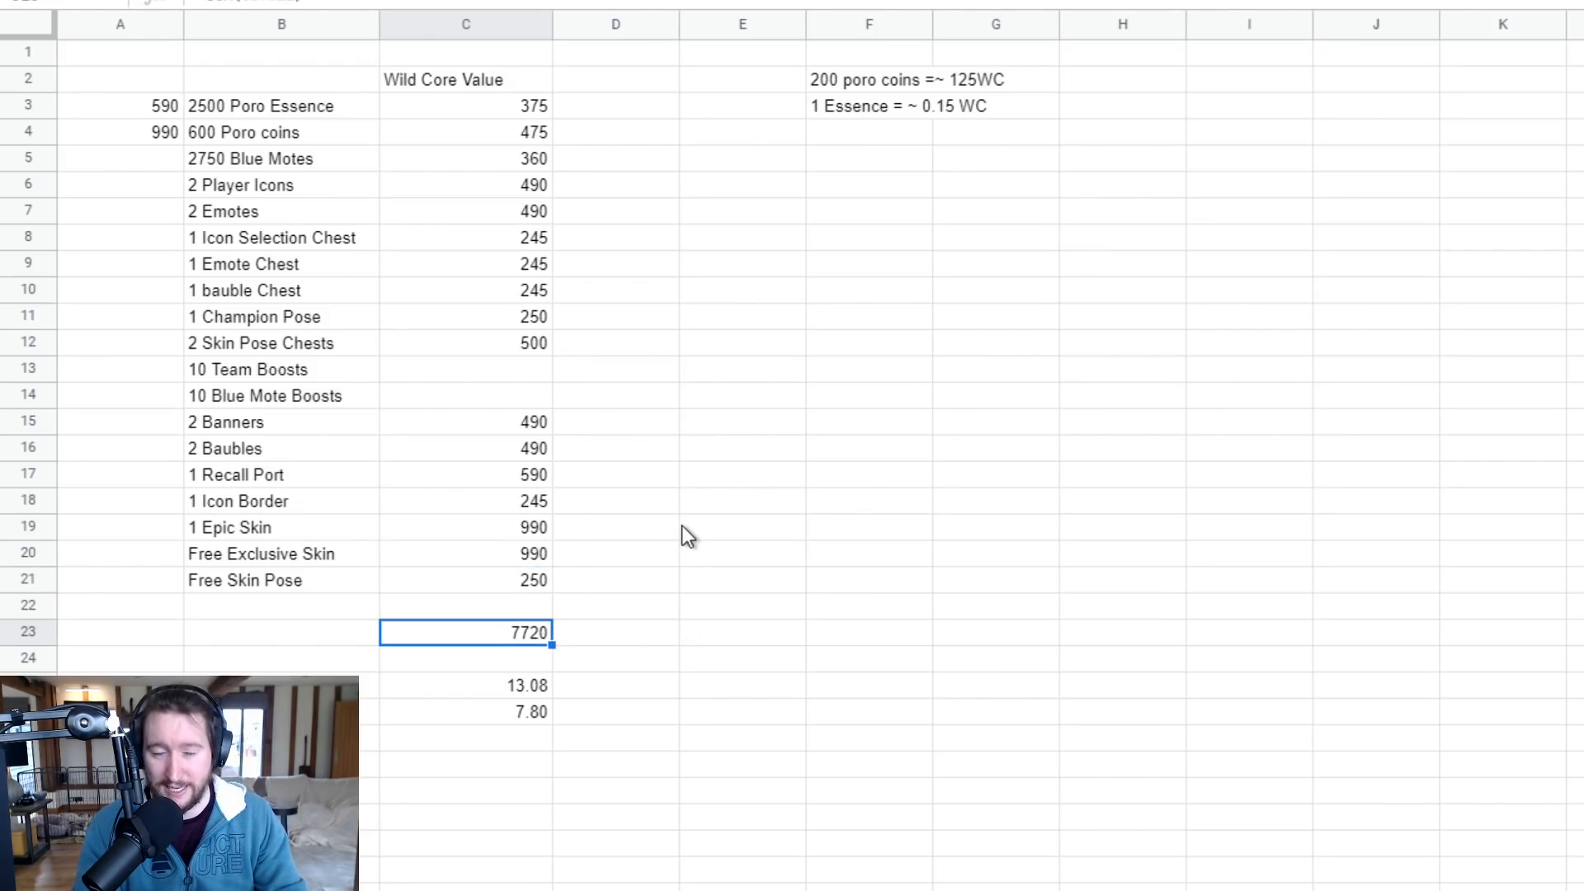
click(465, 368)
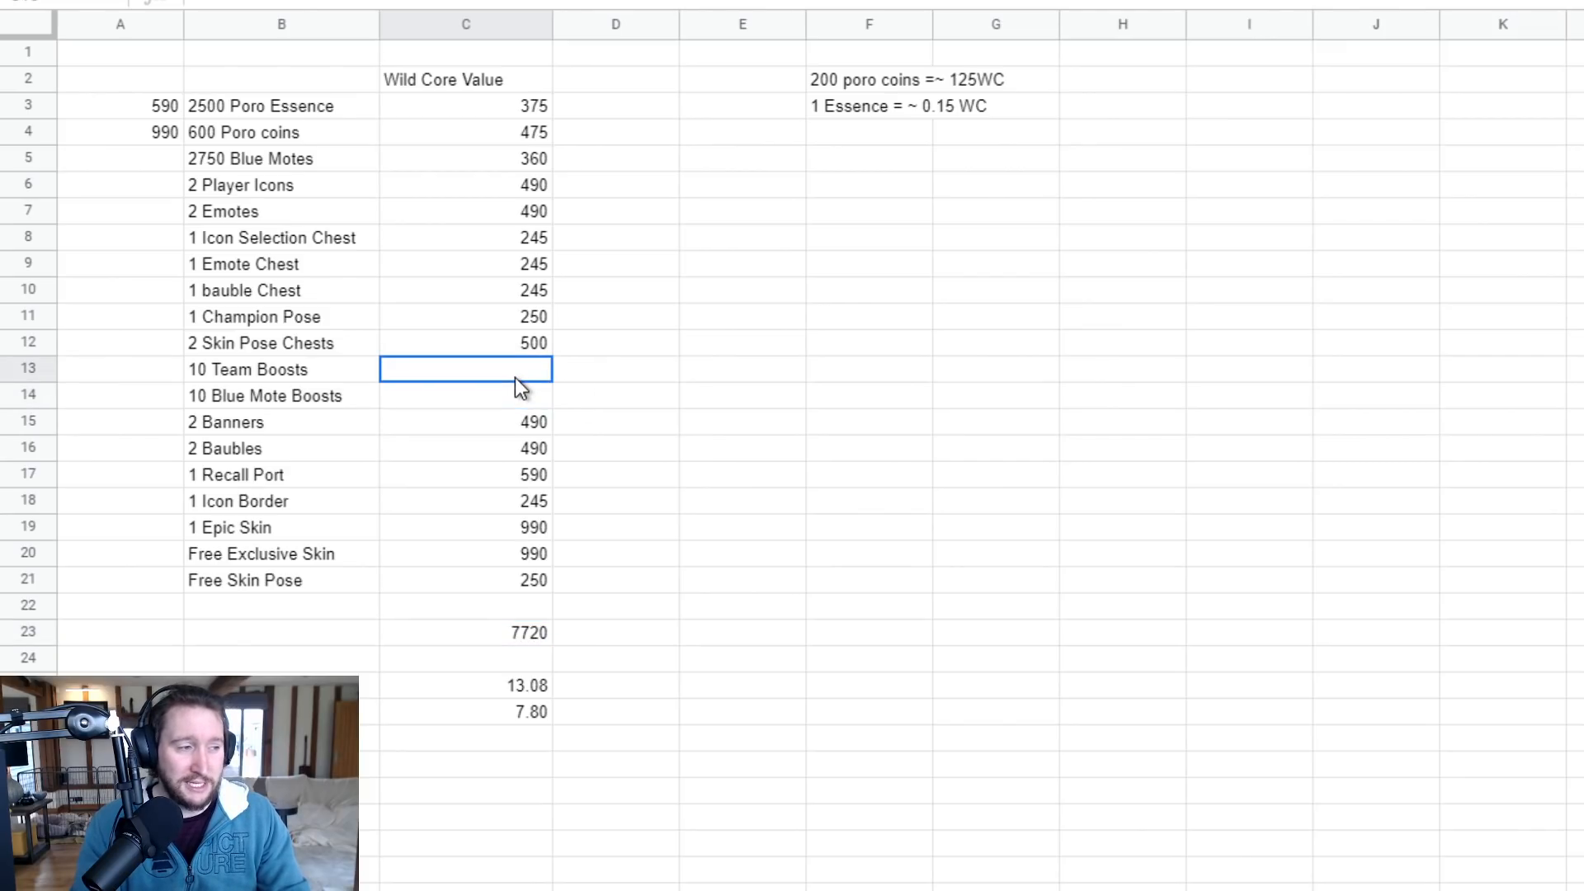
mouse_move(712, 436)
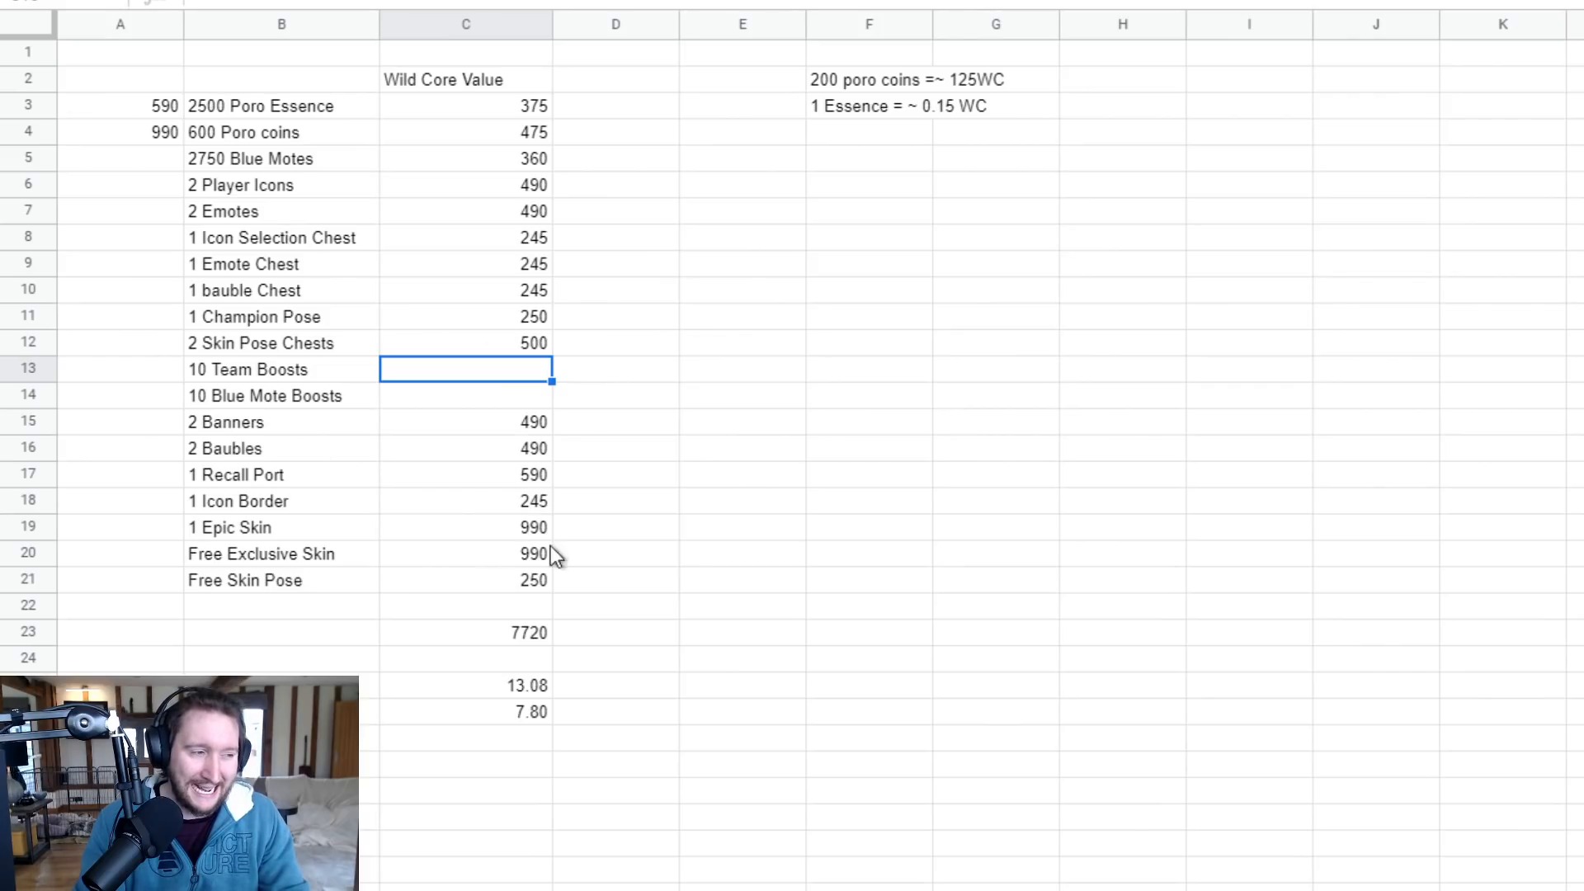
mouse_move(531, 384)
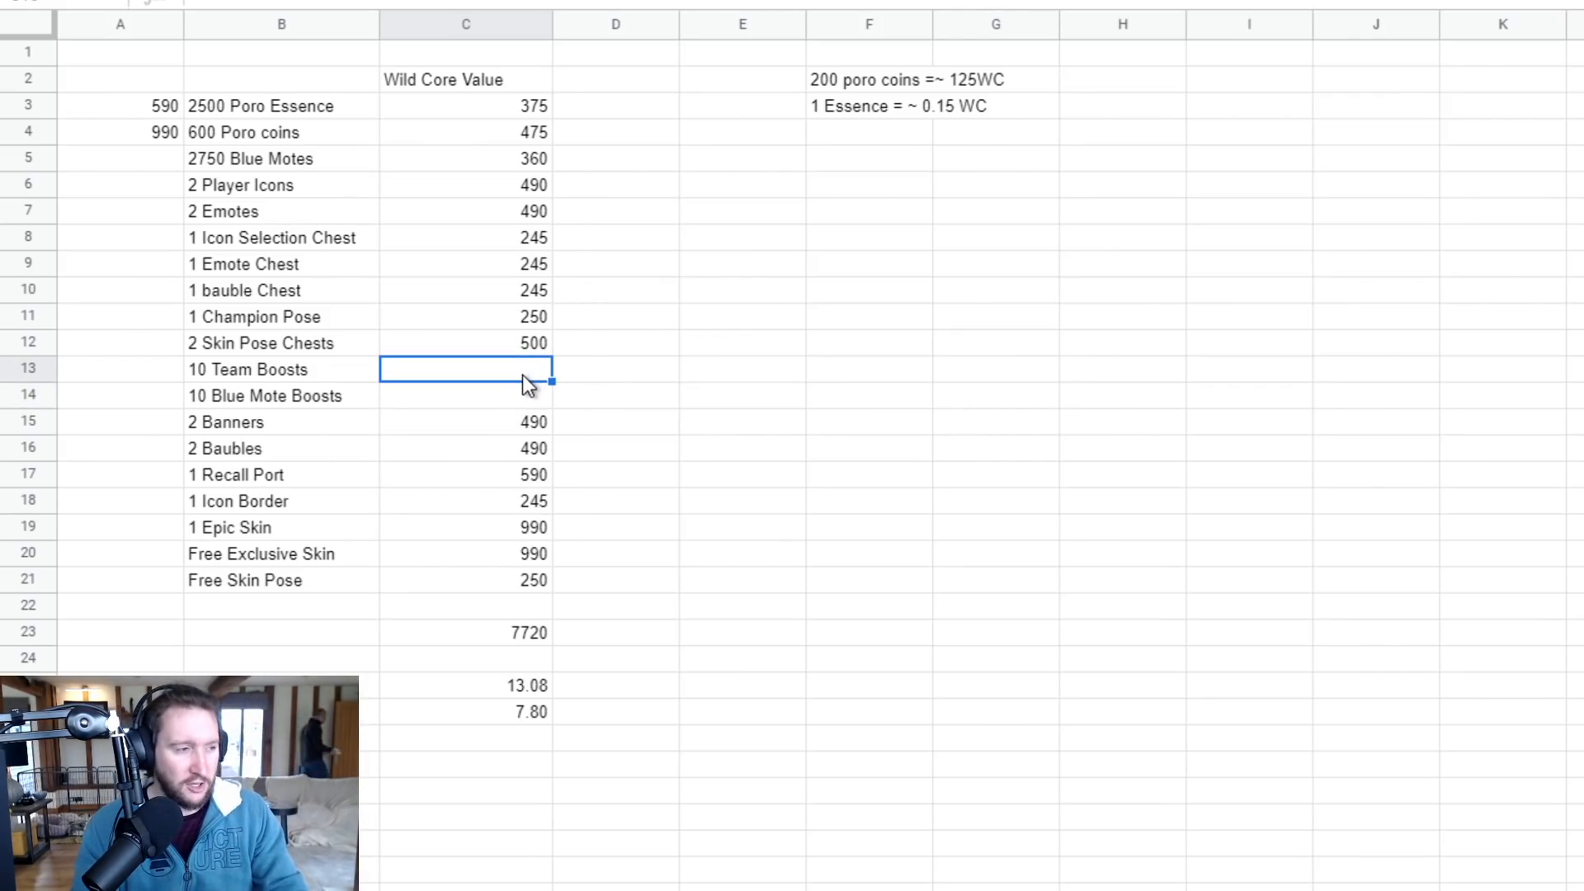
mouse_move(712, 510)
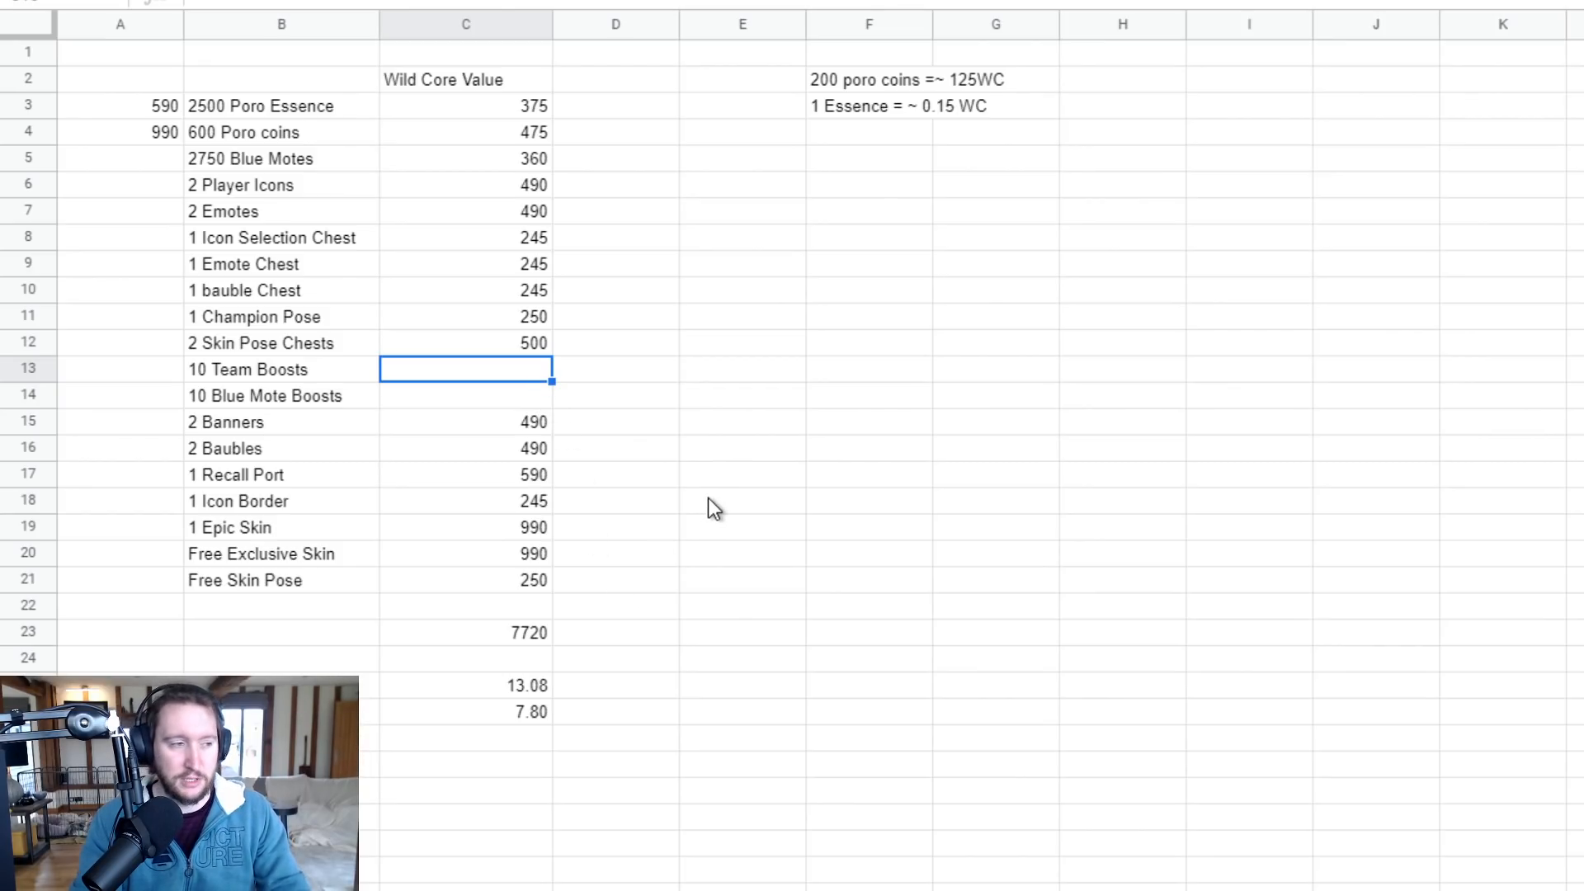
mouse_move(697, 532)
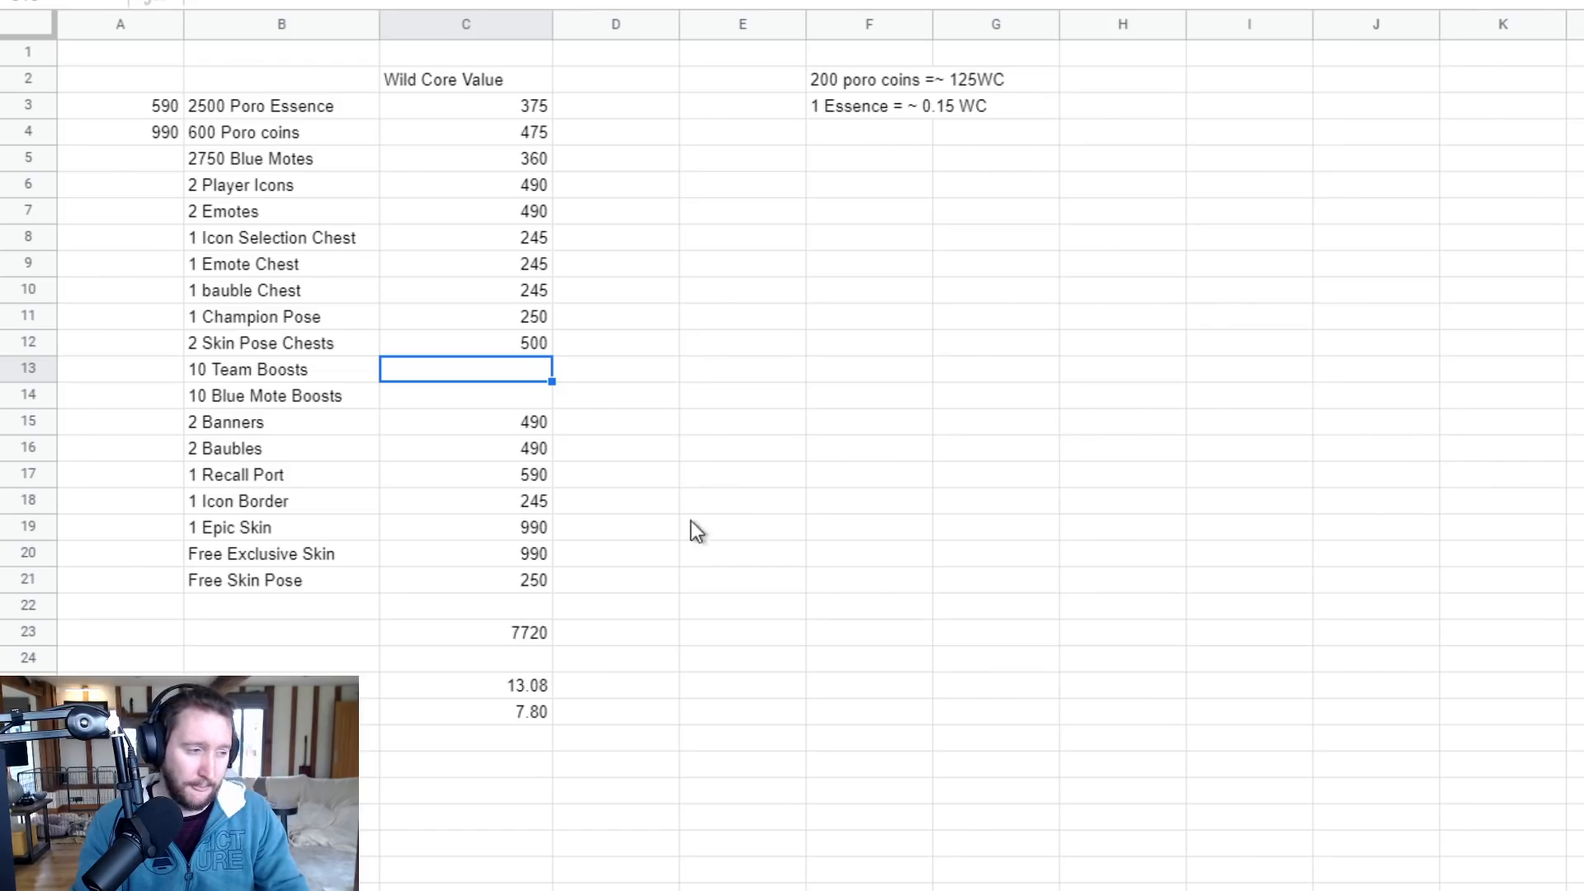
click(465, 632)
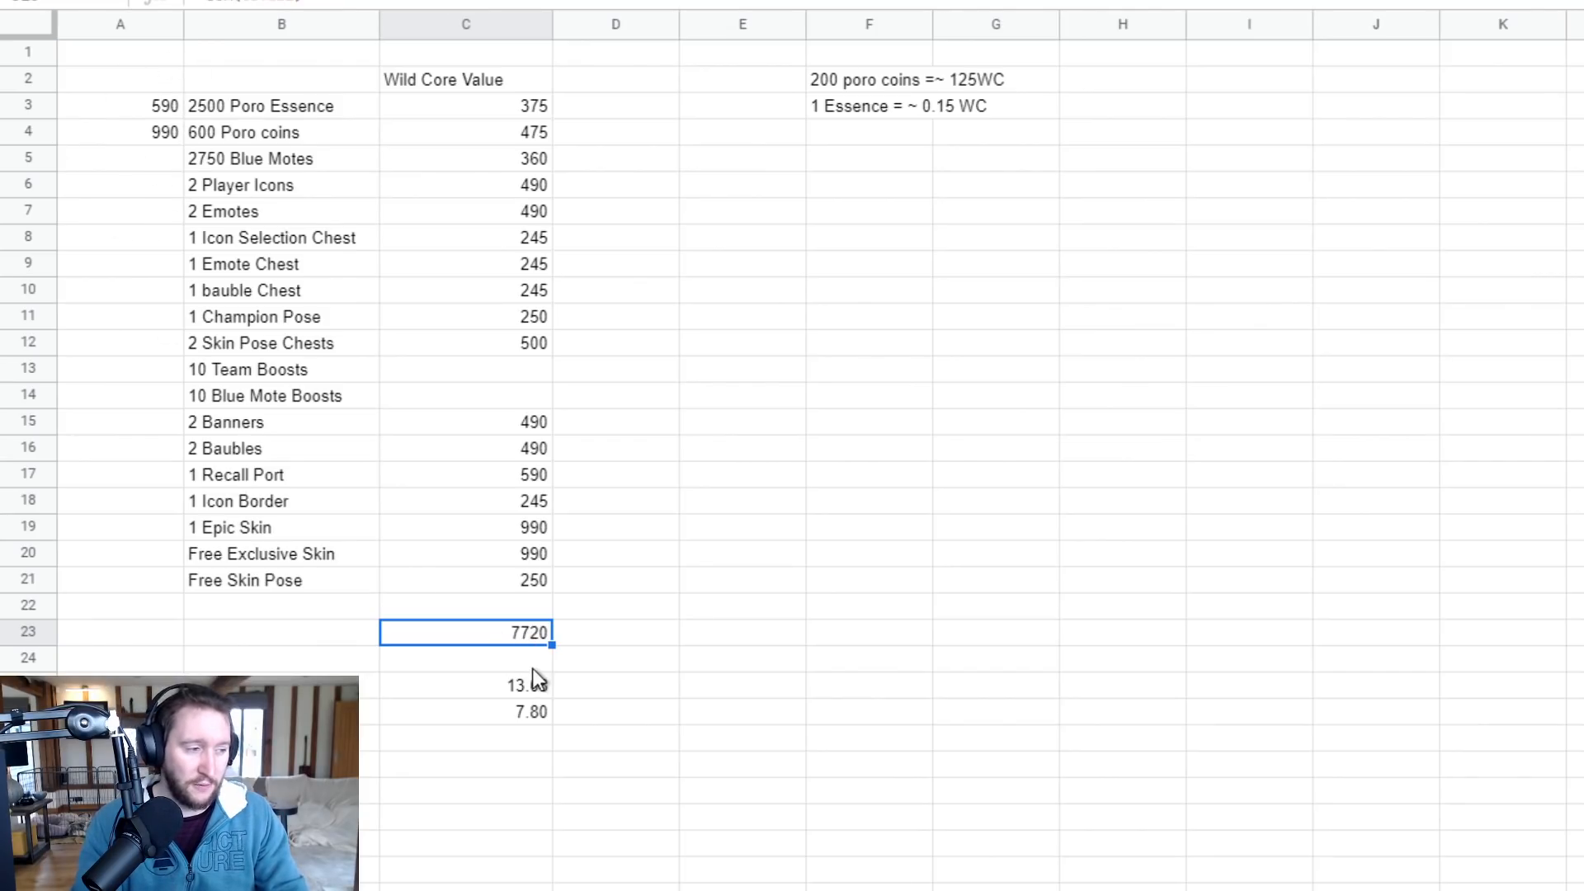
click(465, 684)
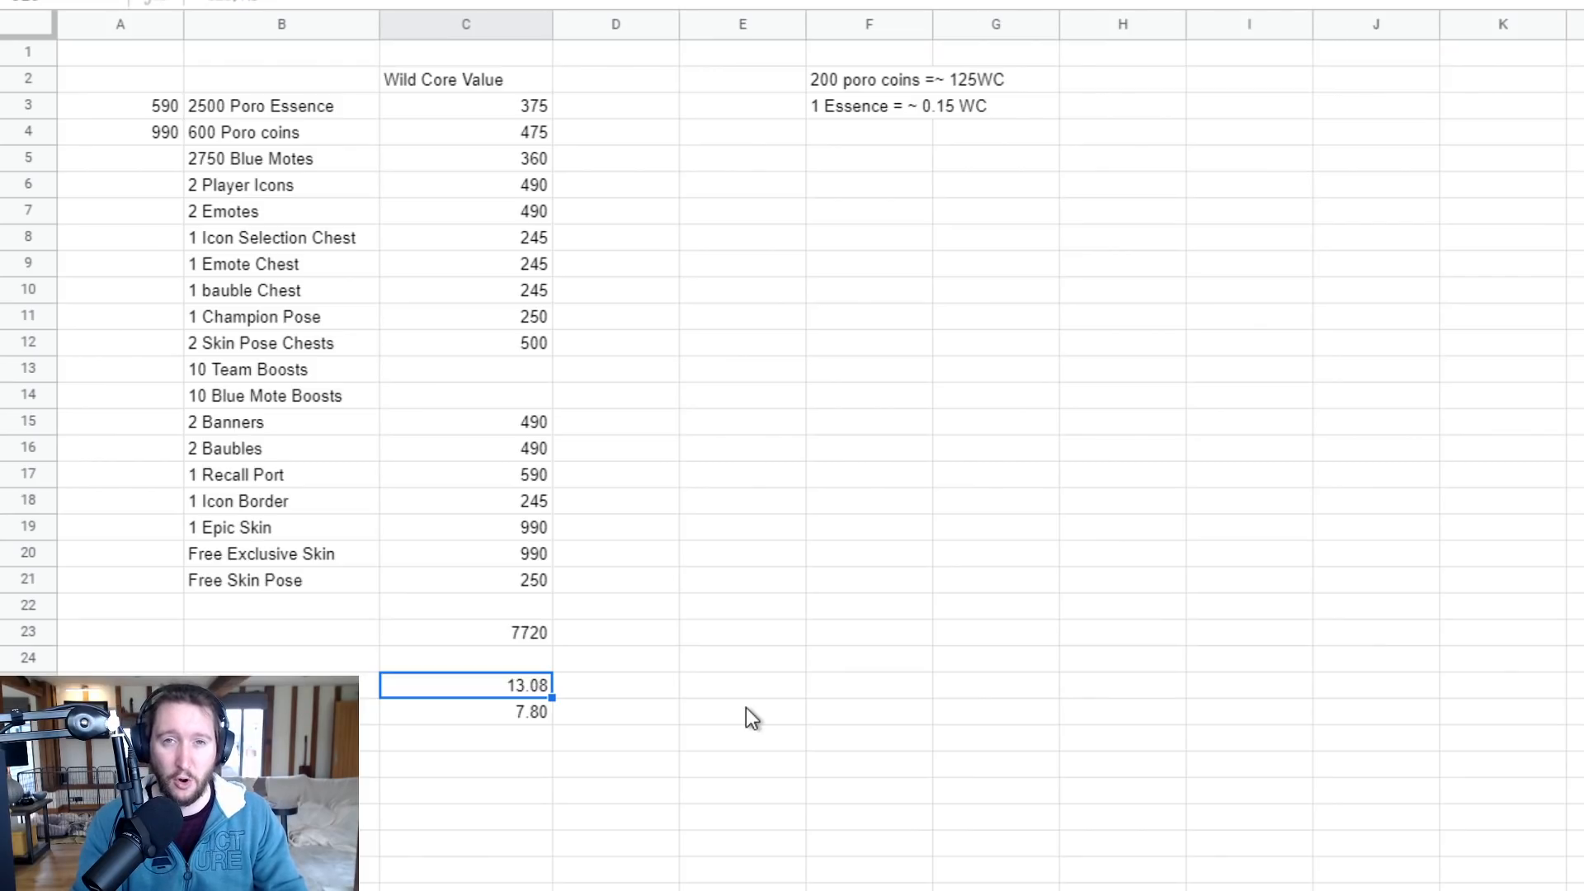
mouse_move(522, 670)
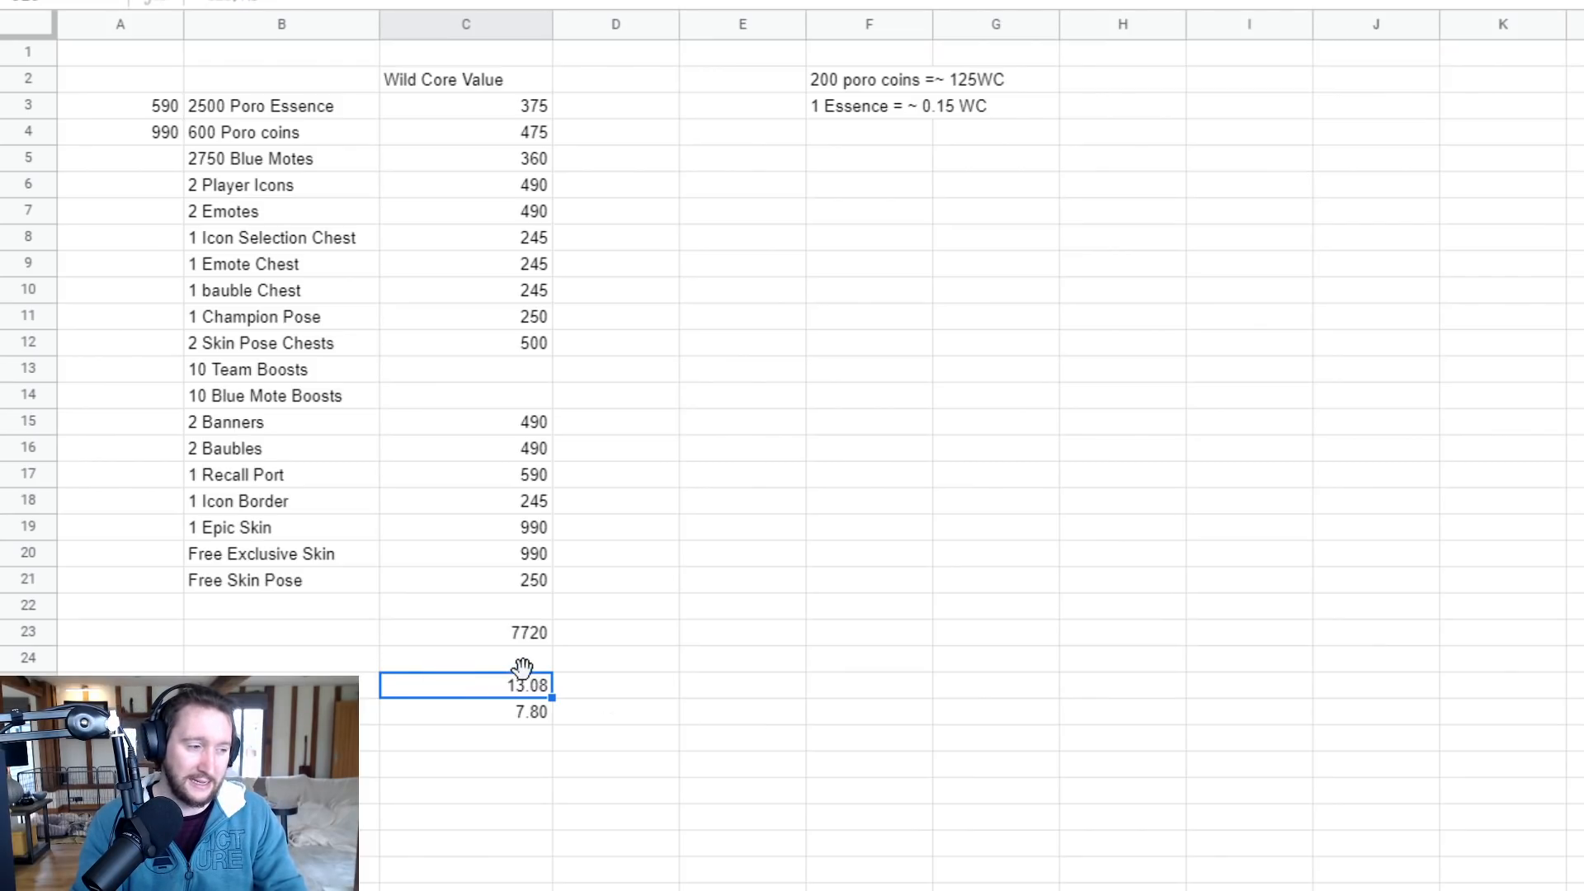
mouse_move(594, 311)
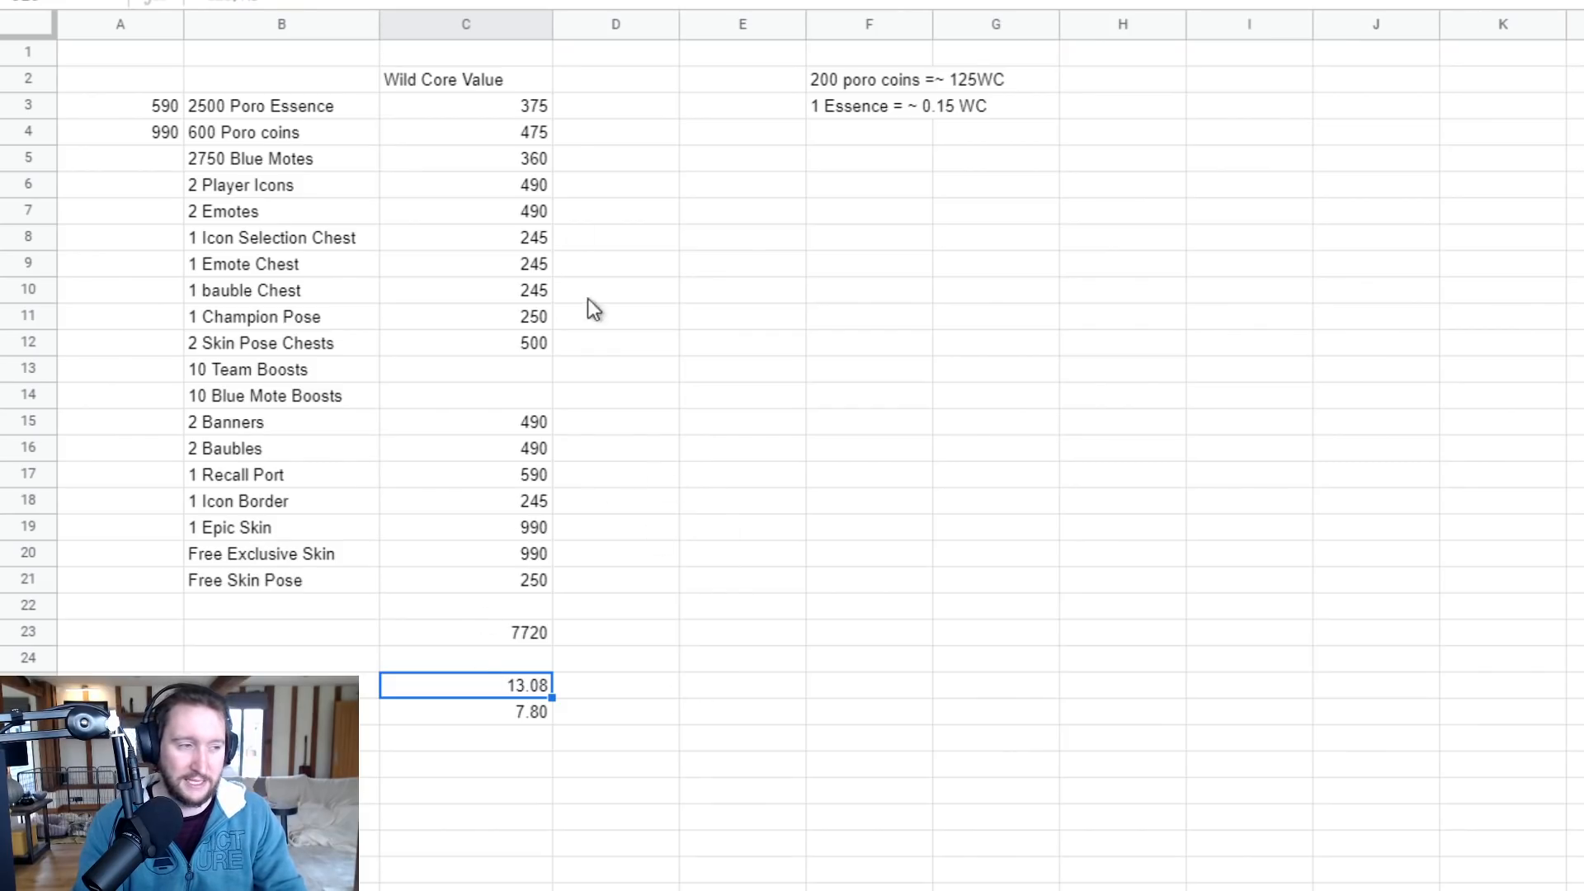
click(465, 711)
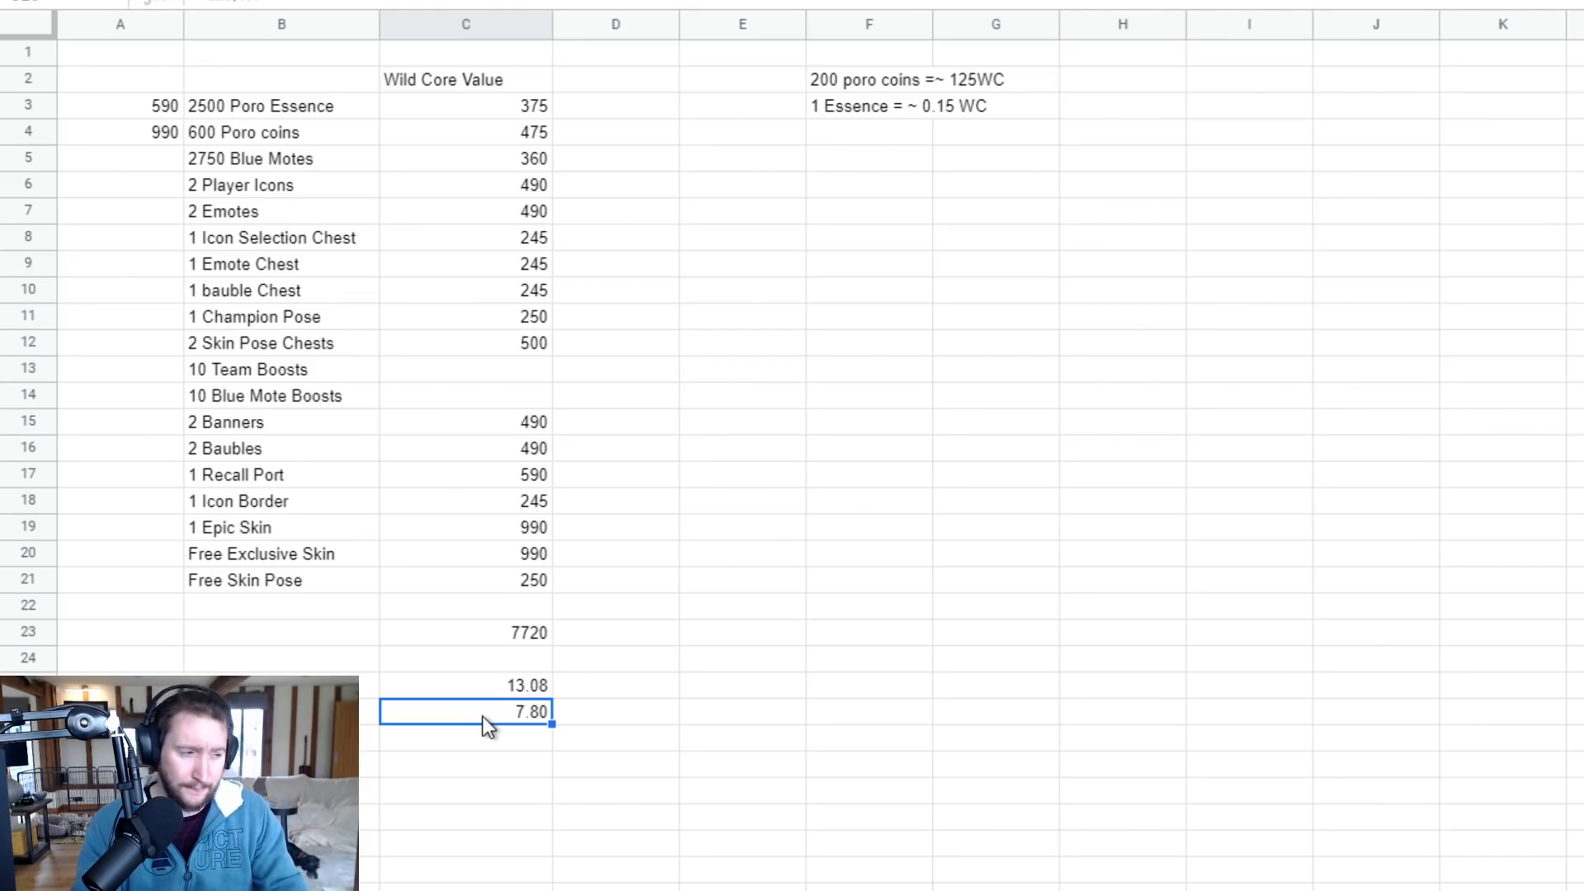
mouse_move(545, 500)
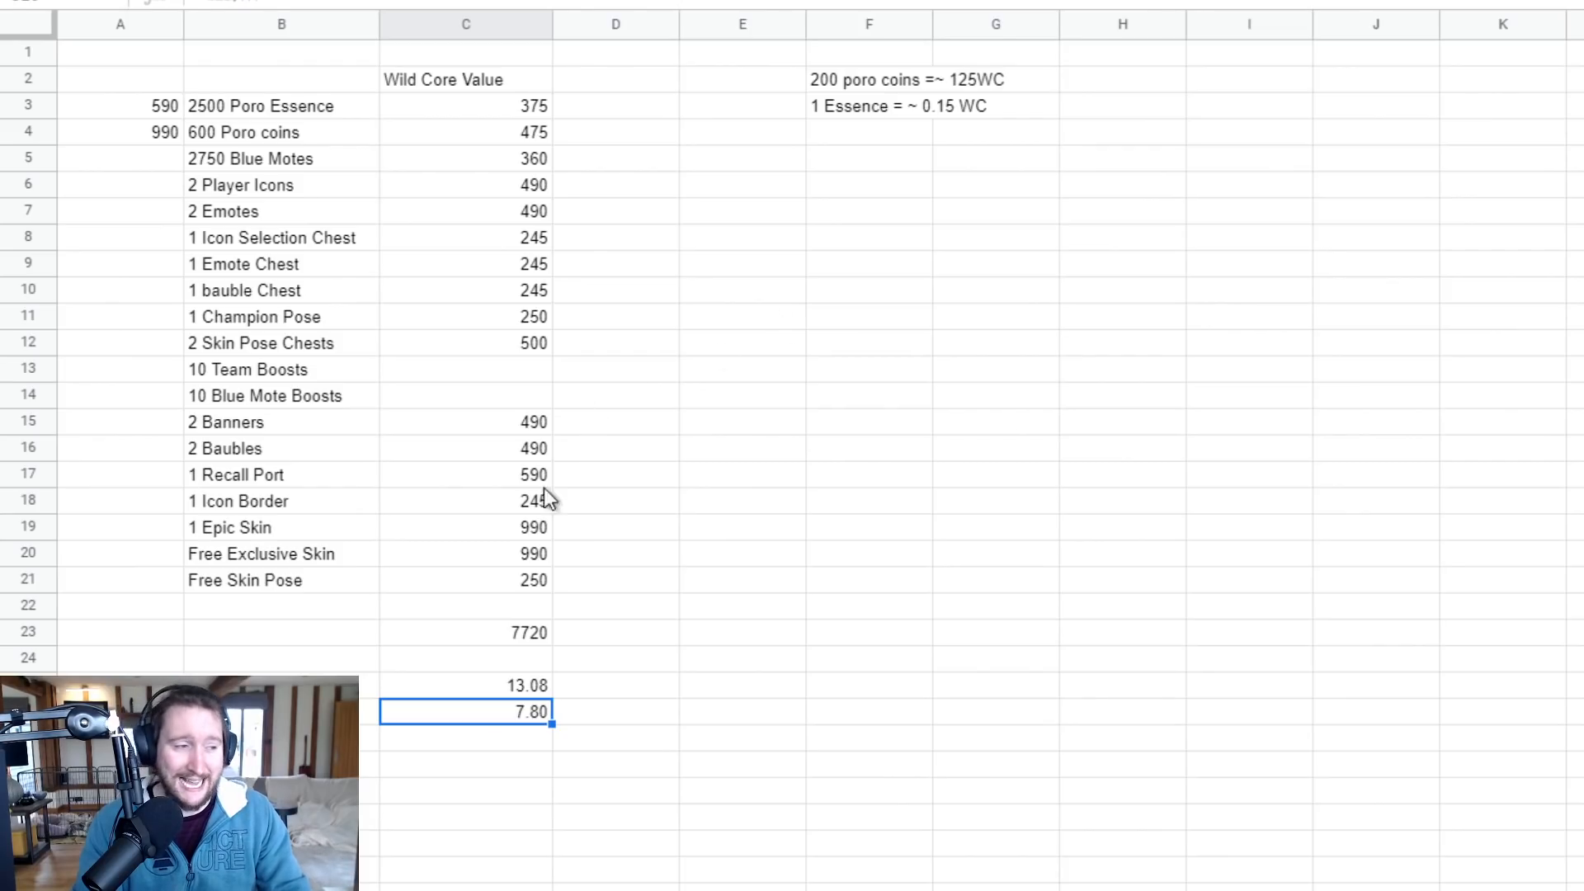
click(465, 633)
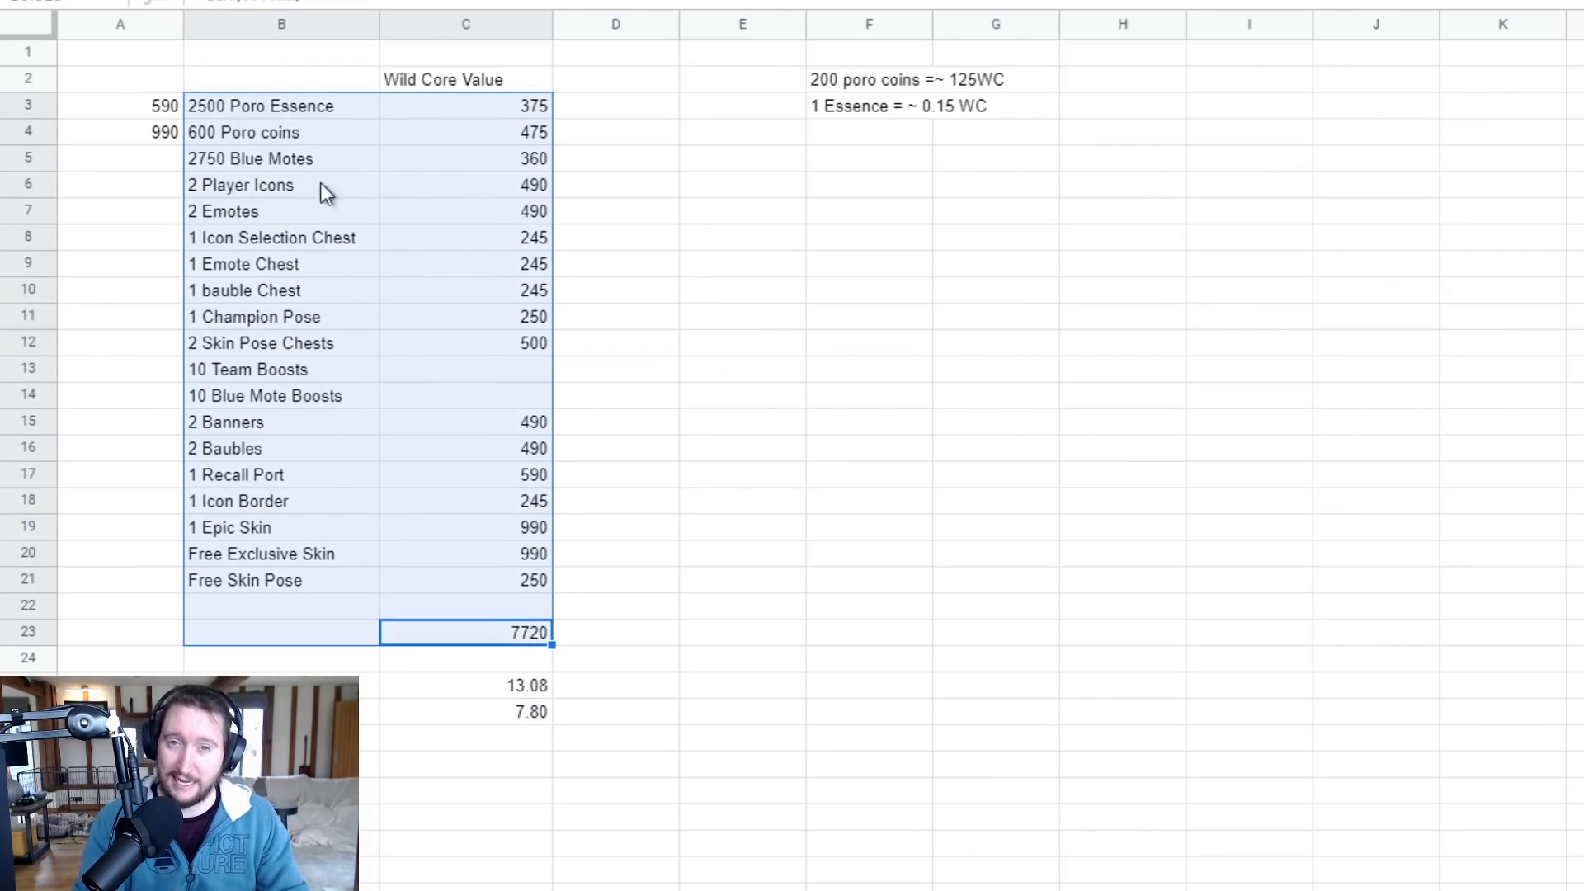
click(869, 476)
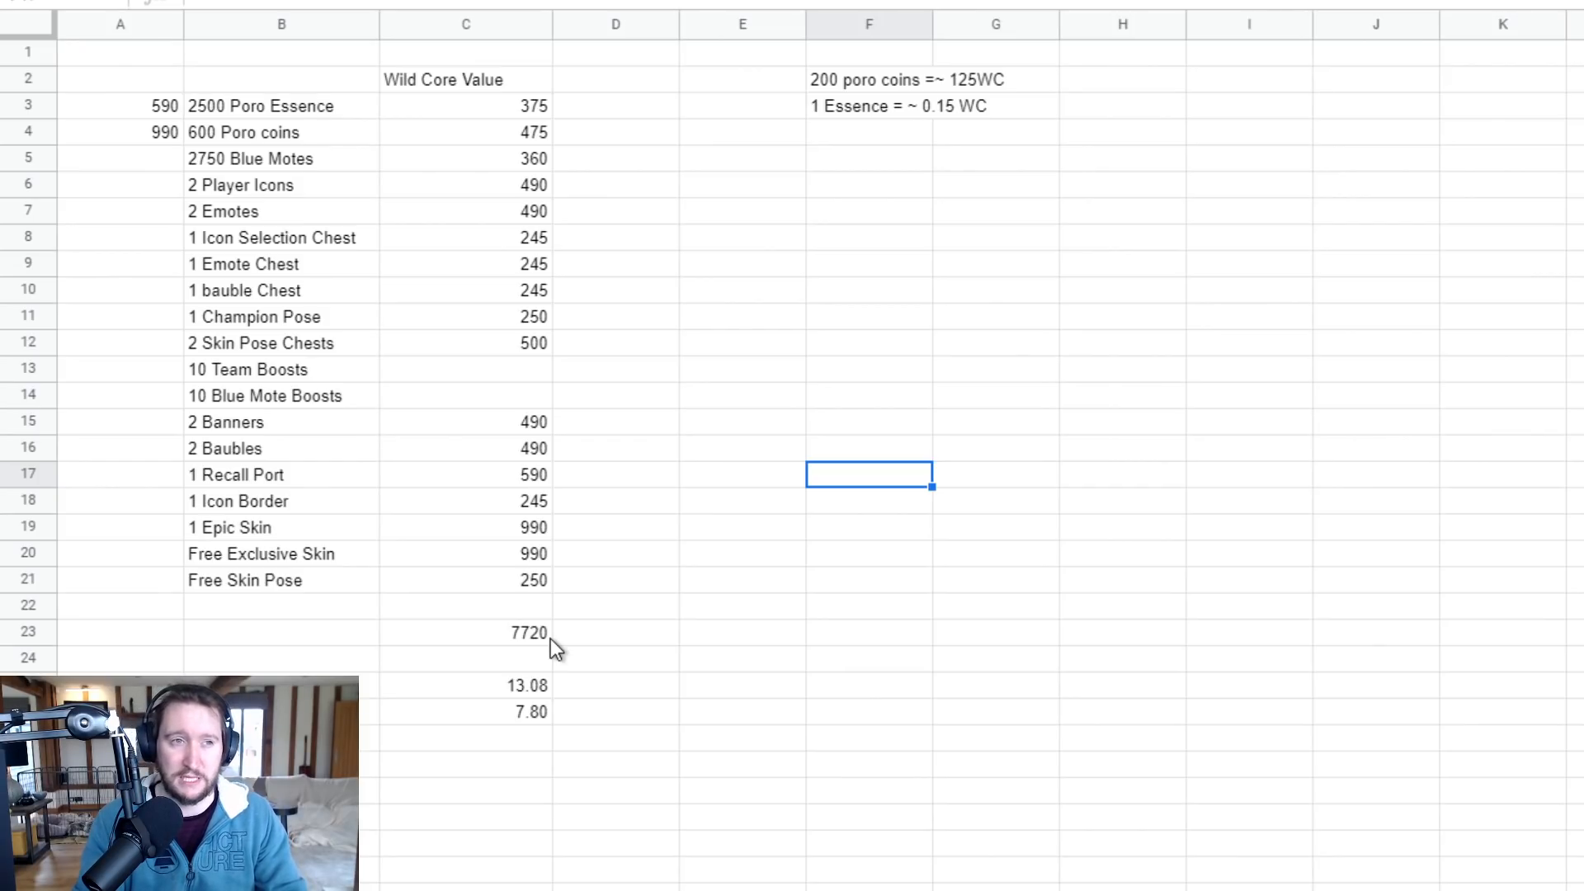
mouse_move(508, 624)
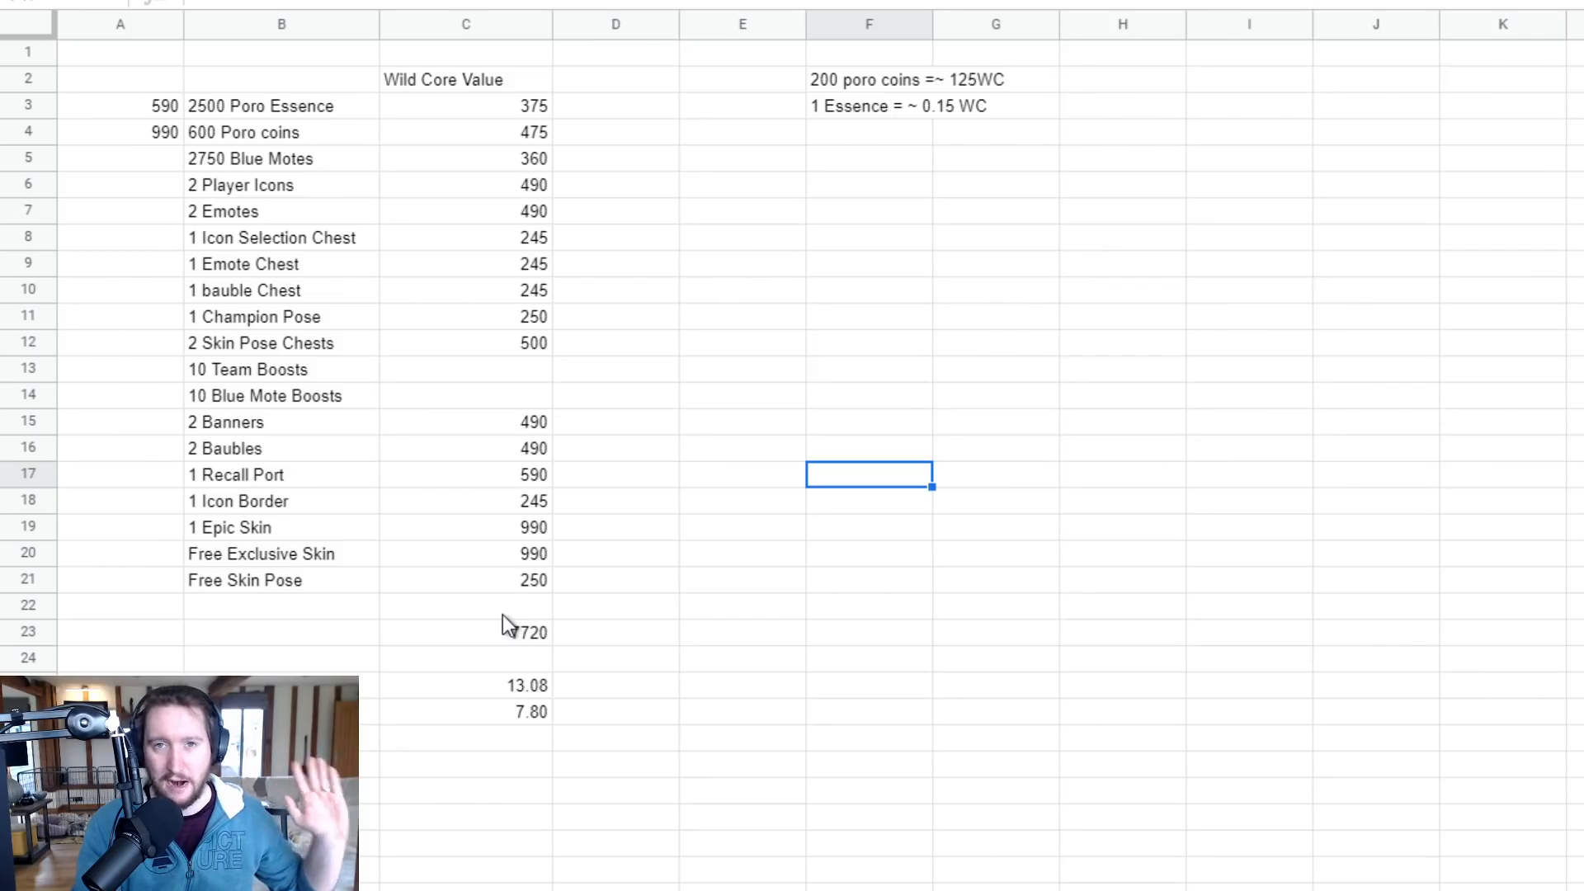
mouse_move(407, 590)
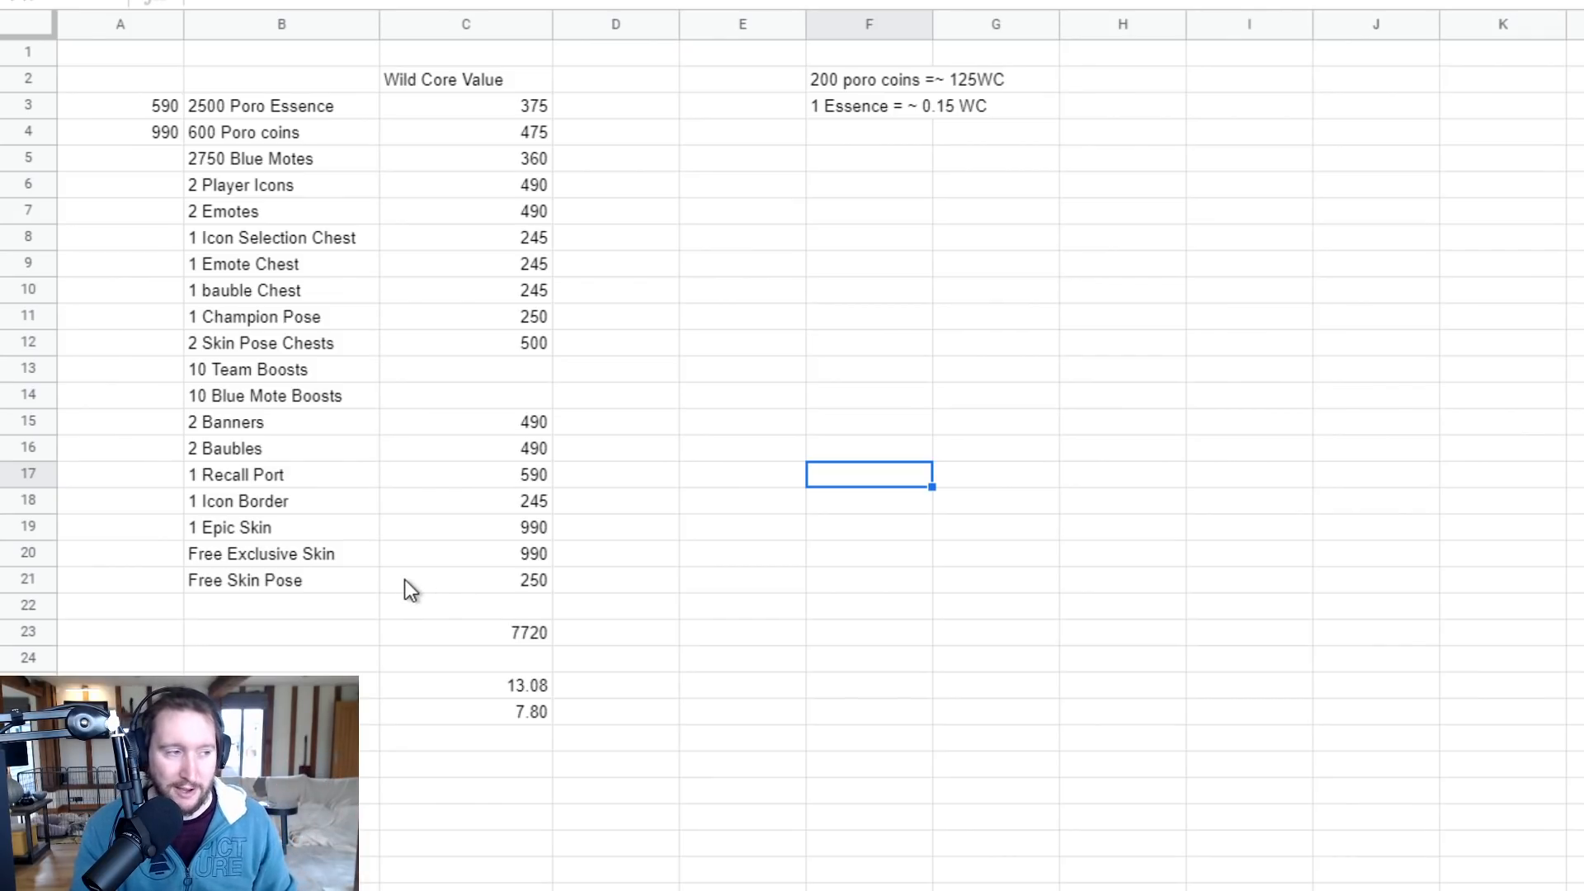
mouse_move(620, 609)
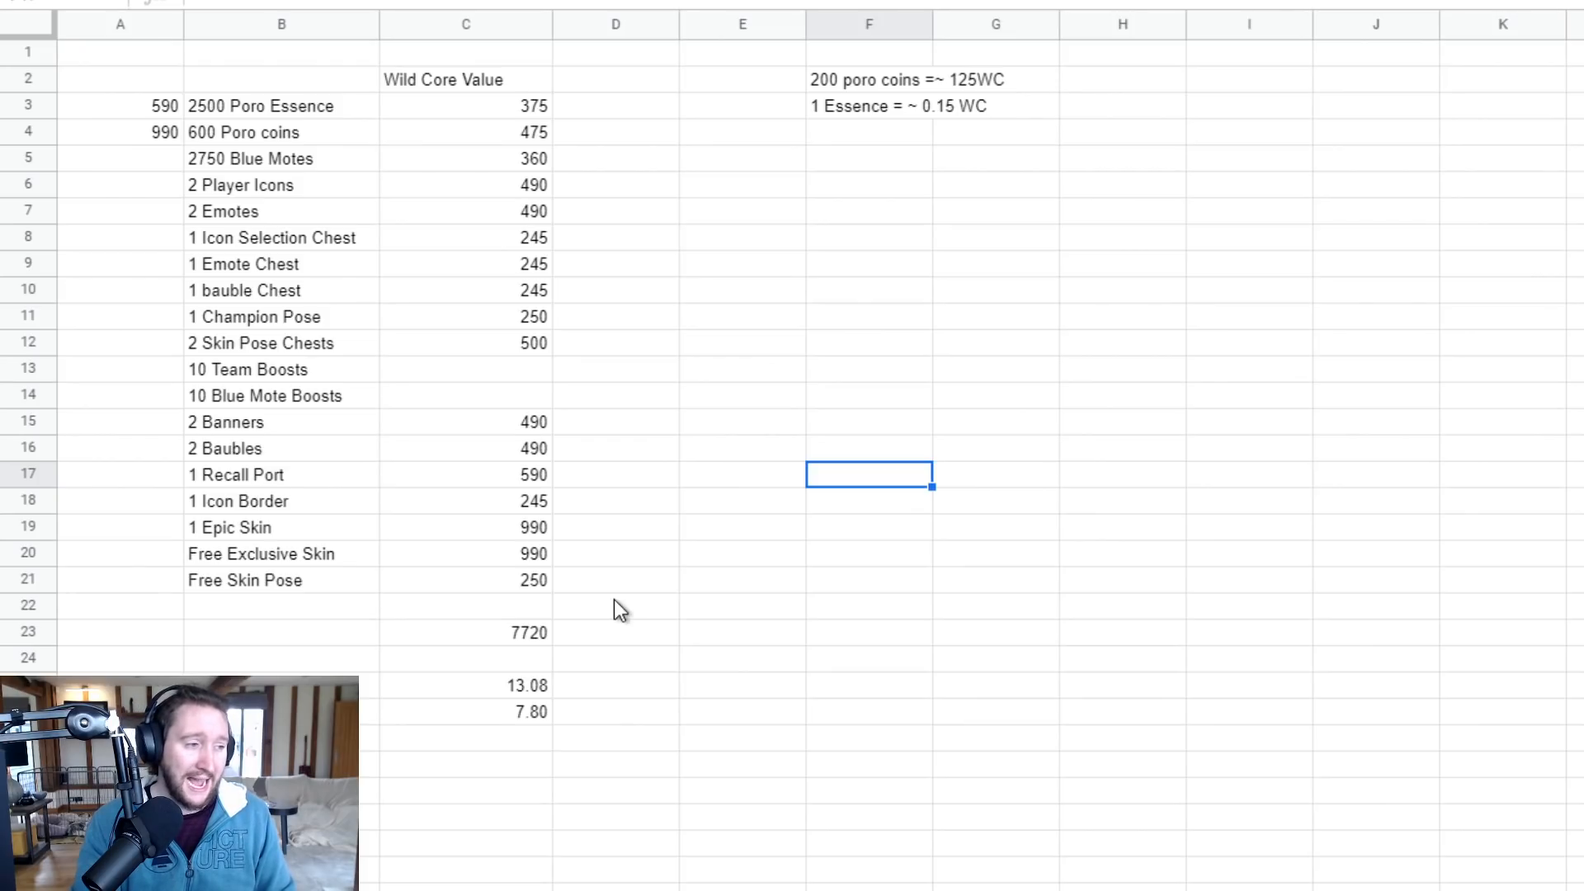
mouse_move(591, 642)
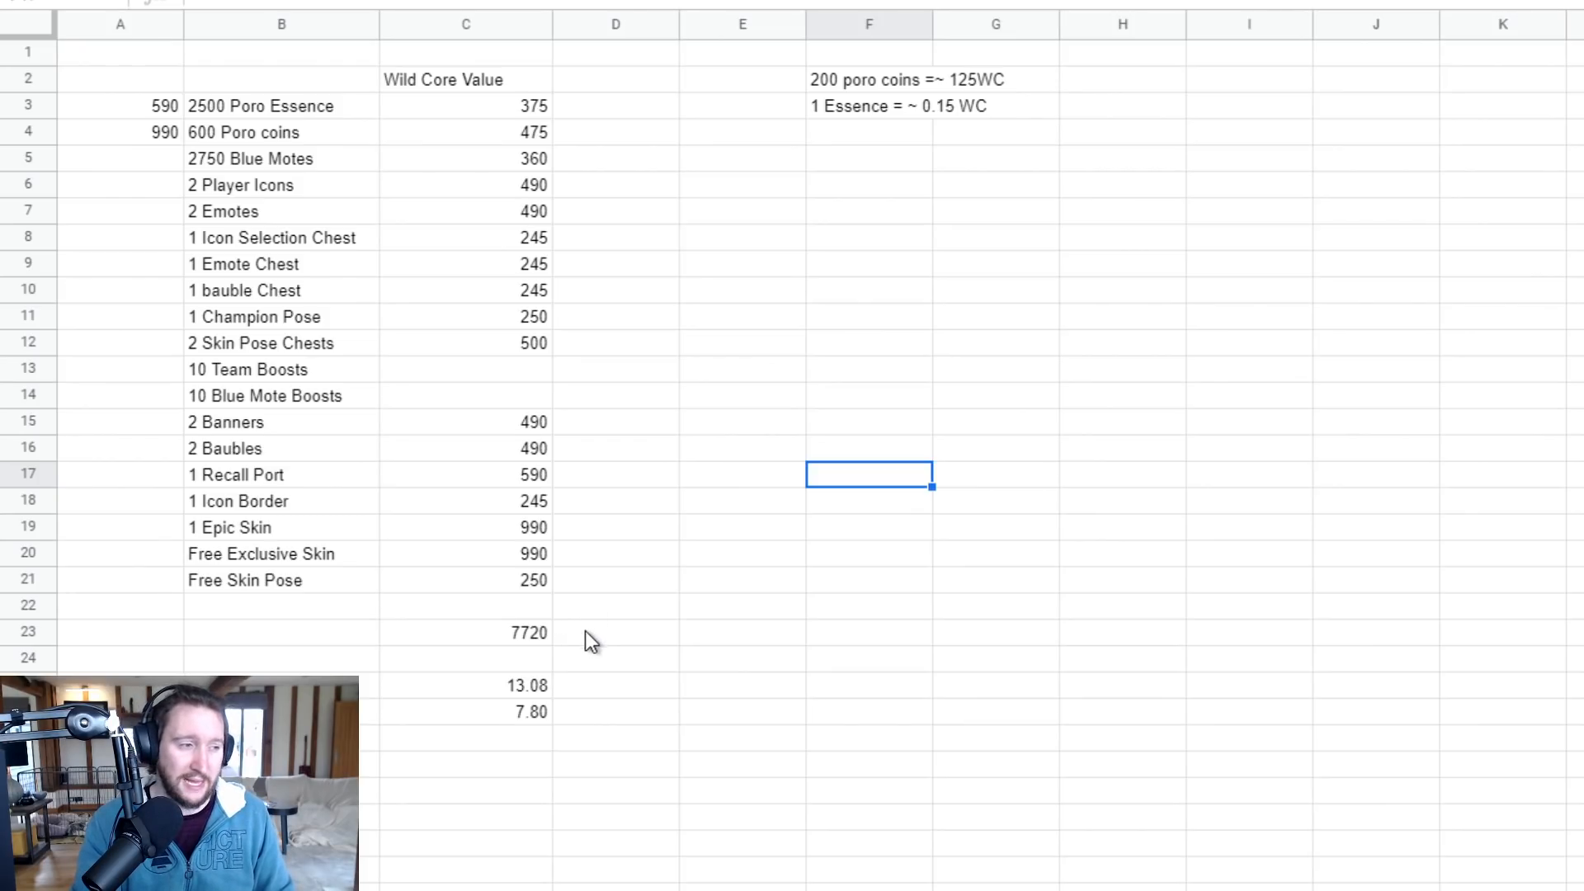
mouse_move(482, 683)
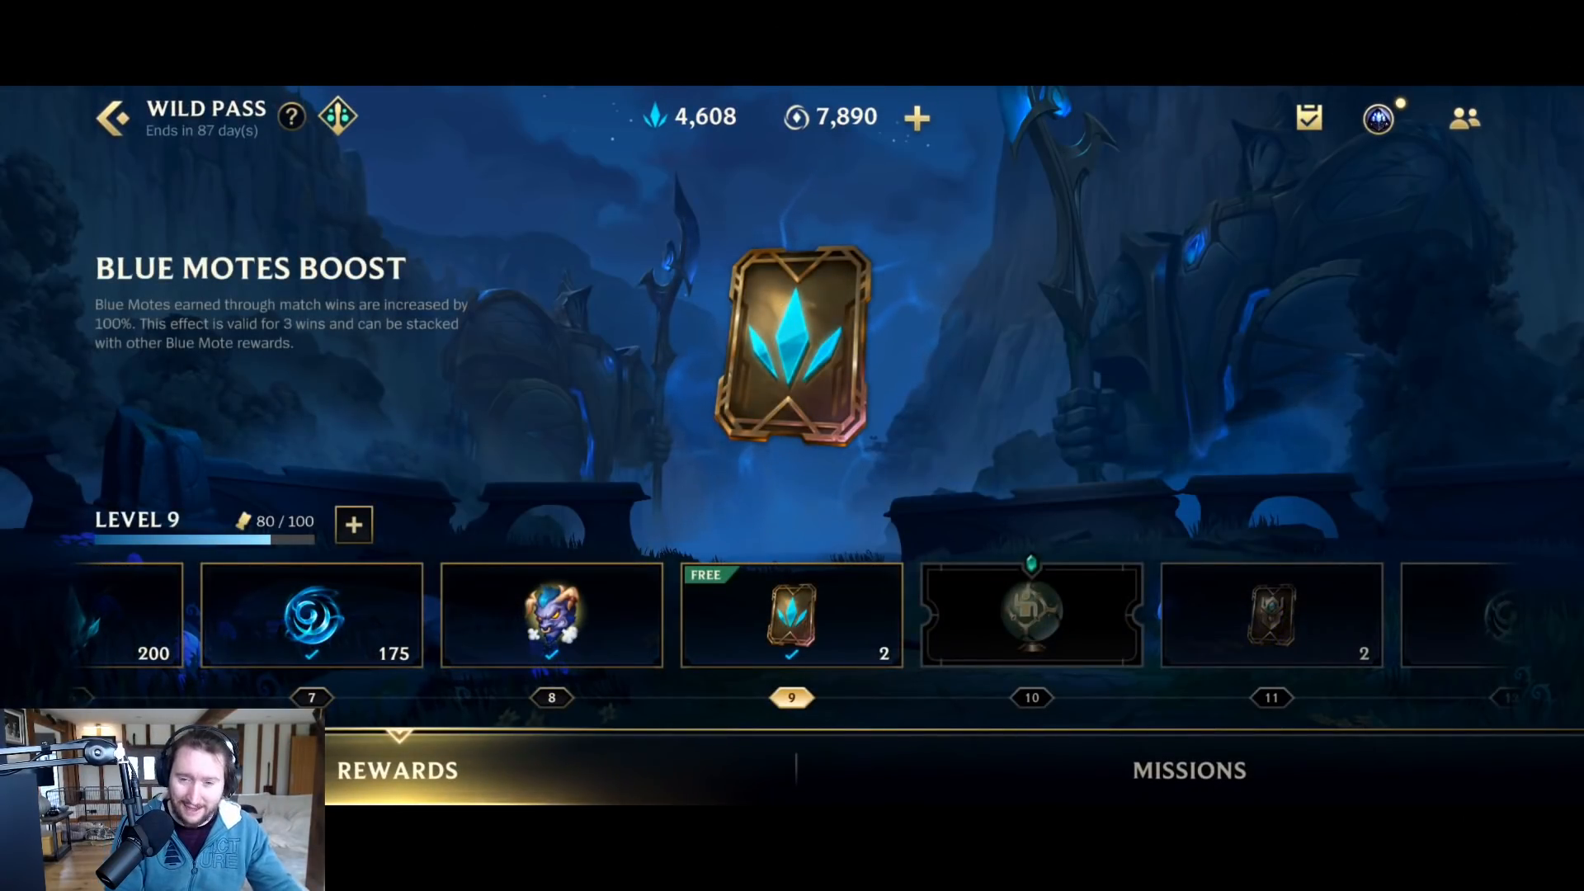
Scroll the Wild Pass track to the bonus rewards and inspect the level 65 Hexplorer Jax Pose Bundle.
scroll(right, 3)
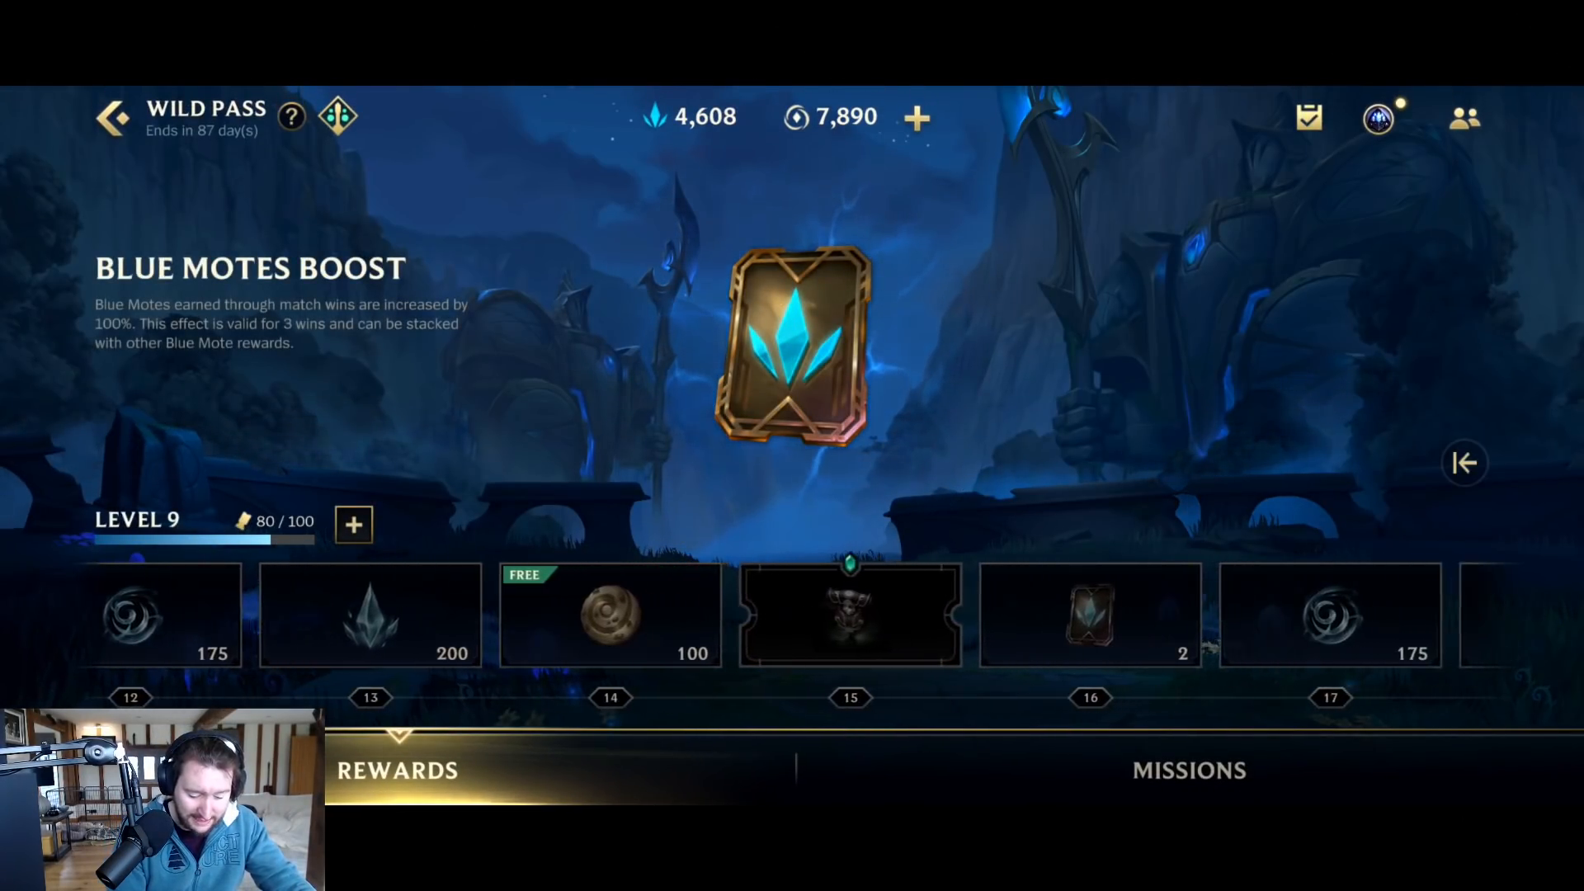
scroll(right, 3)
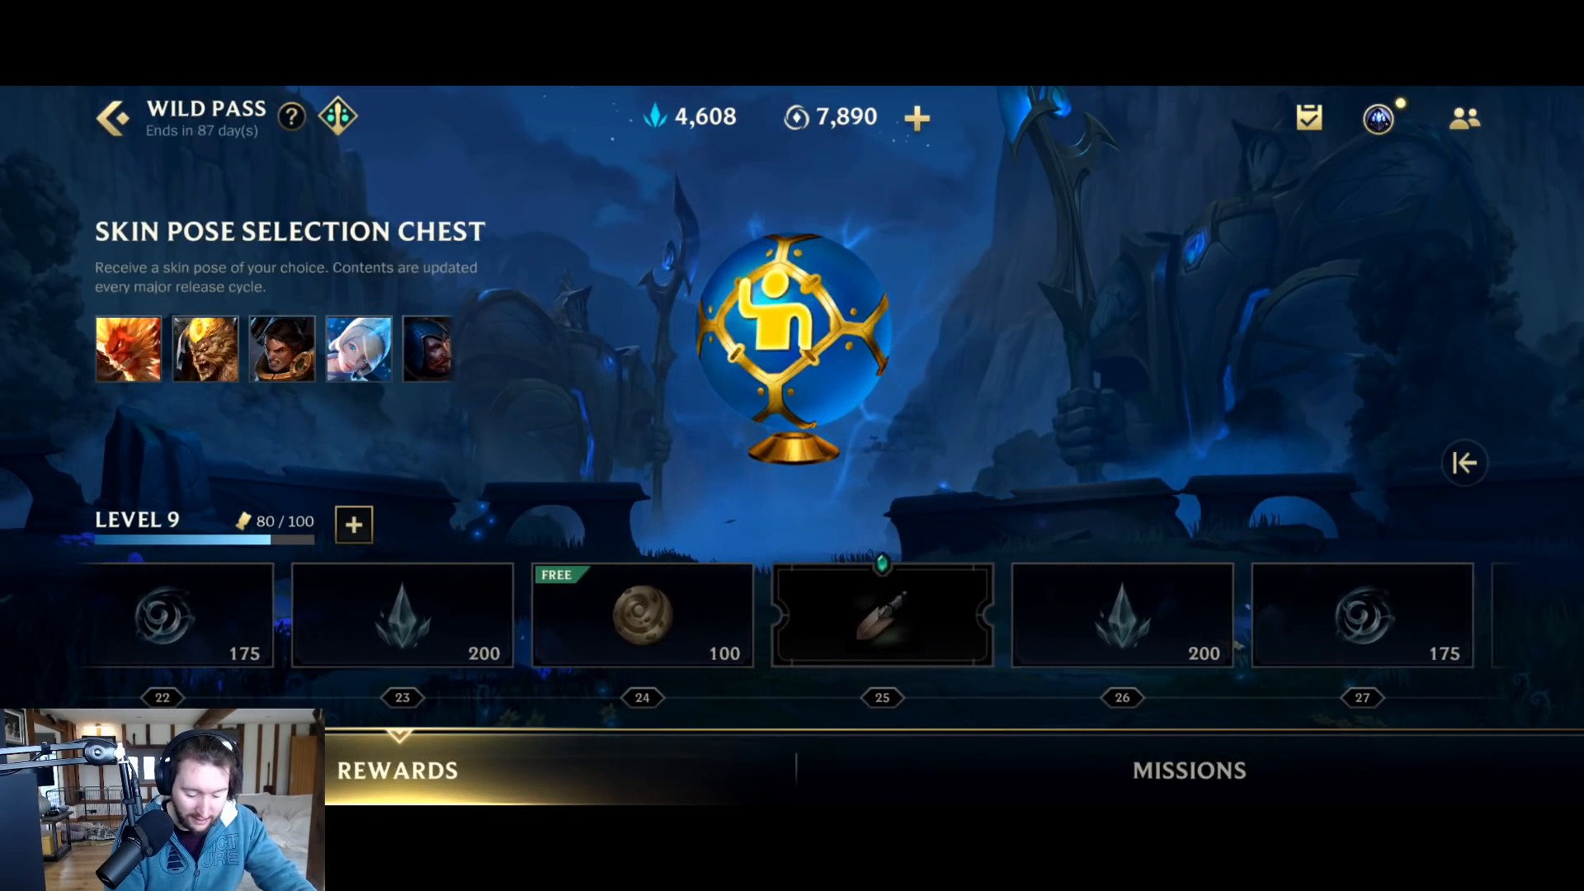
scroll(right, 3)
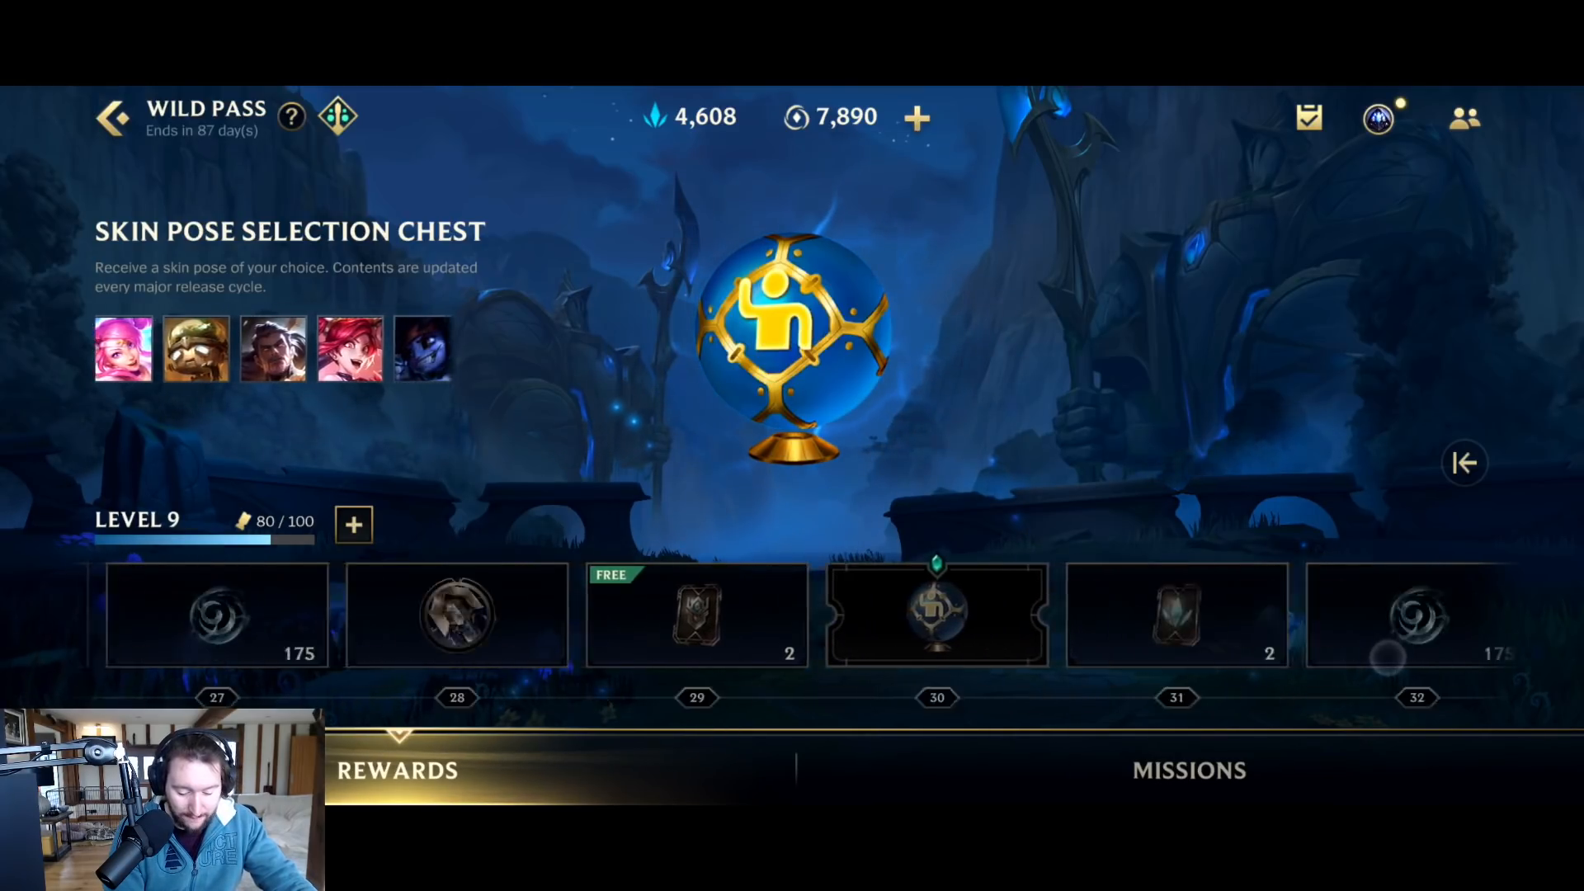
scroll(right, 3)
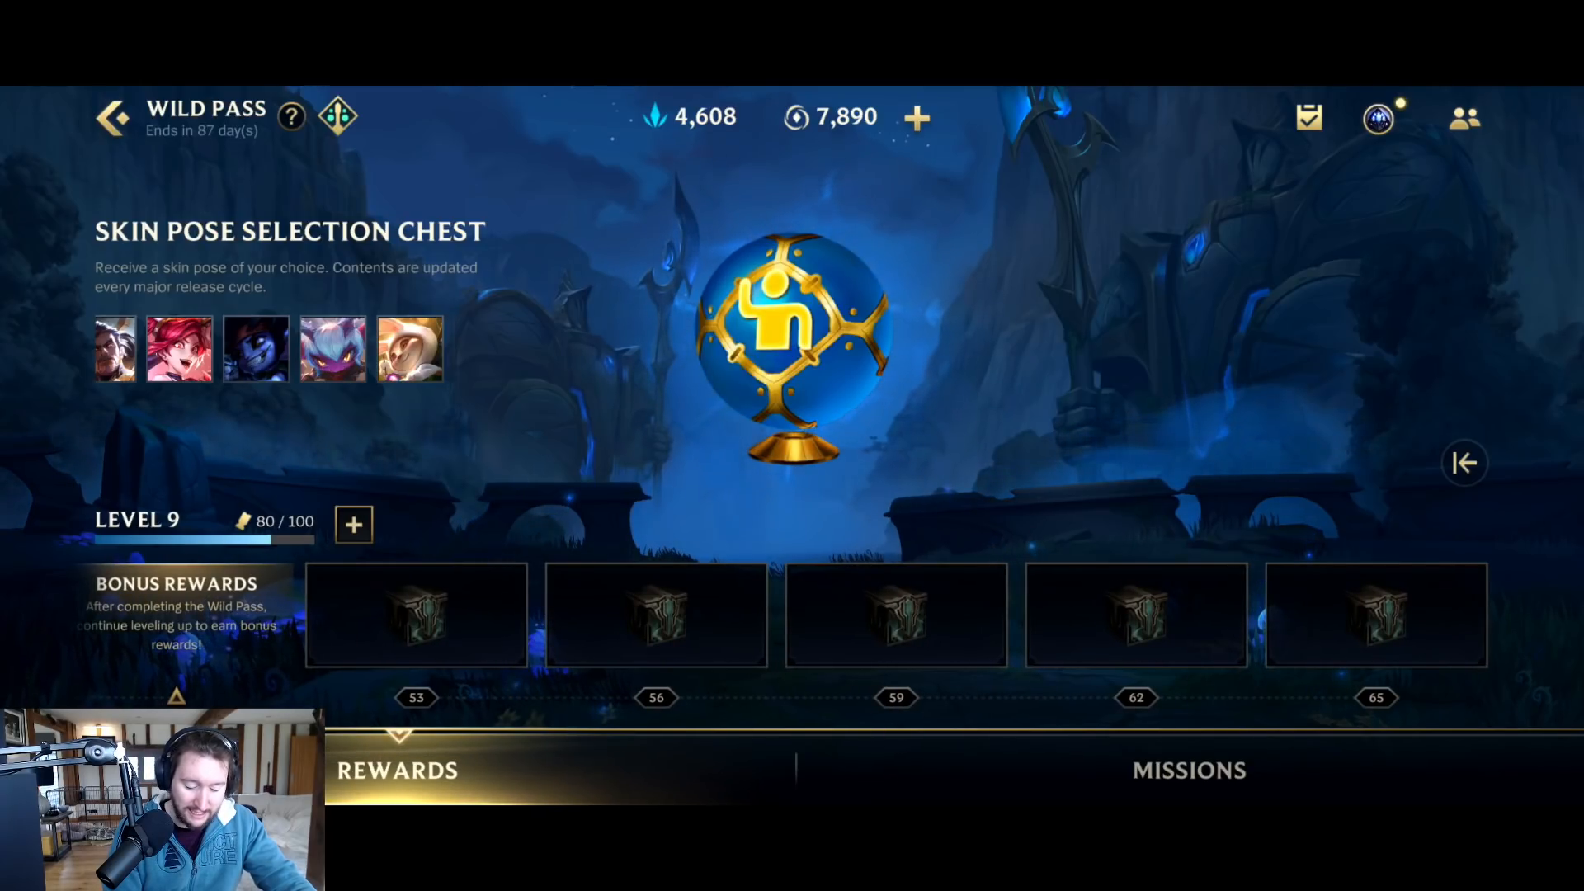
click(1376, 614)
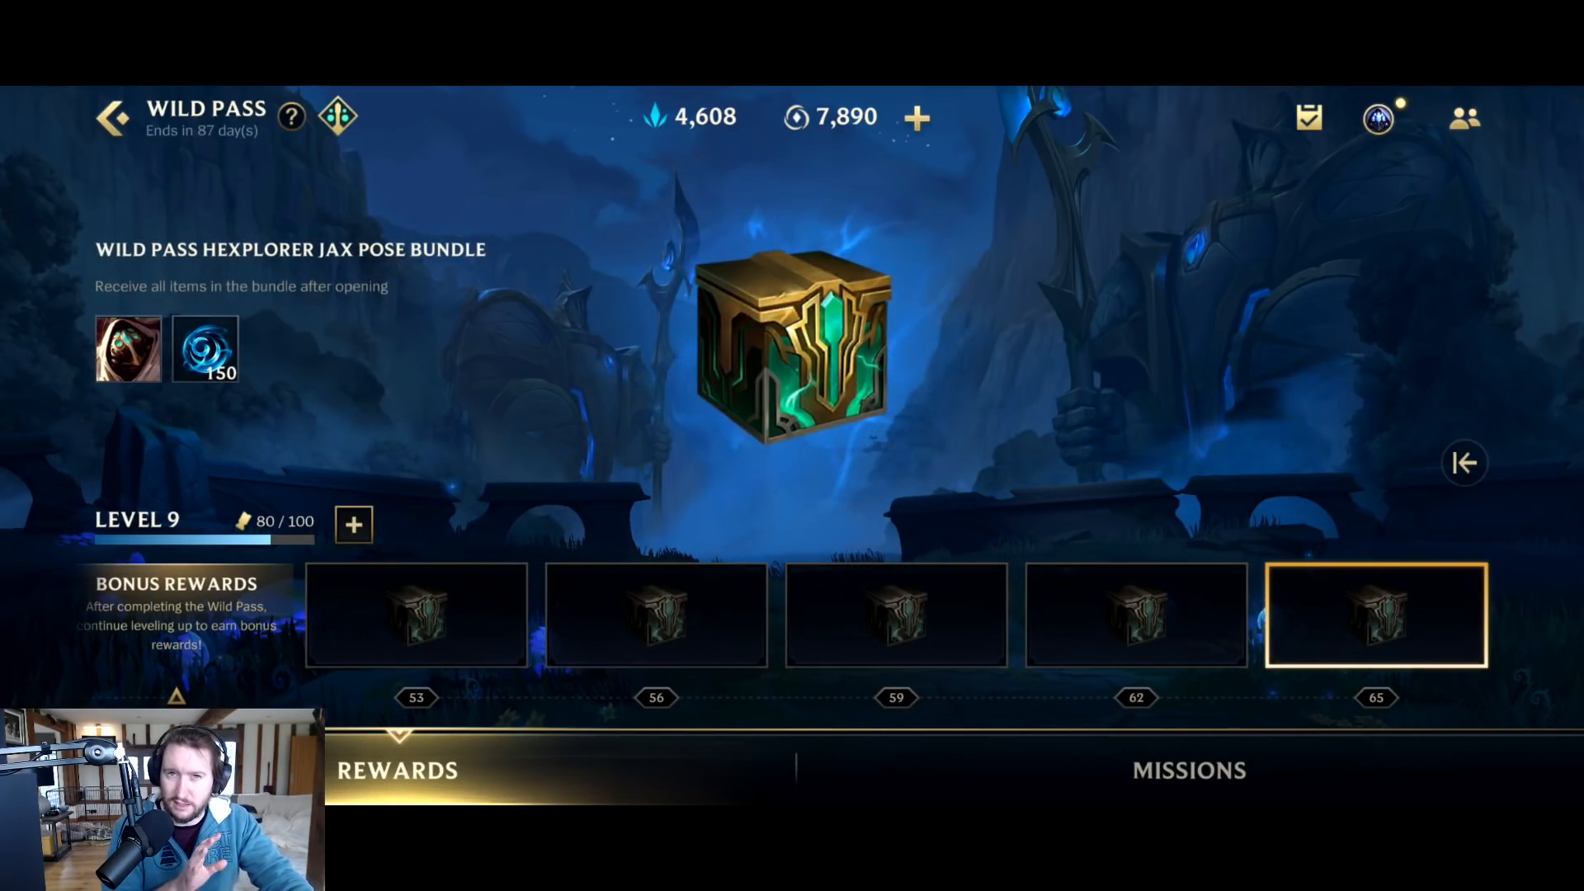
scroll(left, 3)
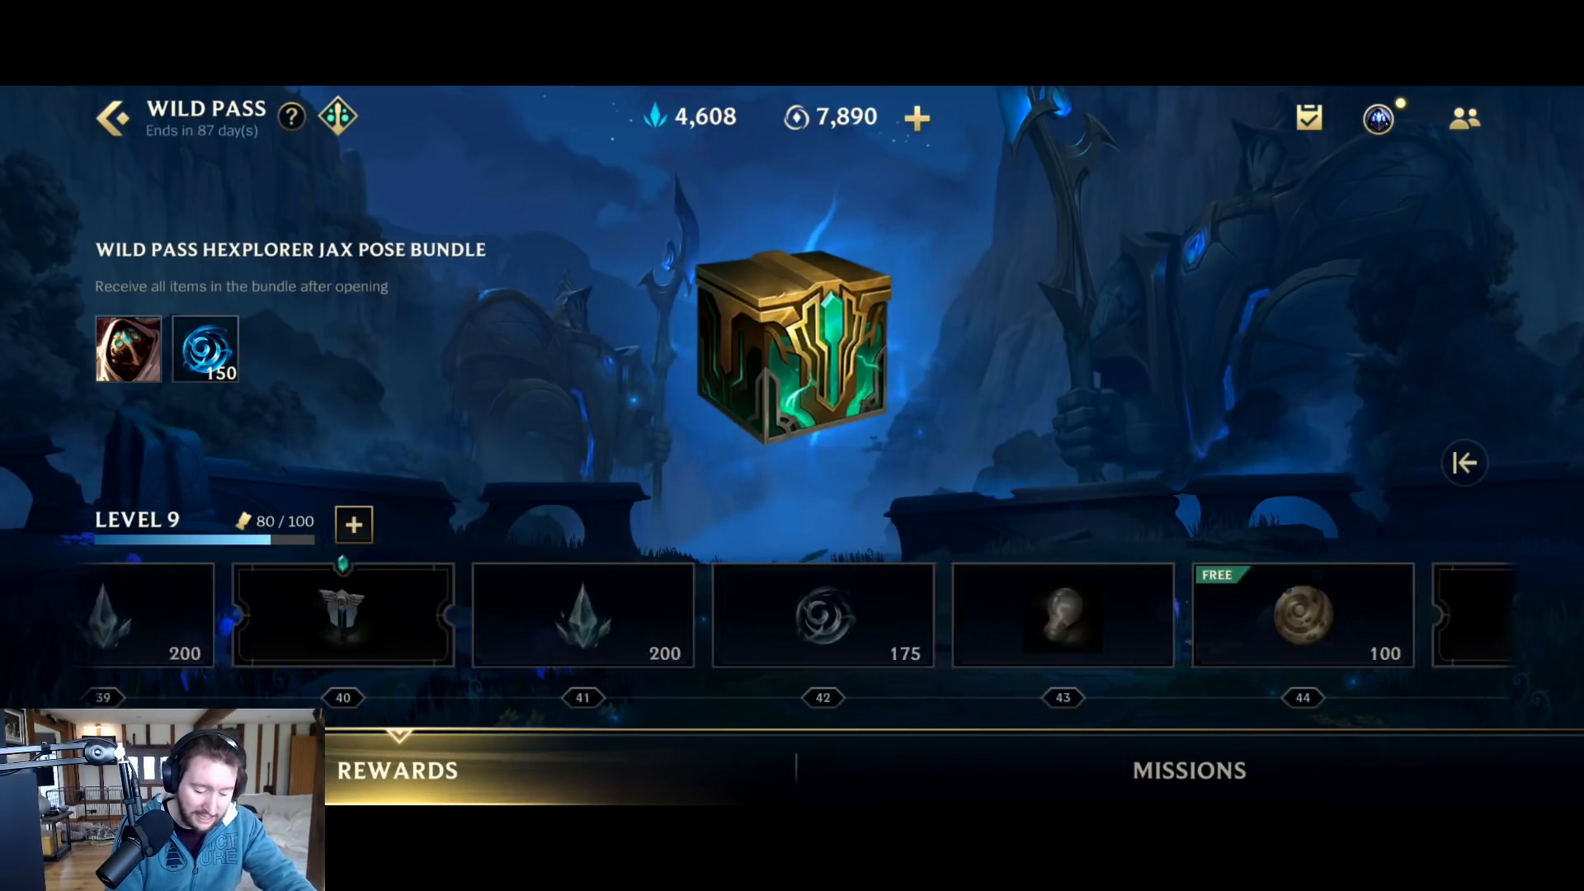
scroll(left, 3)
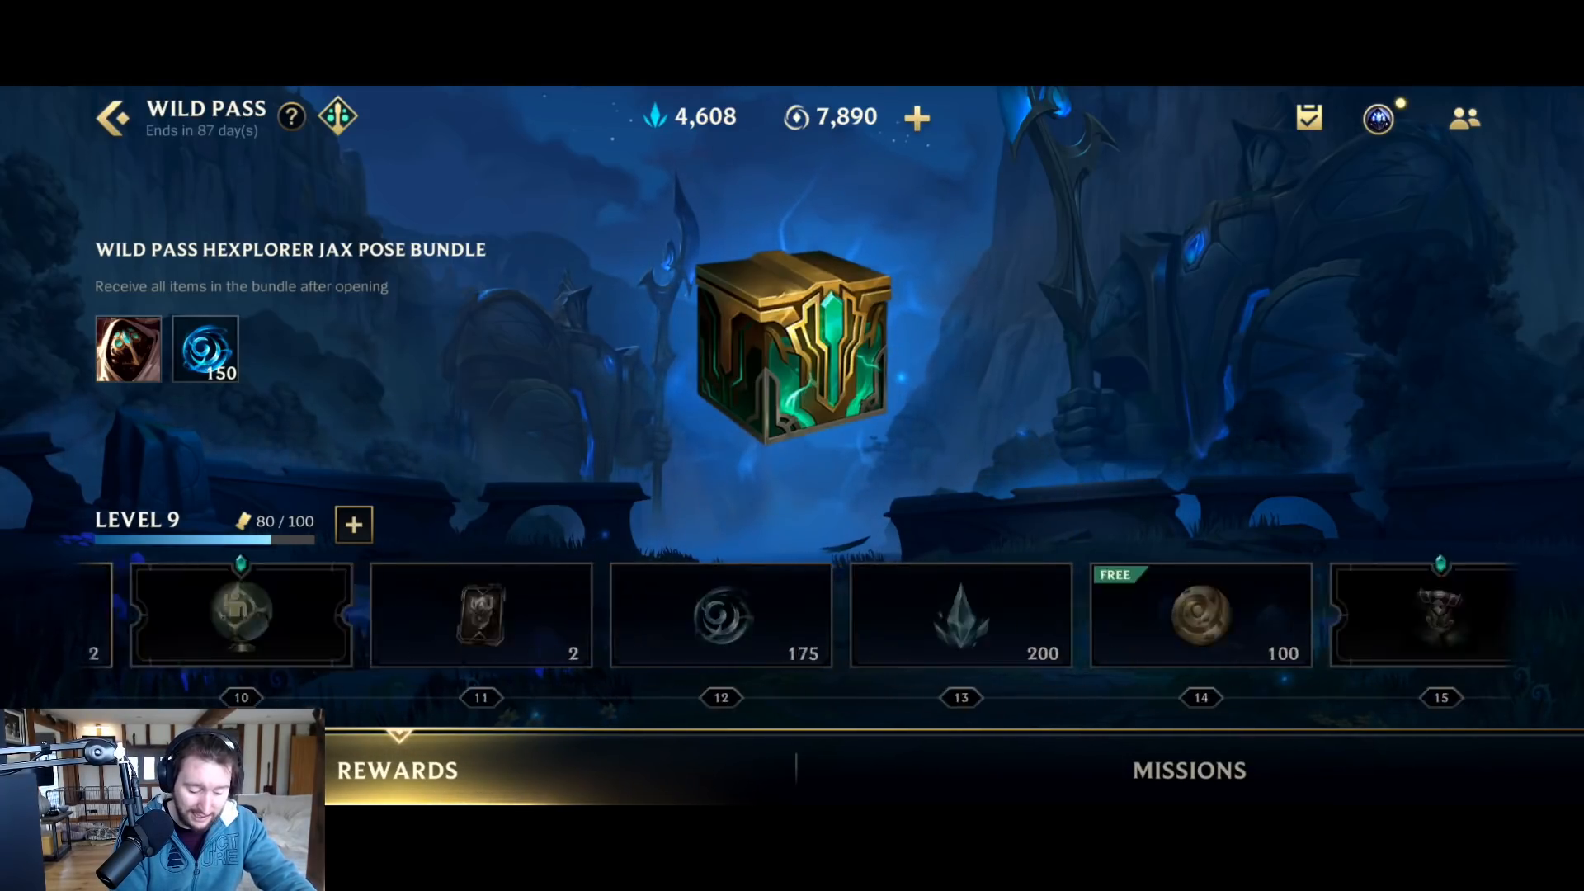